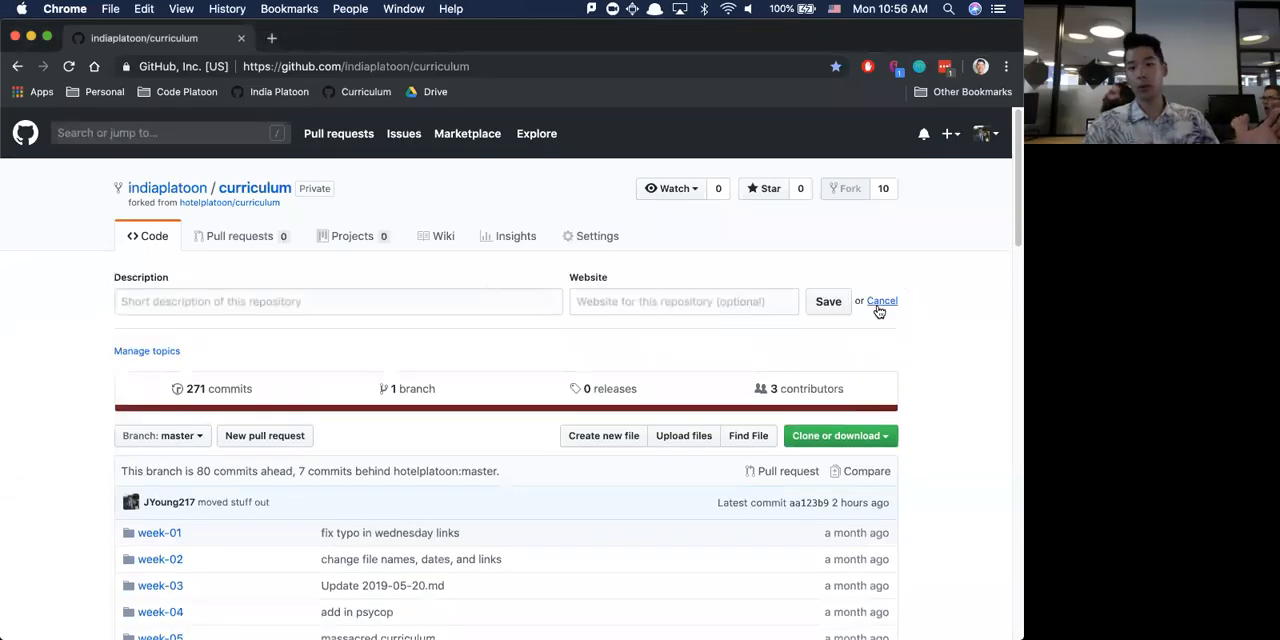
Cancel the description edit and open the India Platoon bookmark listing its 95 repositories.
{"action": "left_click", "coordinate": [882, 301]}
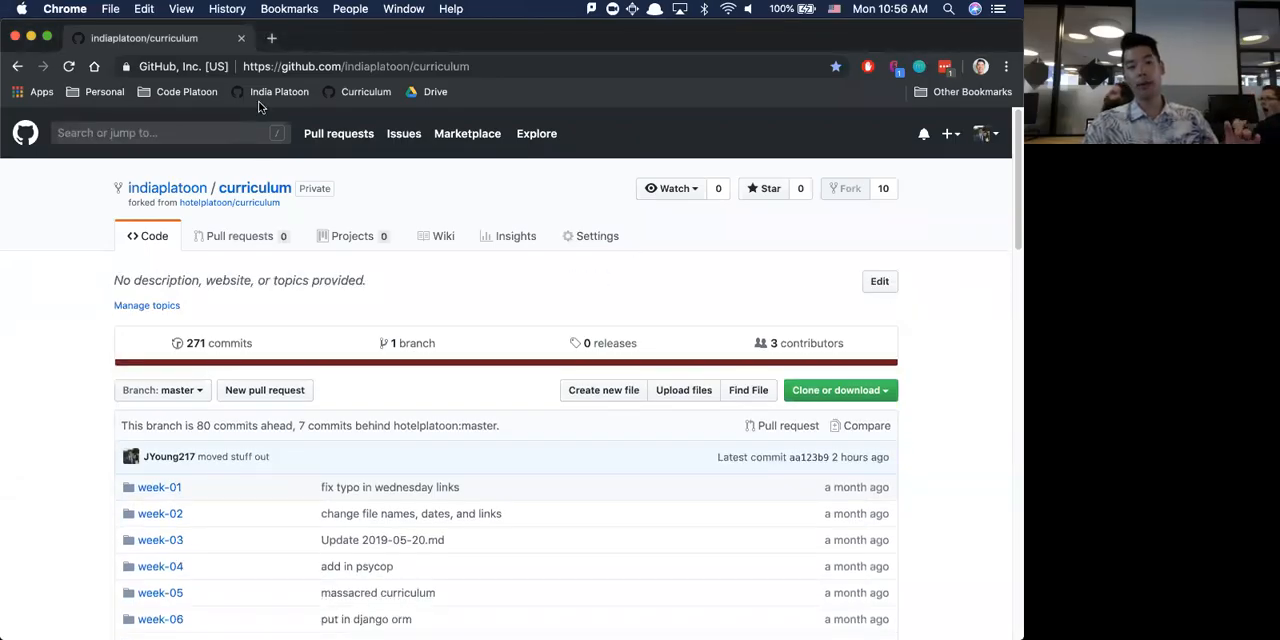
{"action": "mouse_move", "coordinate": [279, 91]}
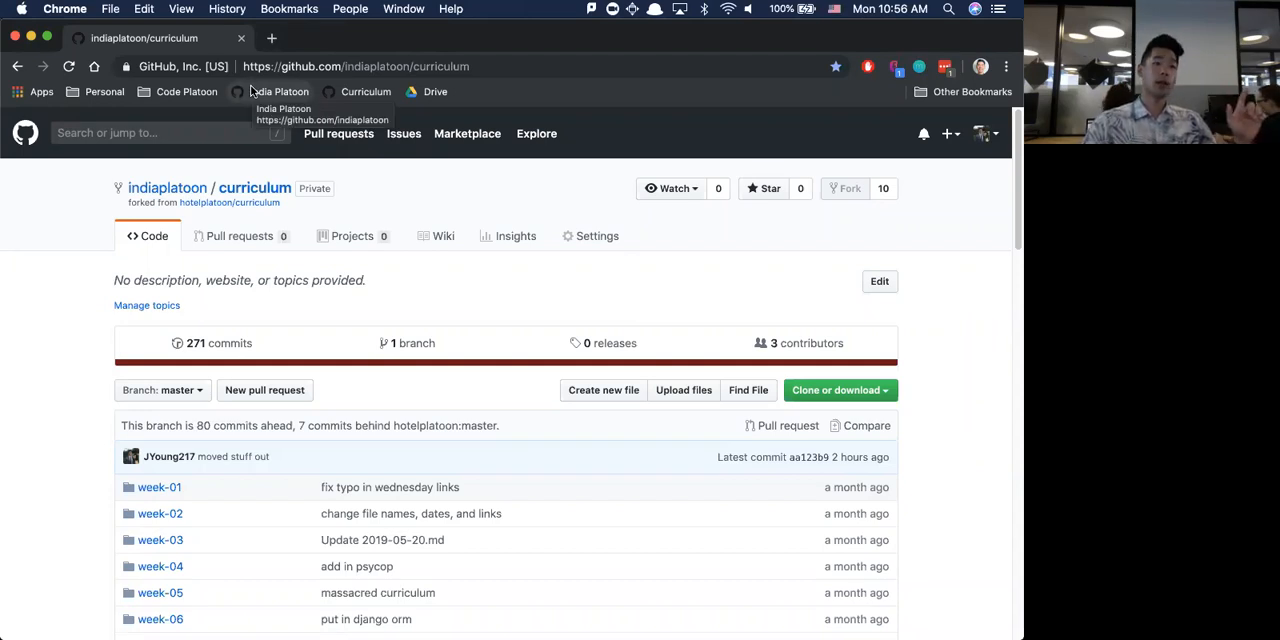
{"action": "mouse_move", "coordinate": [587, 37]}
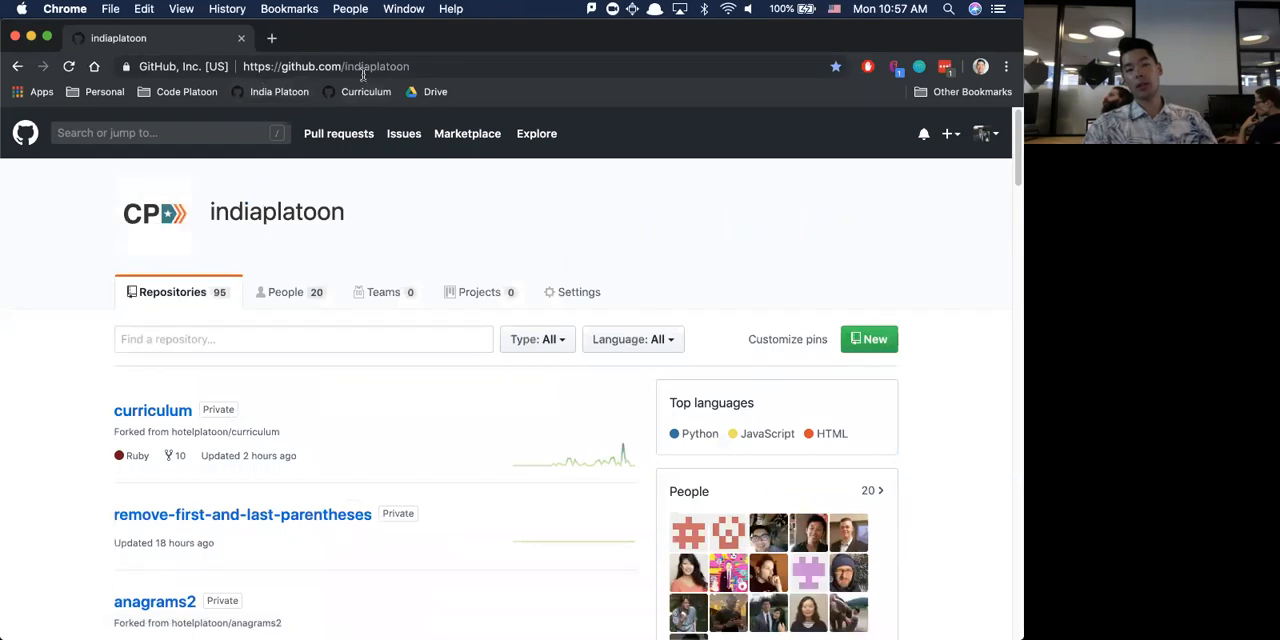
{"action": "double_click", "coordinate": [377, 66]}
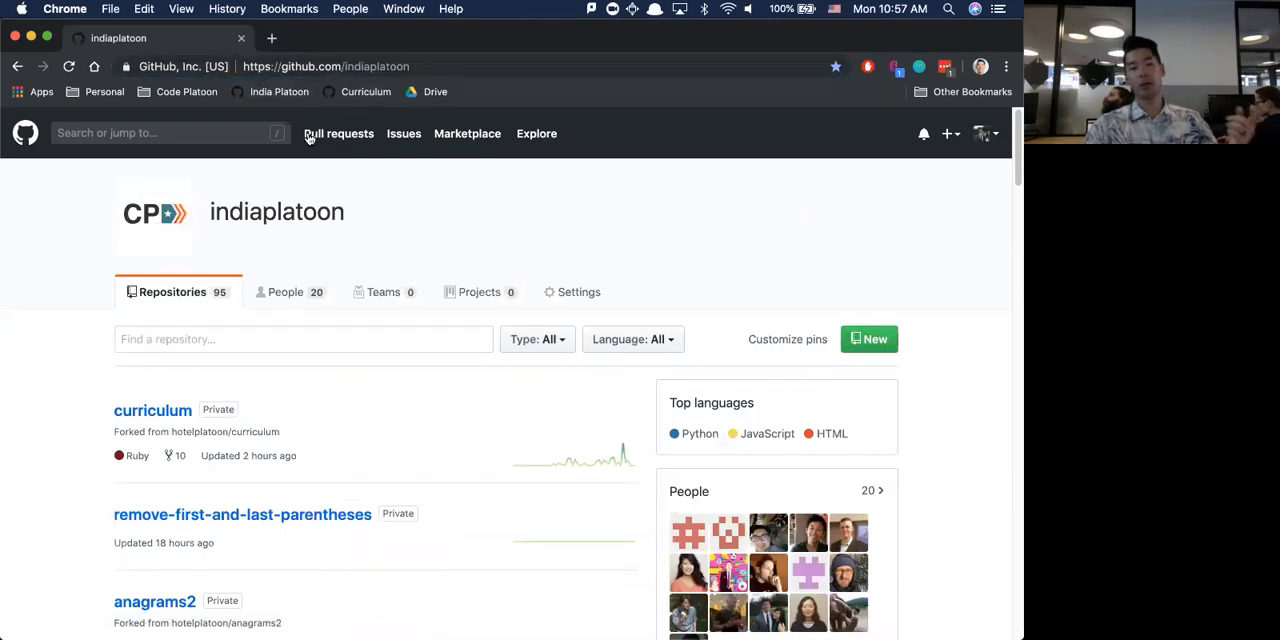
{"action": "mouse_move", "coordinate": [408, 175]}
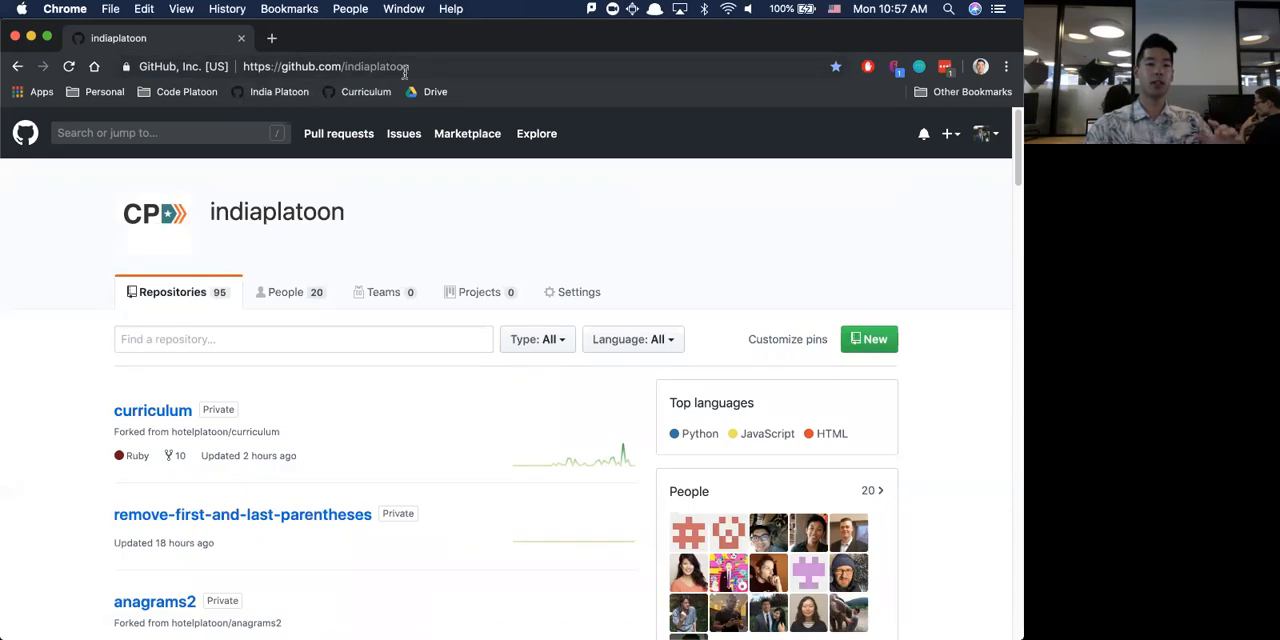
{"action": "mouse_move", "coordinate": [466, 266]}
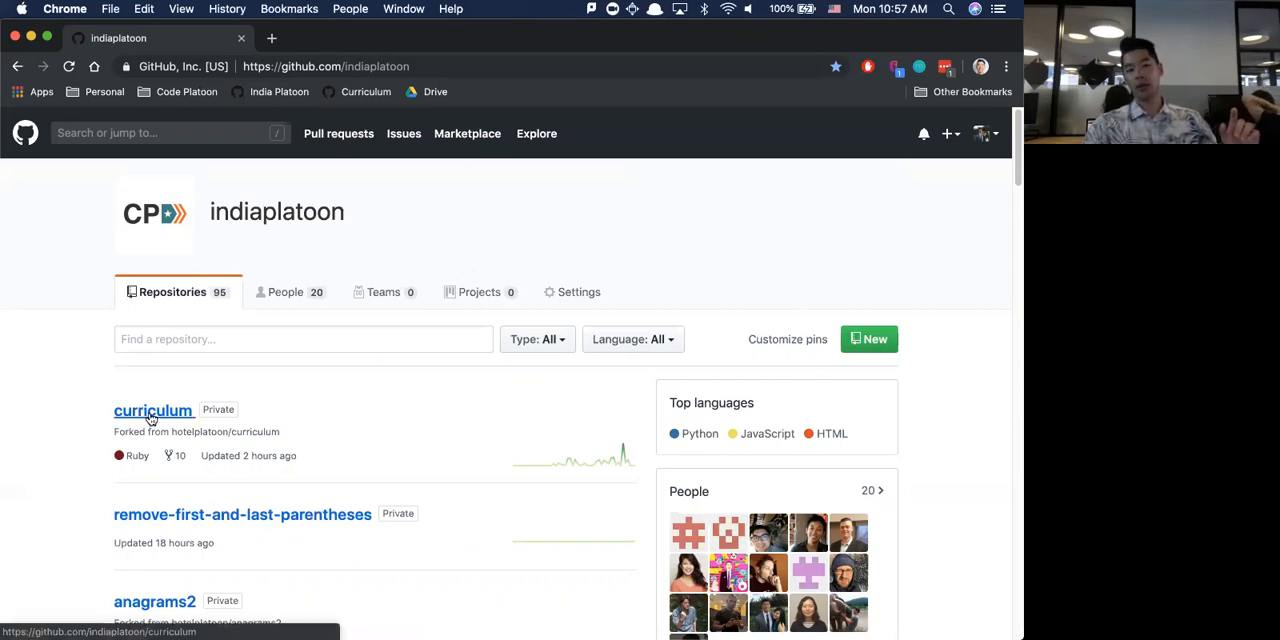
Open curriculum, then week-01, then 2019-05-06.md to read the computer setup steps.
{"action": "left_click", "coordinate": [153, 410]}
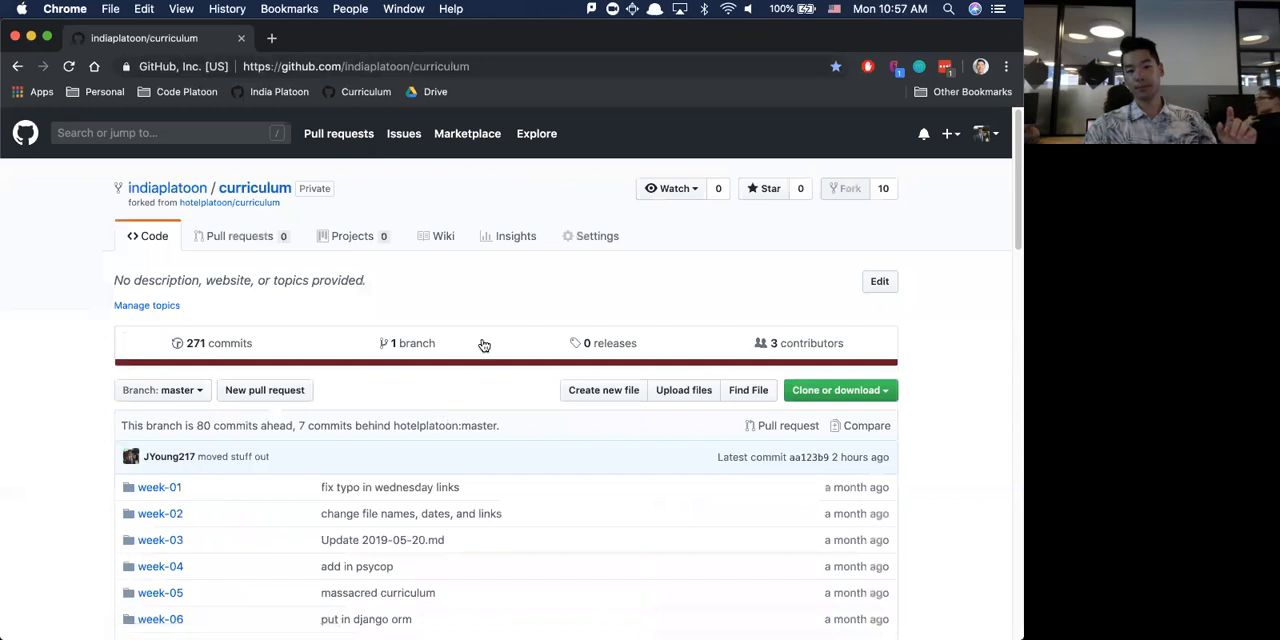
{"action": "scroll", "scroll_direction": "down", "scroll_amount": 3}
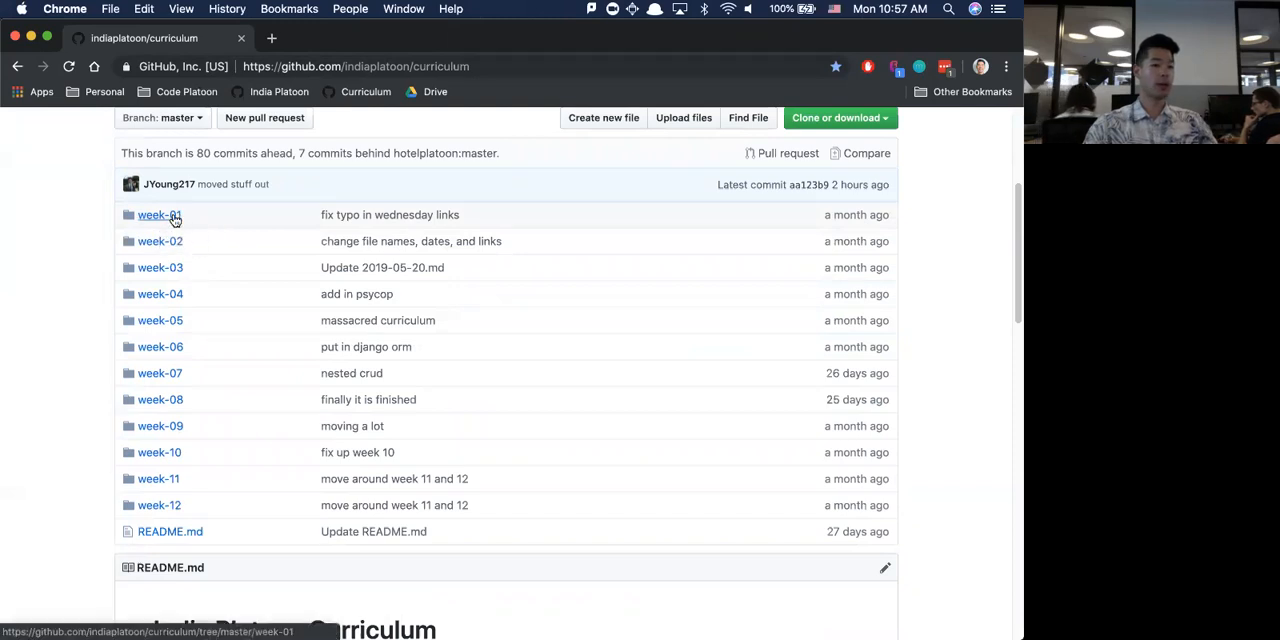
{"action": "left_click", "coordinate": [159, 214]}
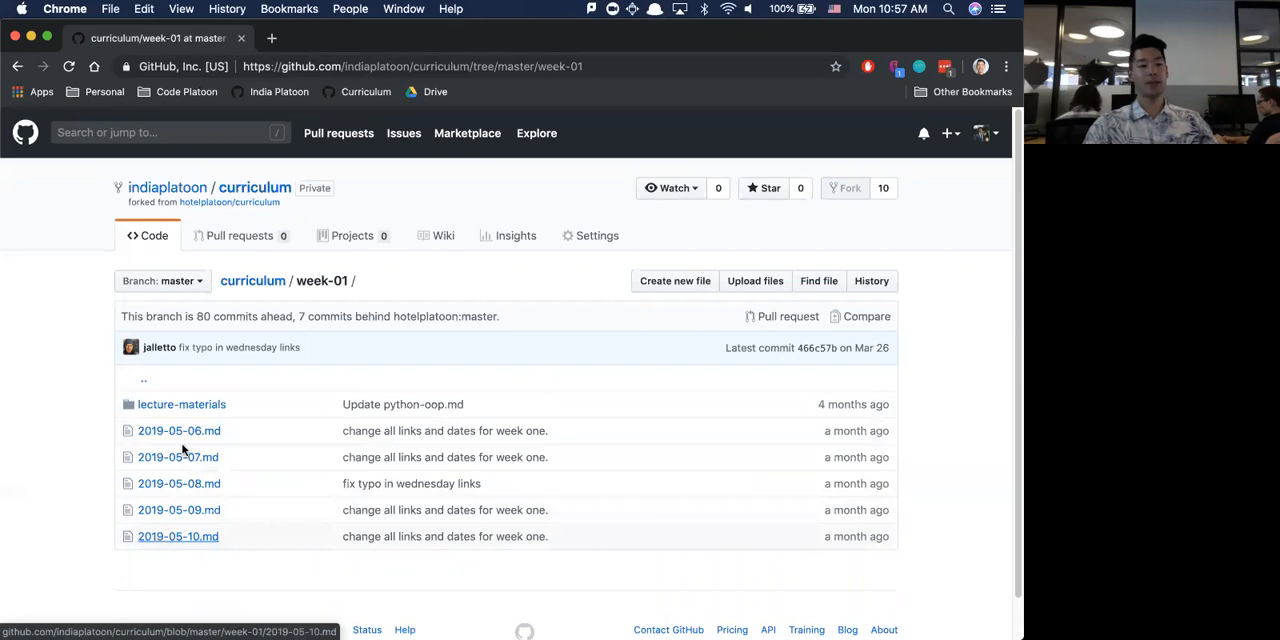
{"action": "left_click", "coordinate": [179, 430]}
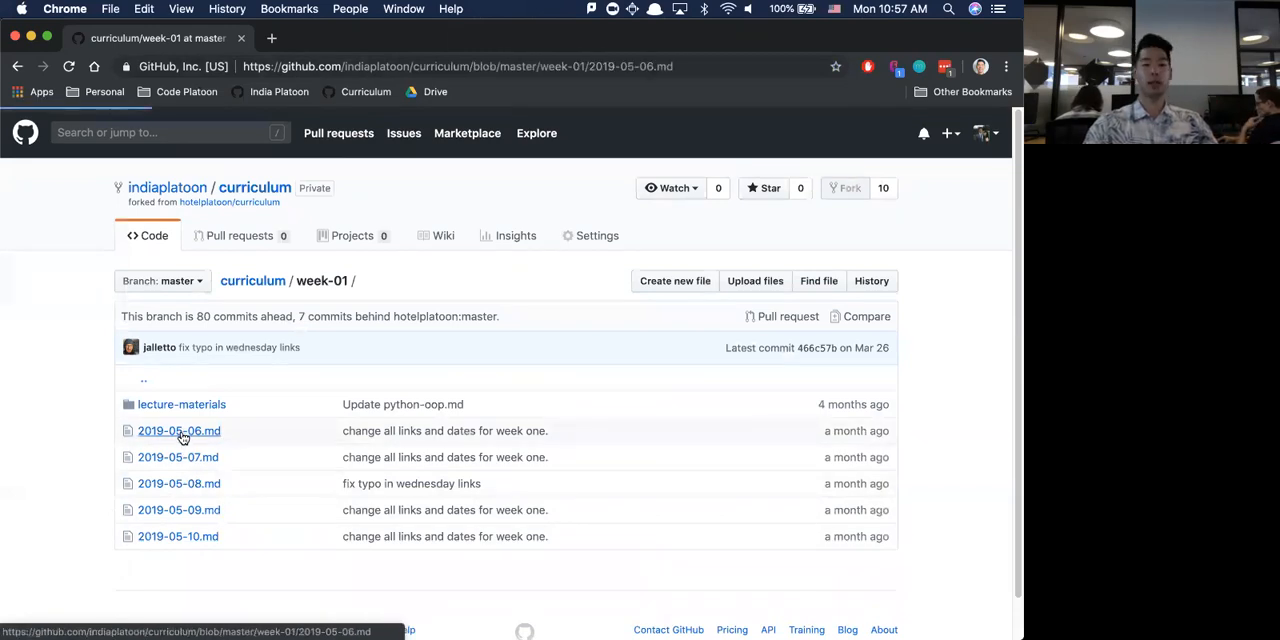
{"action": "left_click", "coordinate": [179, 430]}
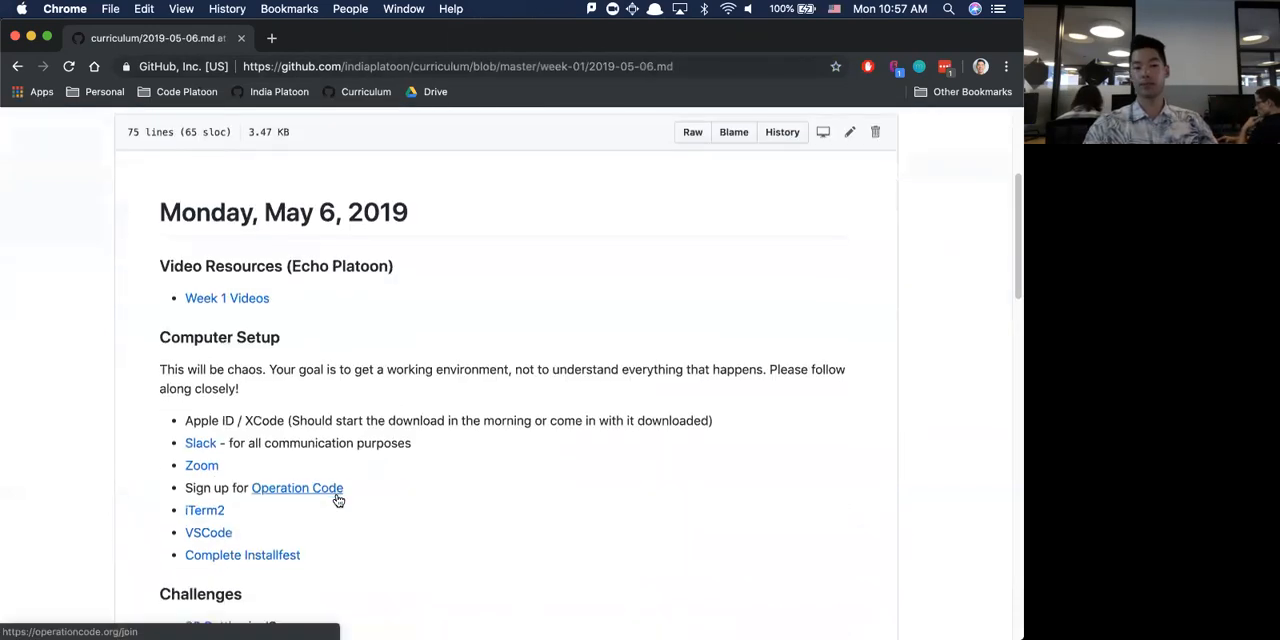
{"action": "scroll", "scroll_direction": "down", "scroll_amount": 3}
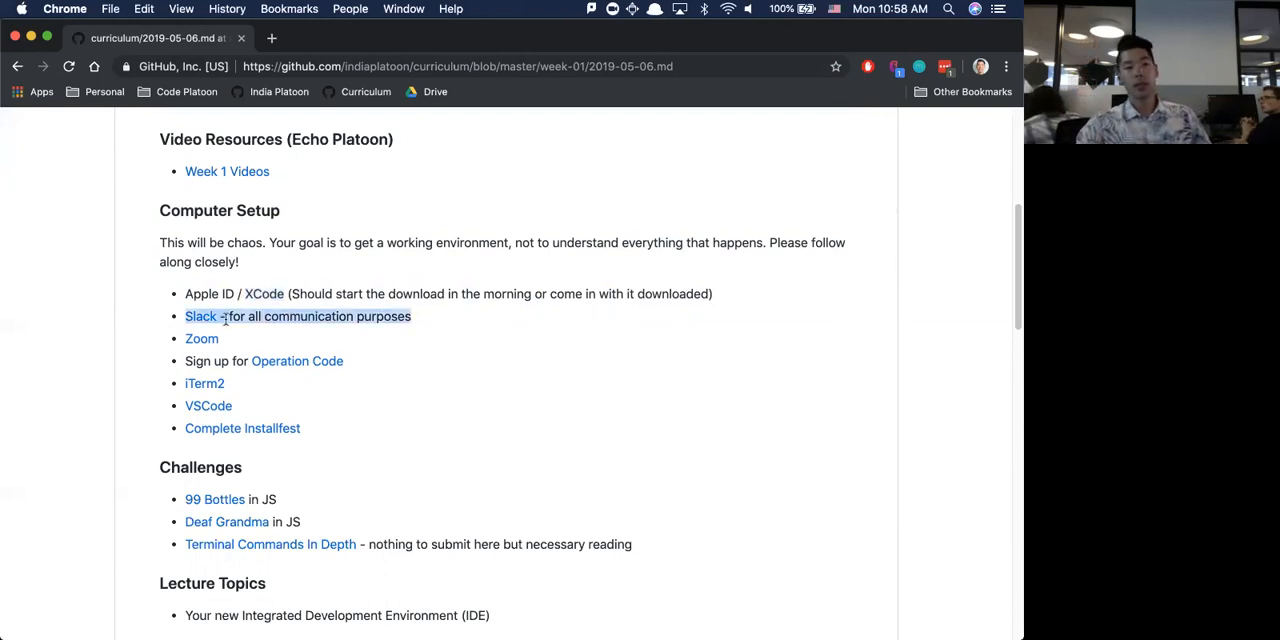
{"action": "left_click", "coordinate": [200, 316]}
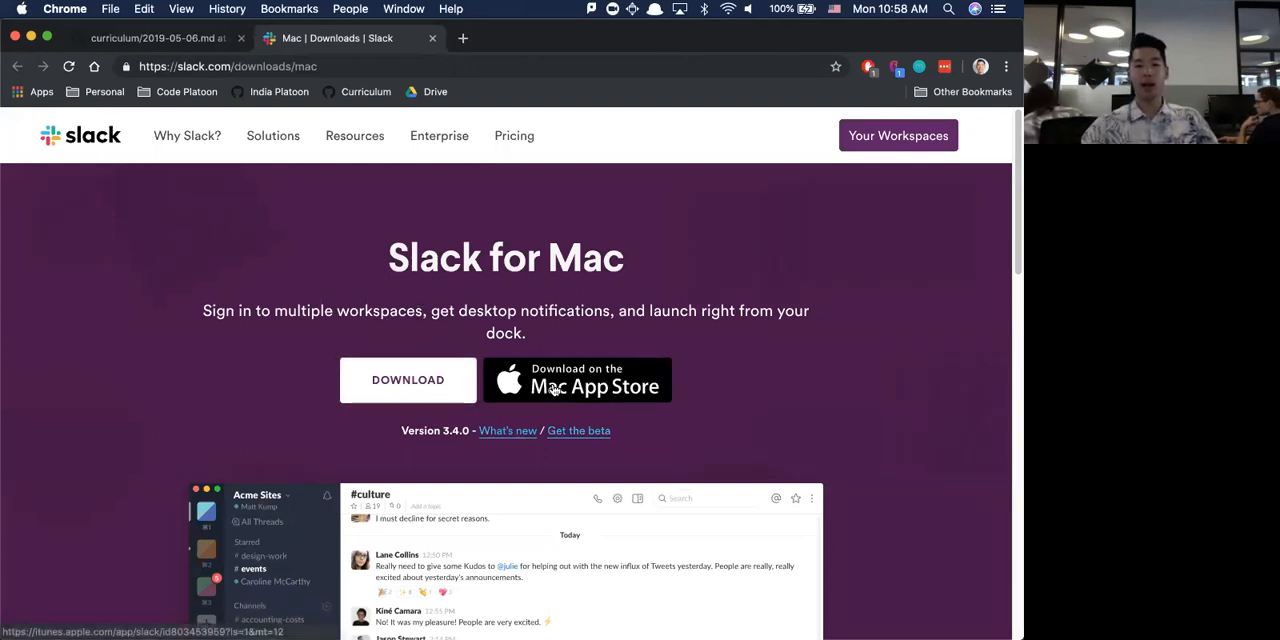
{"action": "mouse_move", "coordinate": [408, 380]}
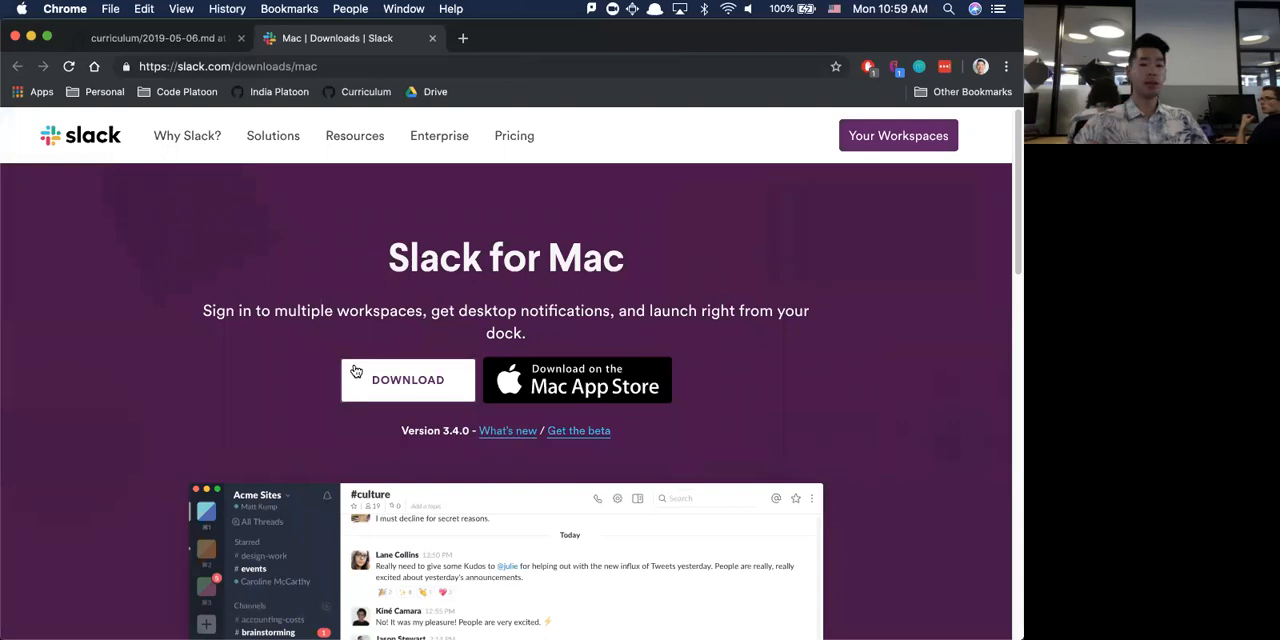
{"action": "mouse_move", "coordinate": [390, 400]}
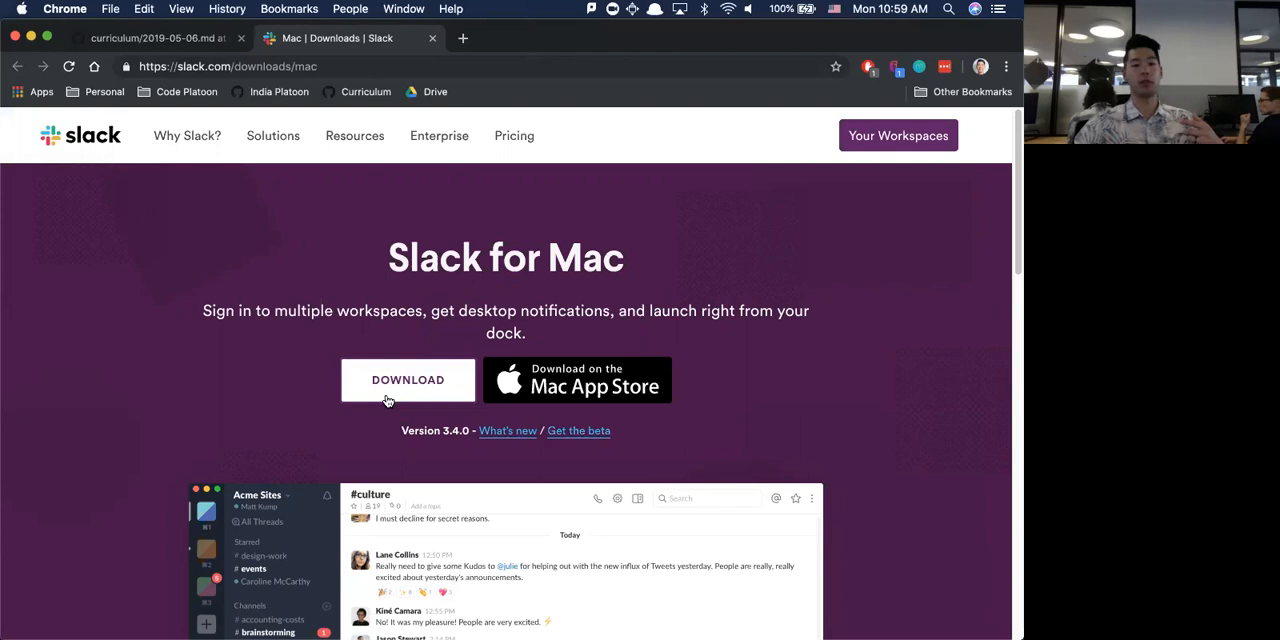
{"action": "mouse_move", "coordinate": [578, 380]}
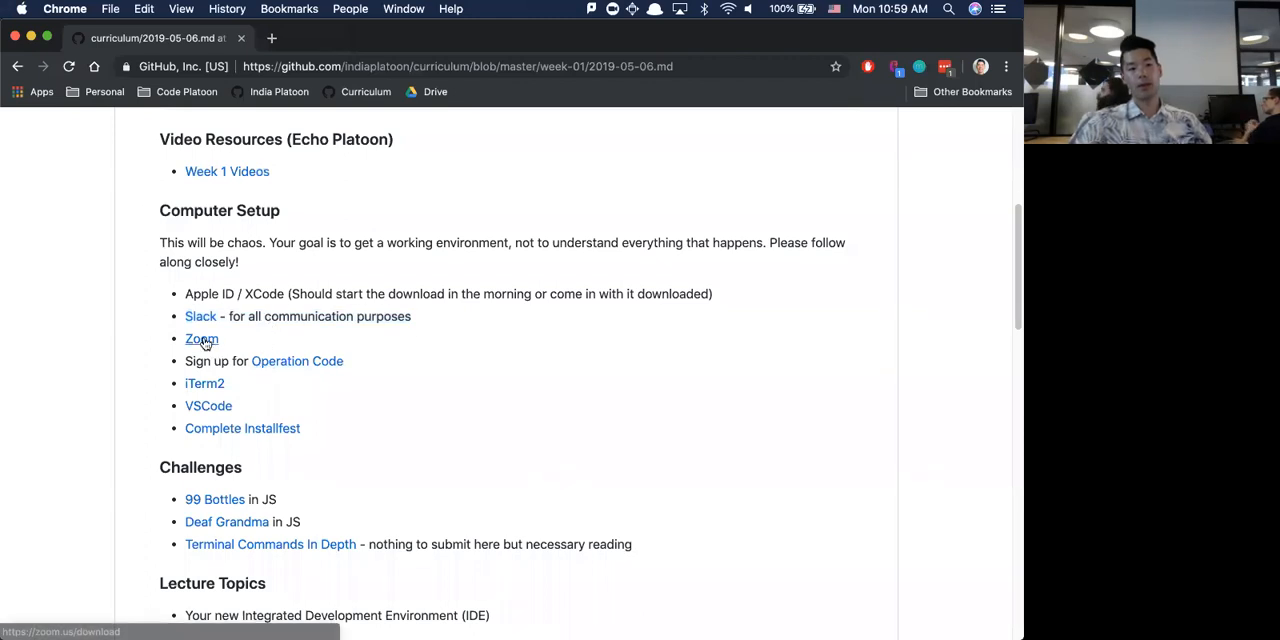
Open the Zoom Download Center from the setup list, then go back to the curriculum tab.
{"action": "left_click", "coordinate": [201, 339]}
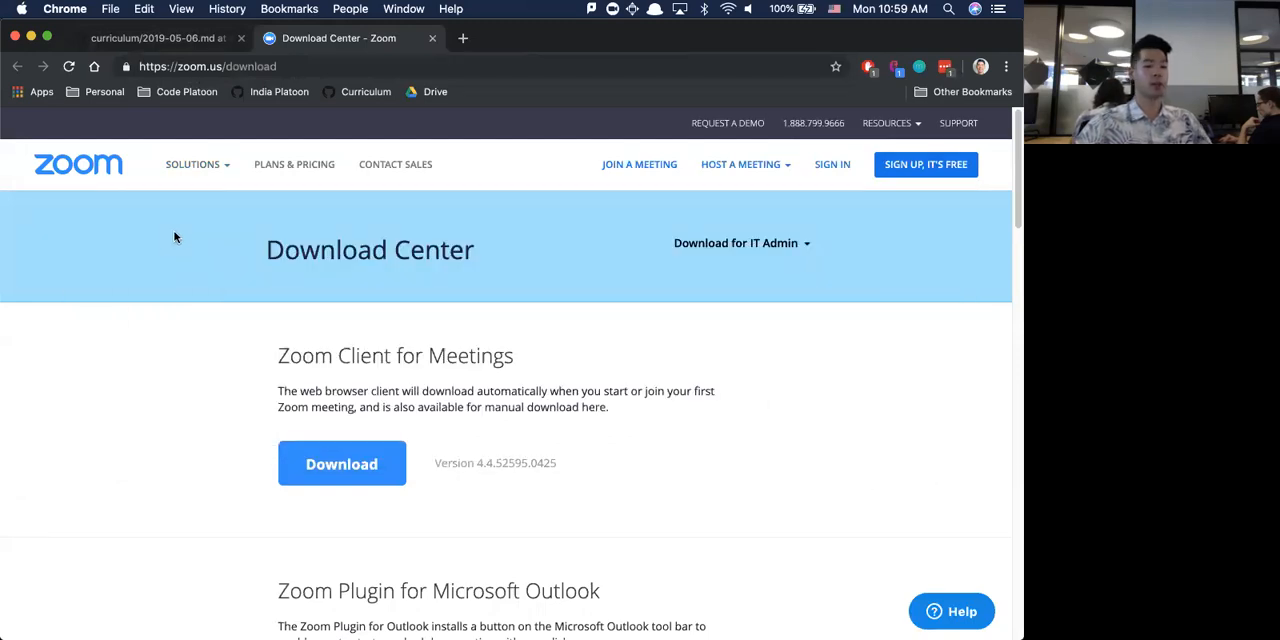
{"action": "mouse_move", "coordinate": [471, 182]}
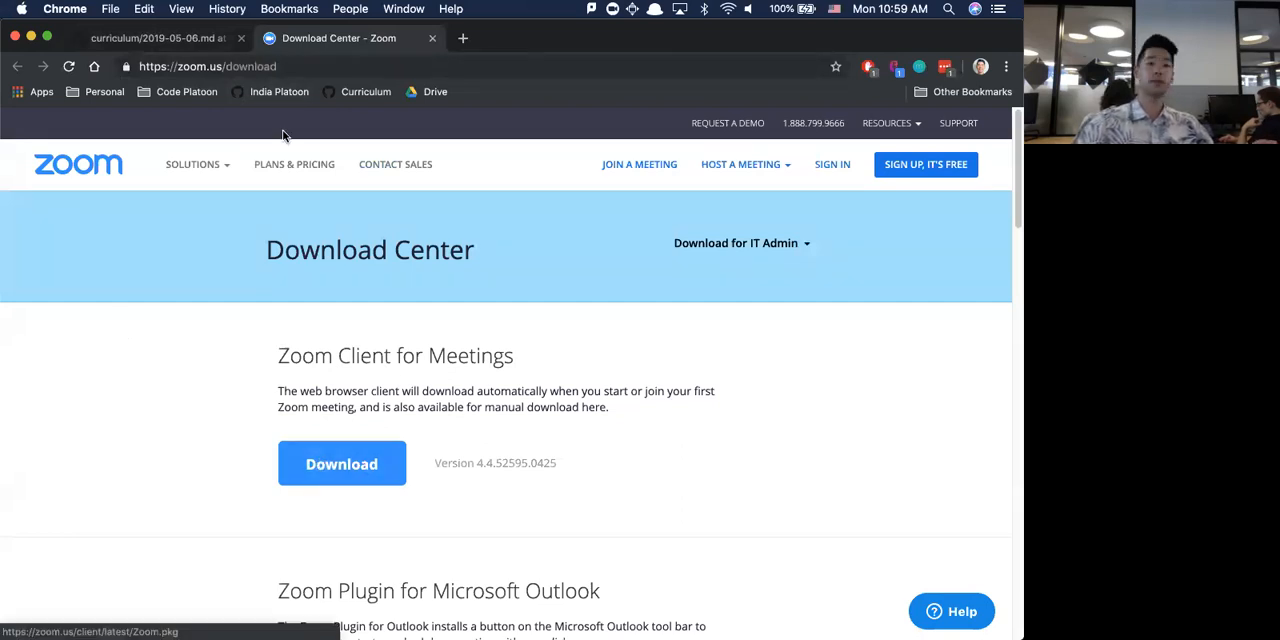
{"action": "left_click", "coordinate": [155, 38]}
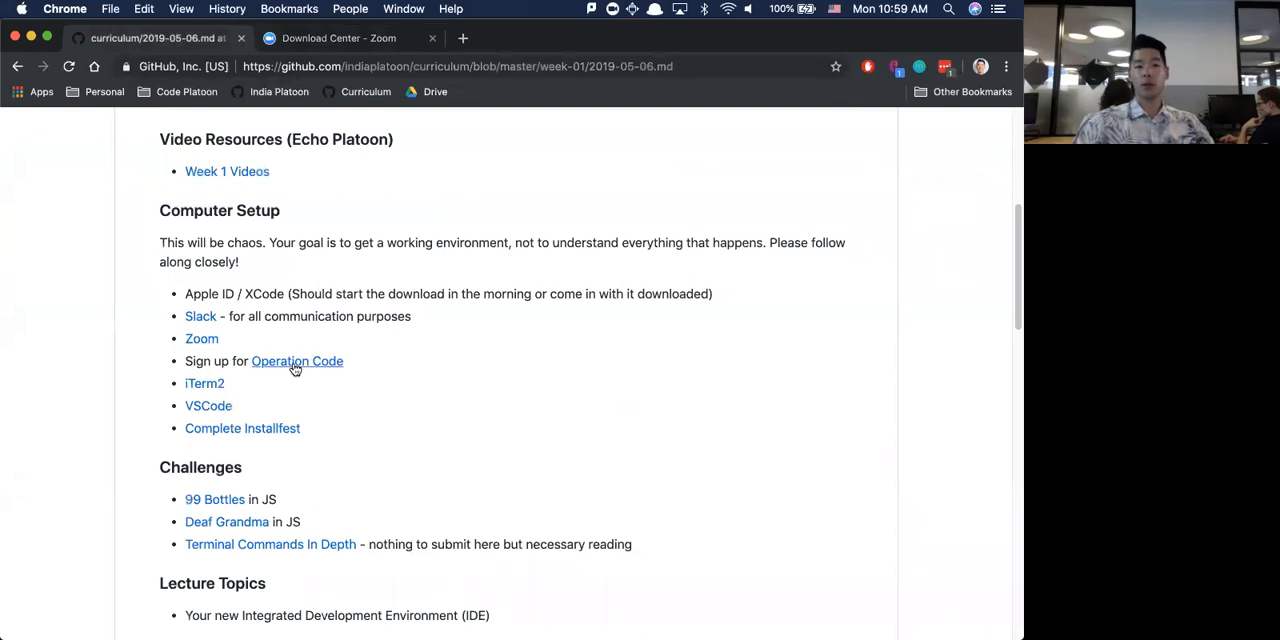
Open the Operation Code page, then download the stable iTerm2 3.2.9 release.
{"action": "left_click", "coordinate": [297, 361]}
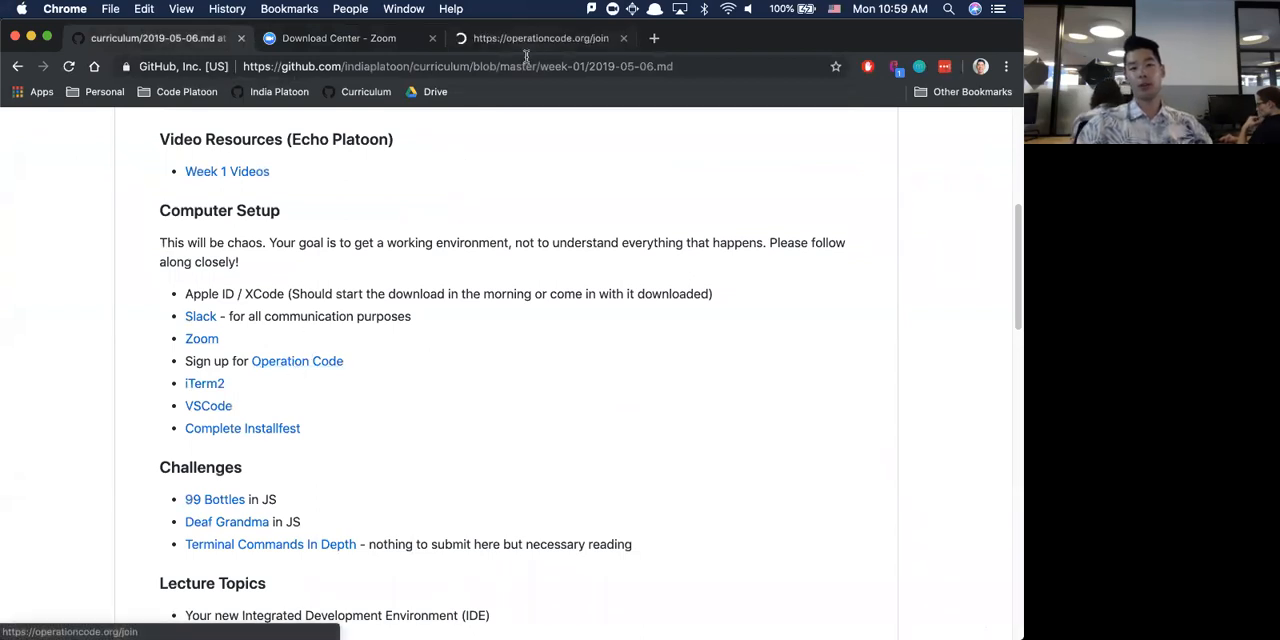
{"action": "left_click", "coordinate": [540, 38]}
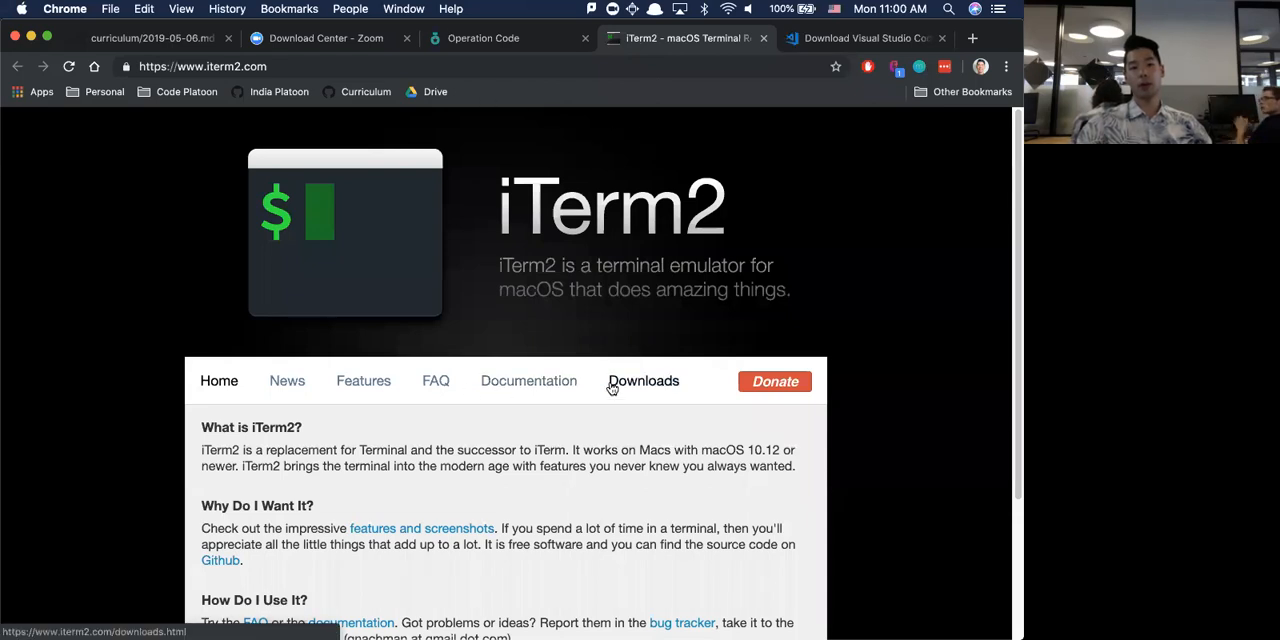
{"action": "left_click", "coordinate": [643, 381]}
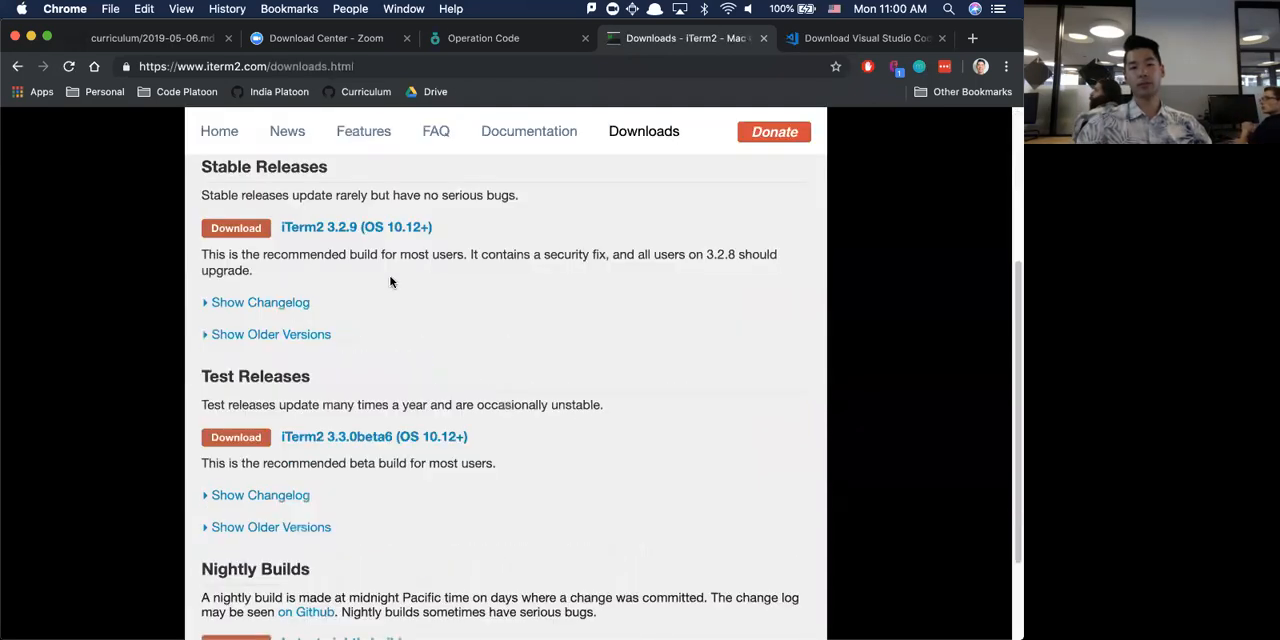
{"action": "left_click", "coordinate": [235, 227]}
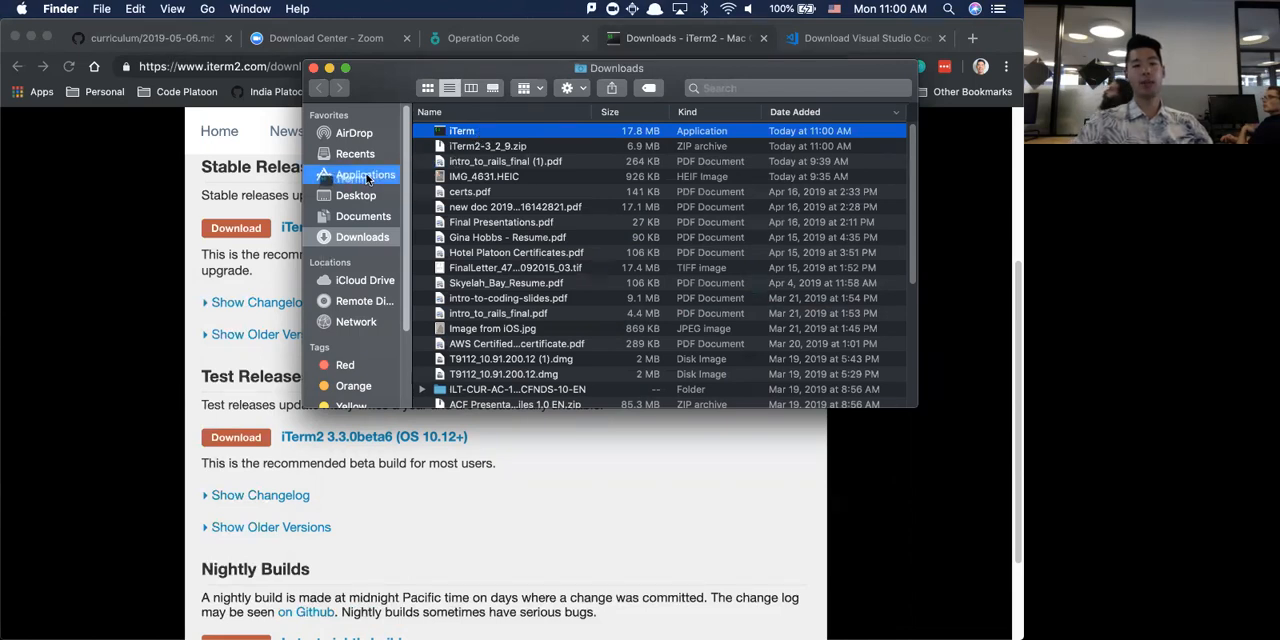
Confirm iTerm is in the Applications folder, then go back to Downloads in Finder.
{"action": "left_click", "coordinate": [366, 174]}
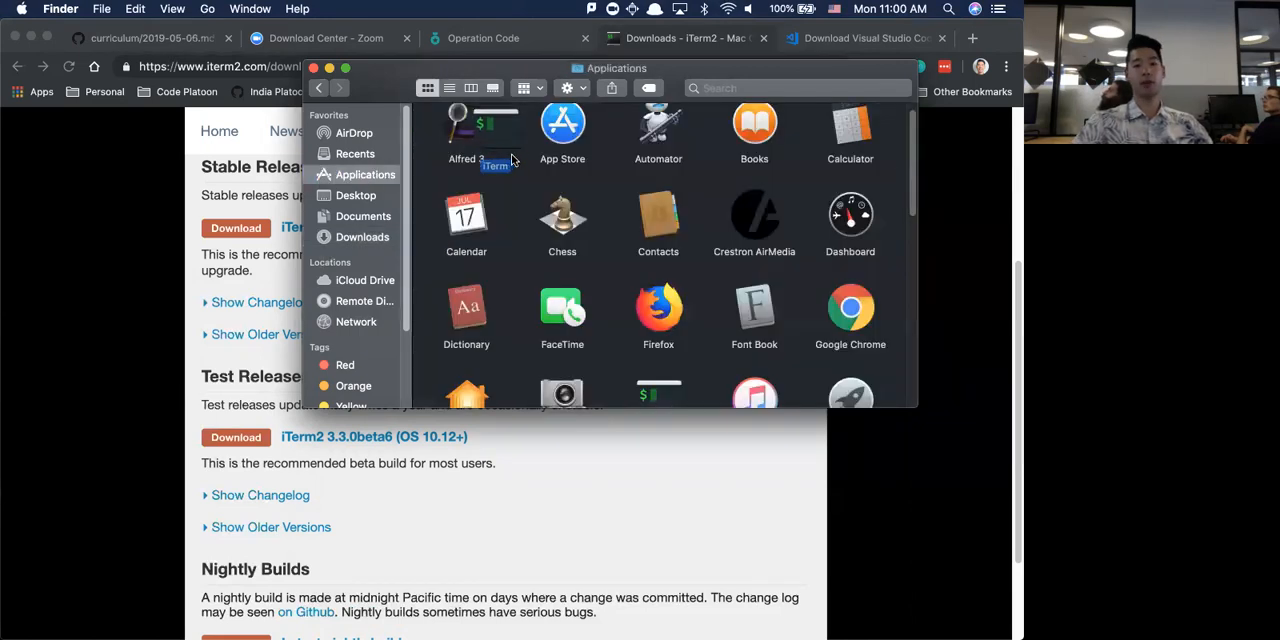
{"action": "left_click", "coordinate": [362, 237]}
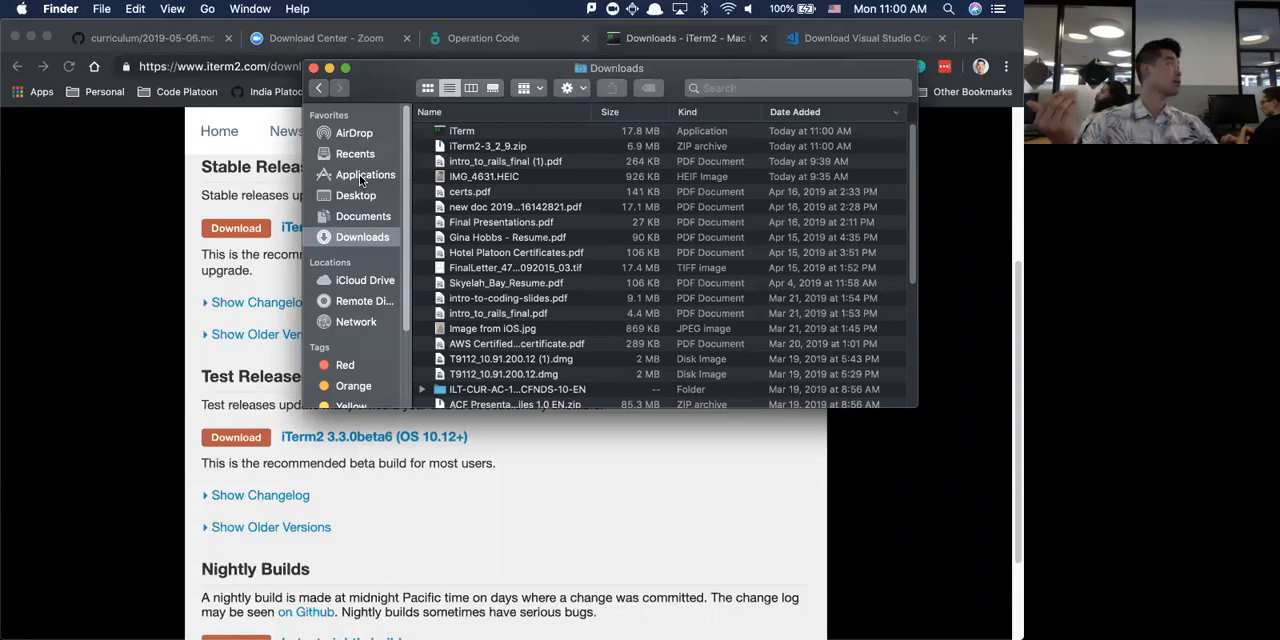
{"action": "mouse_move", "coordinate": [255, 113]}
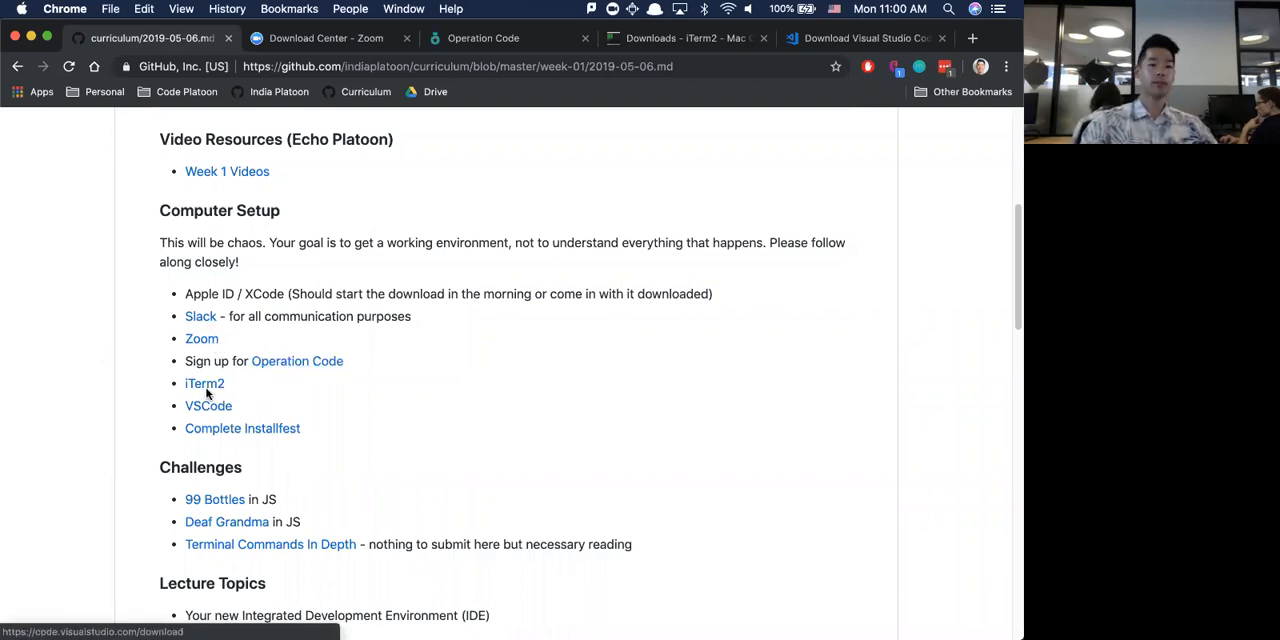
{"action": "mouse_move", "coordinate": [205, 410]}
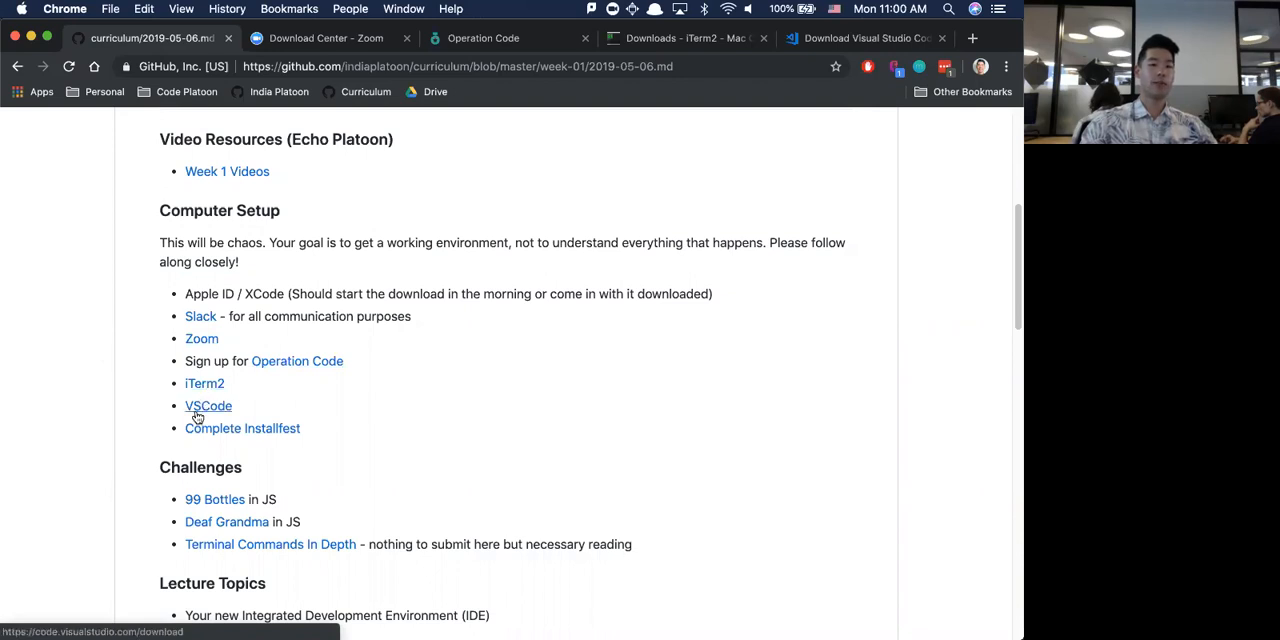
{"action": "mouse_move", "coordinate": [250, 393]}
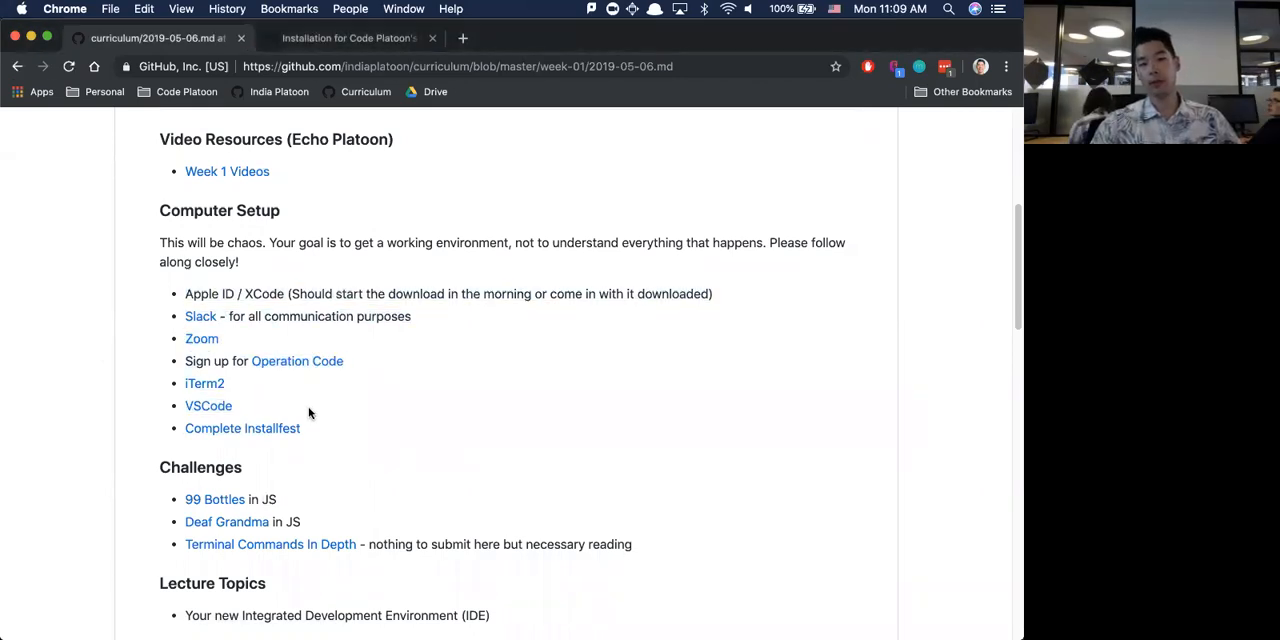
{"action": "mouse_move", "coordinate": [268, 293]}
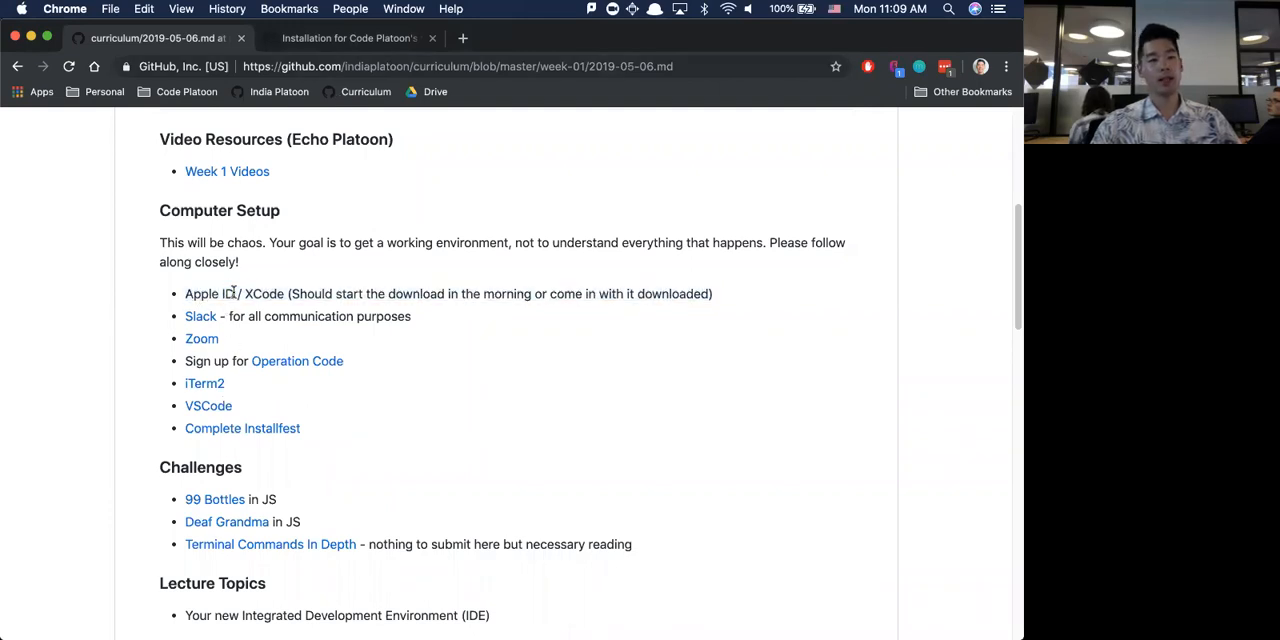
Open the Complete Installfest link to bring up the Code Platoon installation guide.
{"action": "double_click", "coordinate": [209, 293]}
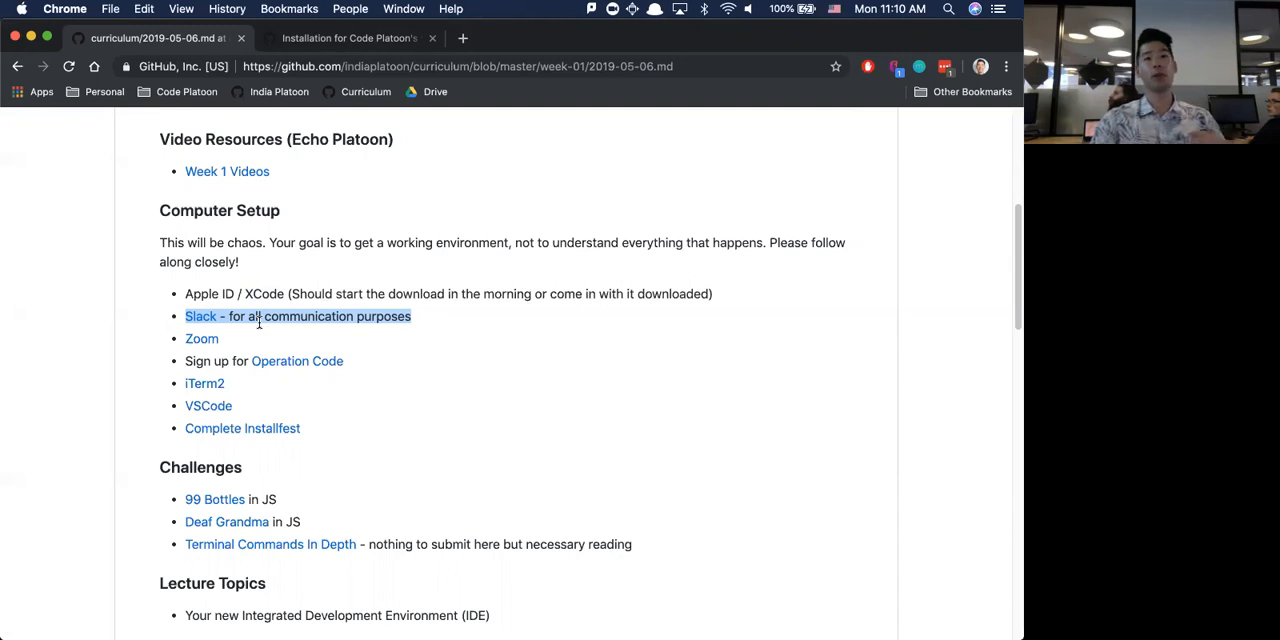
{"action": "mouse_move", "coordinate": [245, 340]}
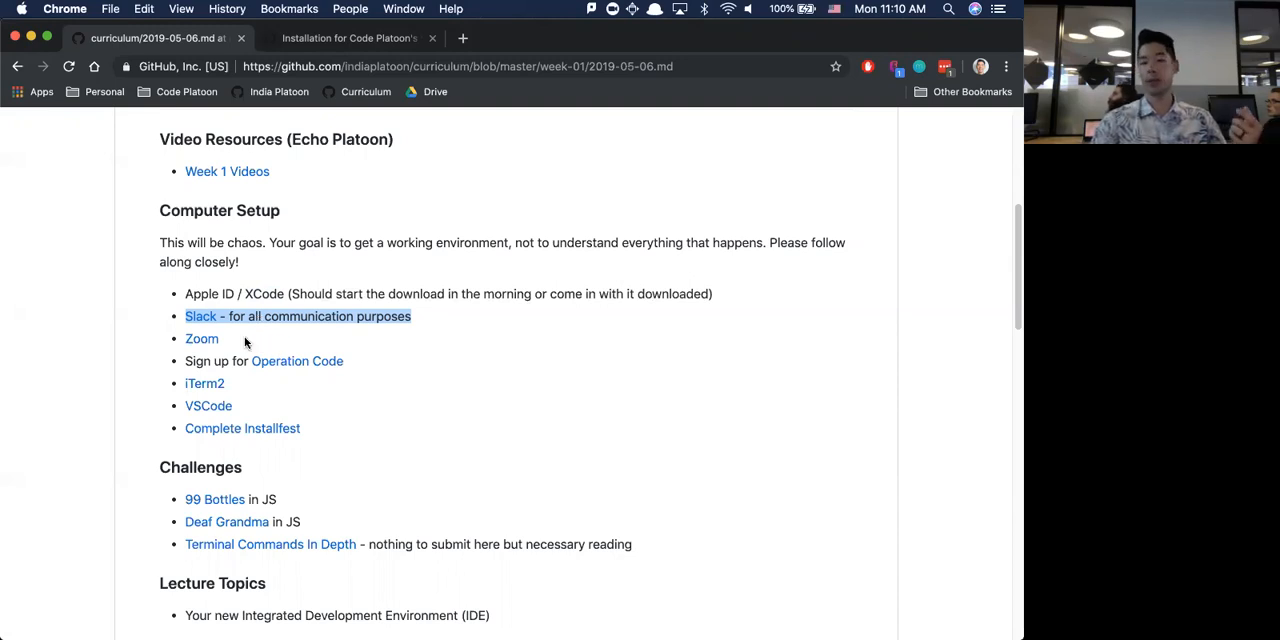
{"action": "mouse_move", "coordinate": [201, 339]}
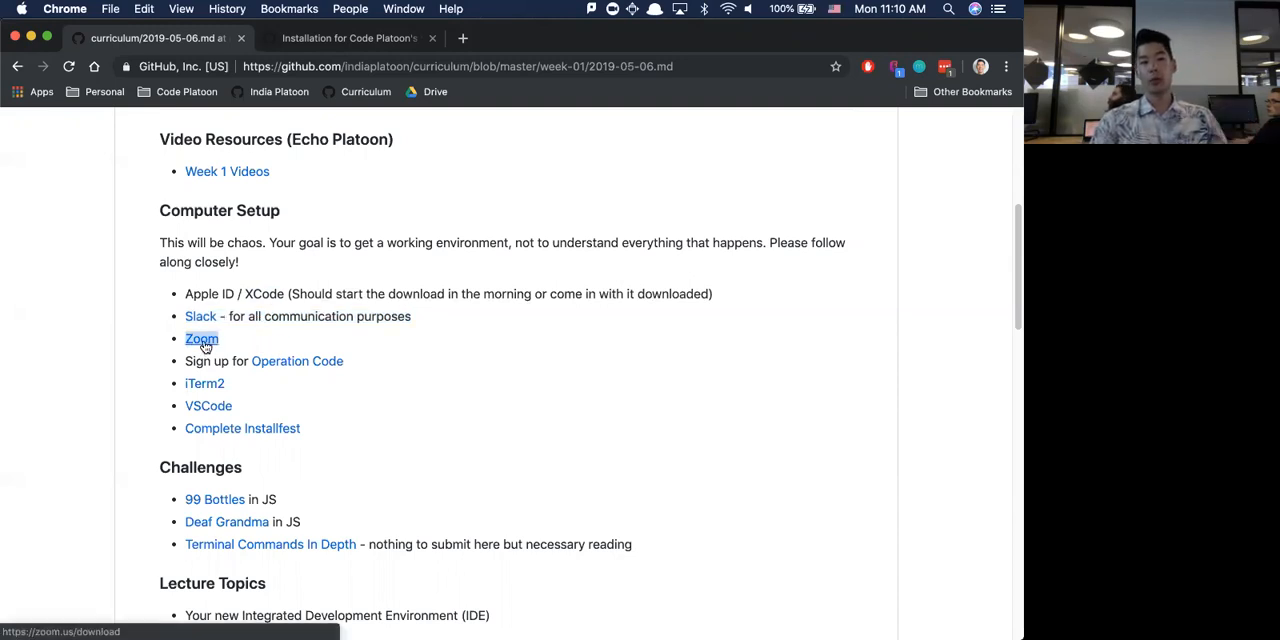
Follow the Zoom download link under the week 1 Computer Setup list.
{"action": "left_click", "coordinate": [201, 339]}
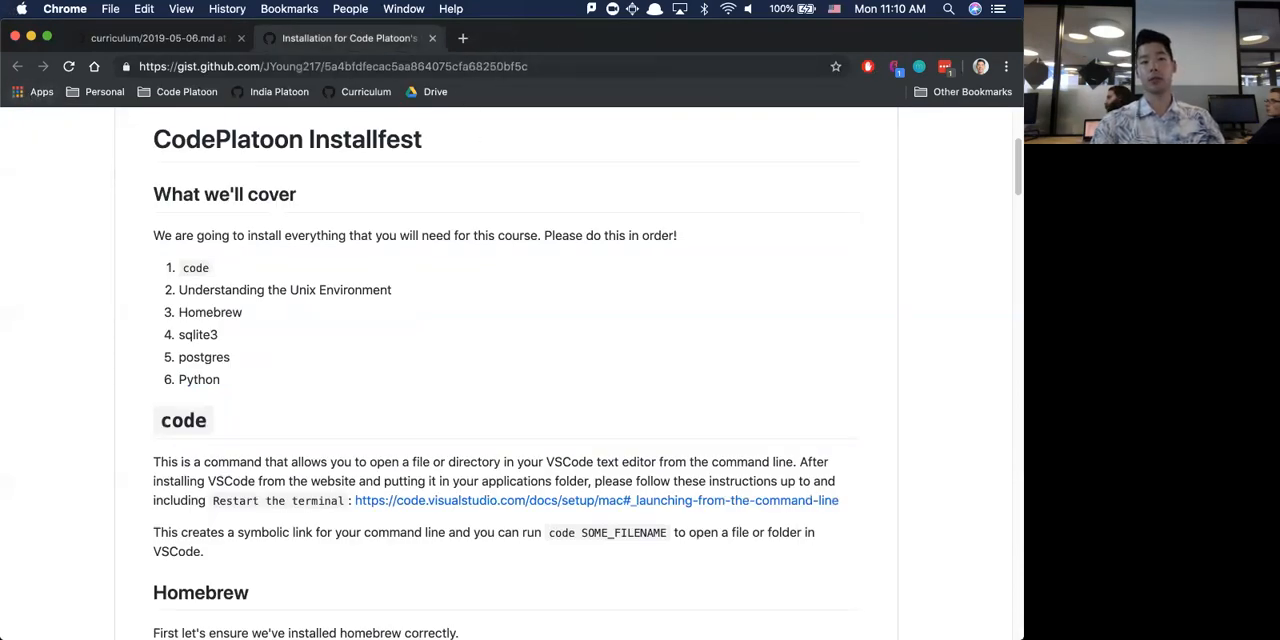
{"action": "mouse_move", "coordinate": [556, 230]}
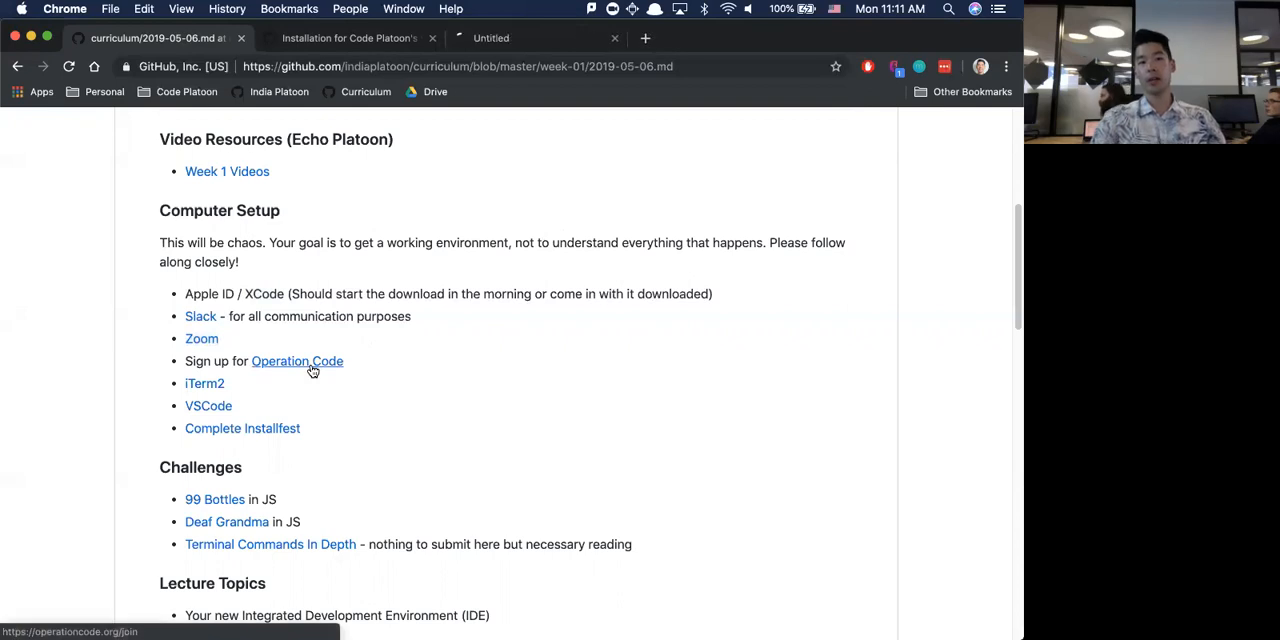
Open operationcode.org/join in a new tab and highlight its intro paragraph.
{"action": "left_click", "coordinate": [297, 361]}
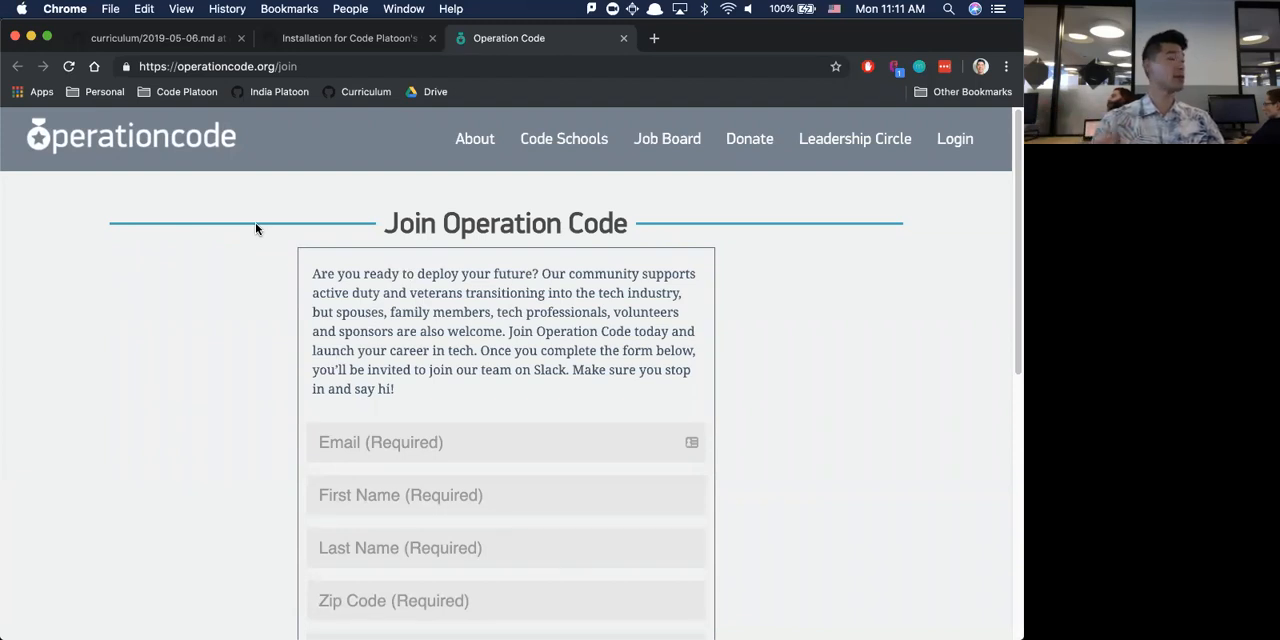
{"action": "mouse_move", "coordinate": [393, 313]}
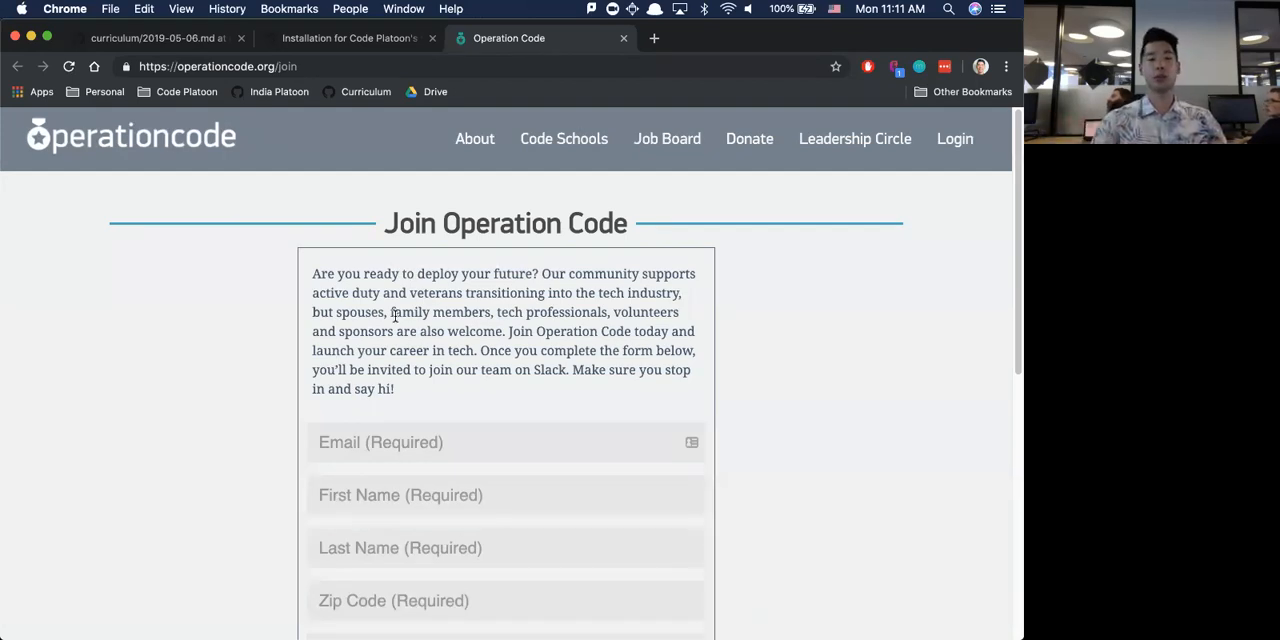
{"action": "left_click_drag", "start_coordinate": [312, 273], "coordinate": [394, 389]}
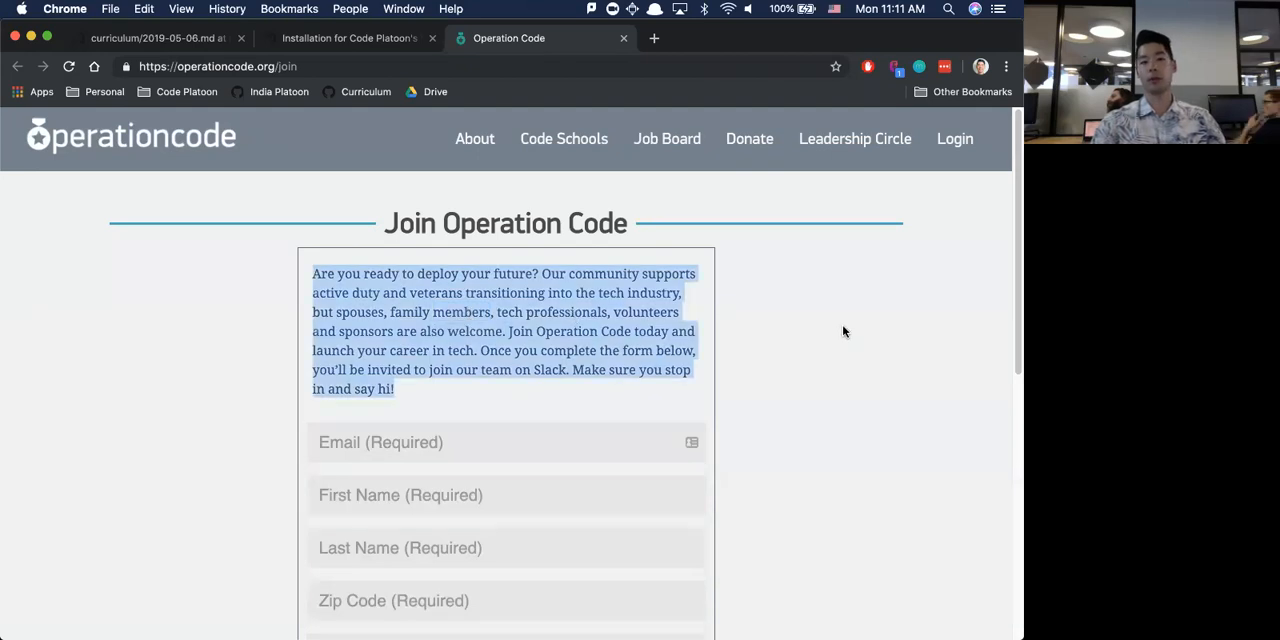
{"action": "left_click", "coordinate": [157, 38]}
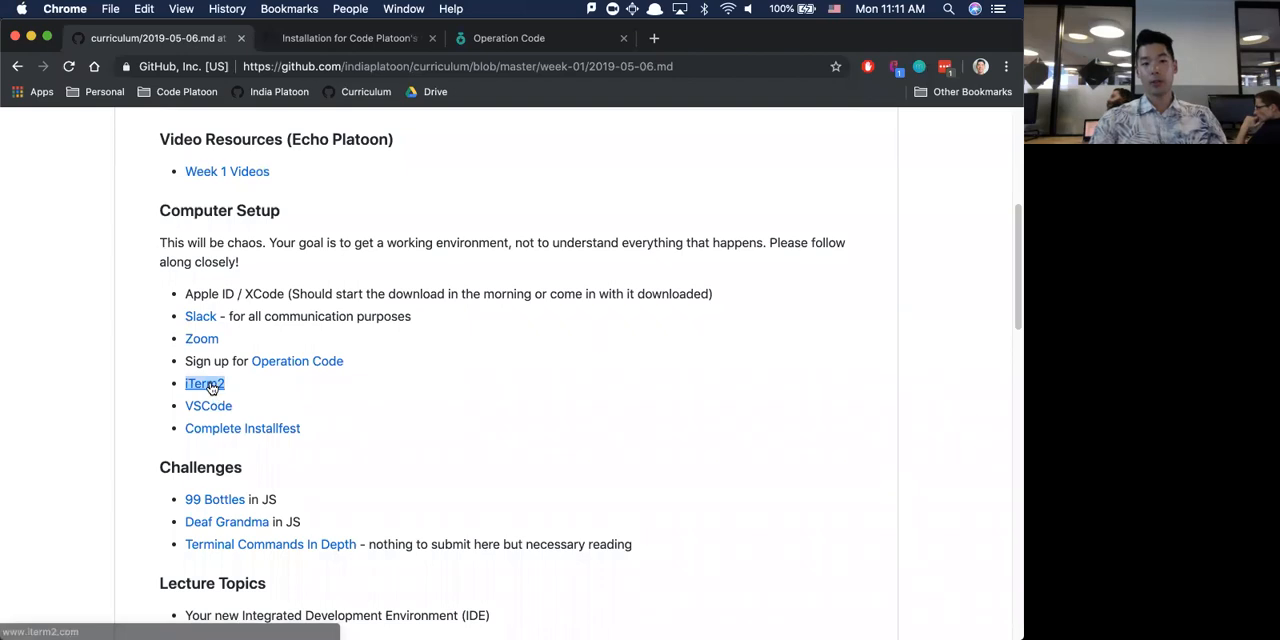
Open the iTerm2 homepage, then bring the Visual Studio Code download tab to the front.
{"action": "left_click", "coordinate": [204, 383]}
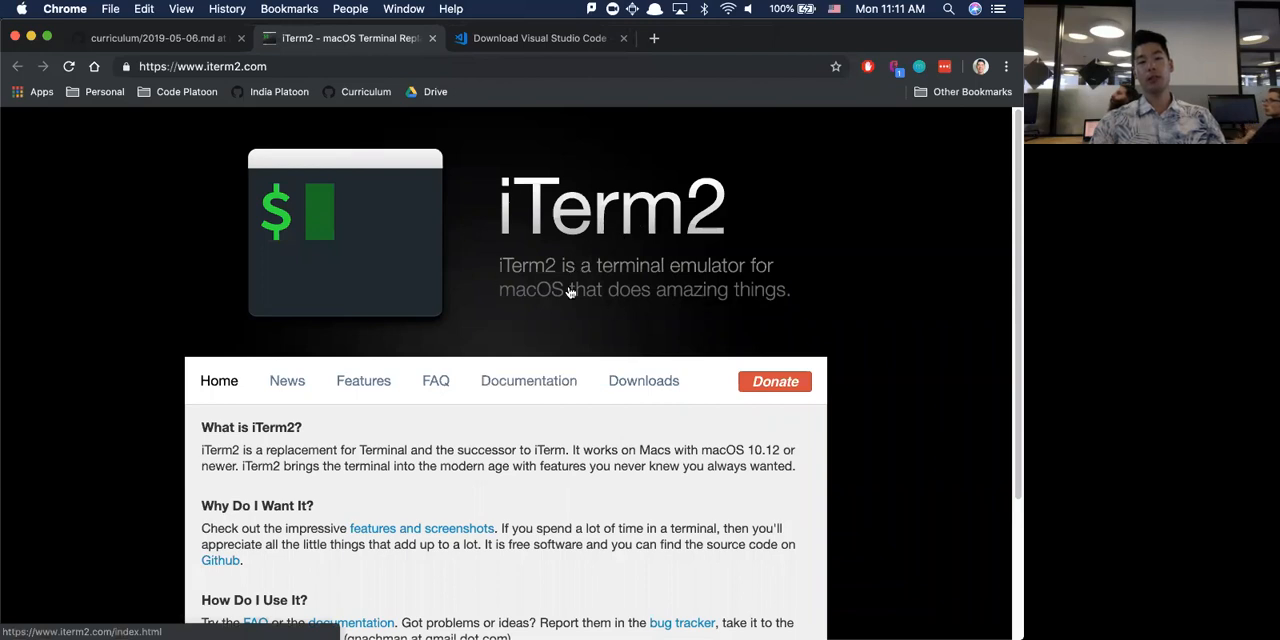
{"action": "mouse_move", "coordinate": [516, 236]}
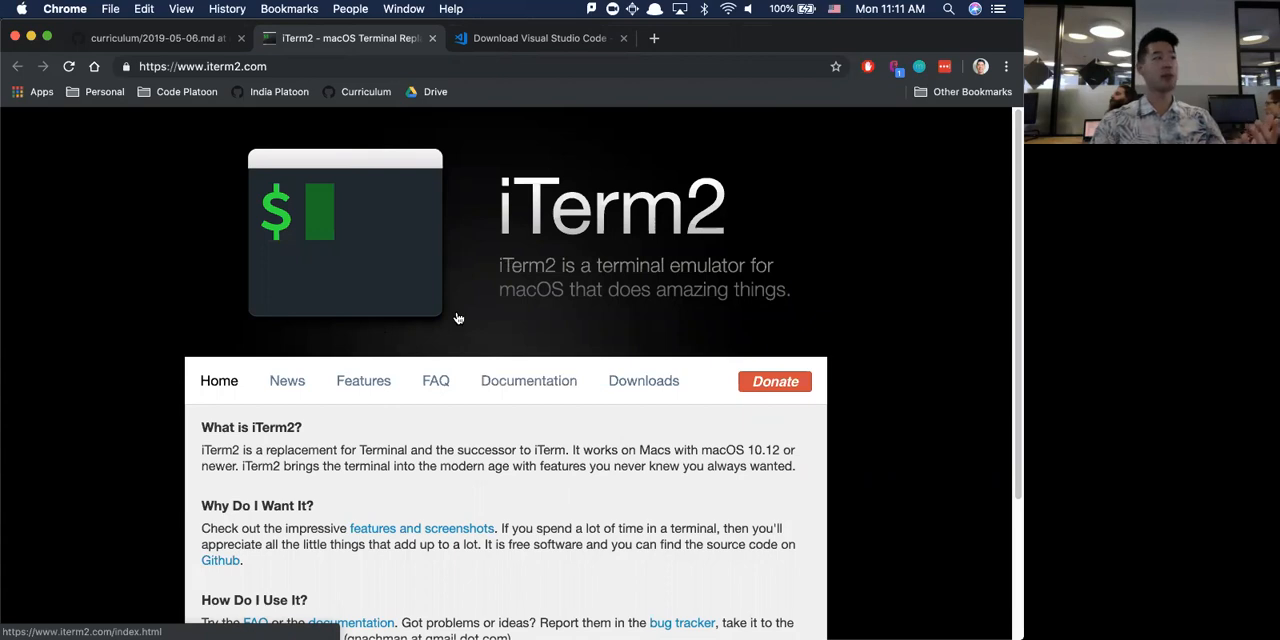
{"action": "left_click", "coordinate": [540, 38]}
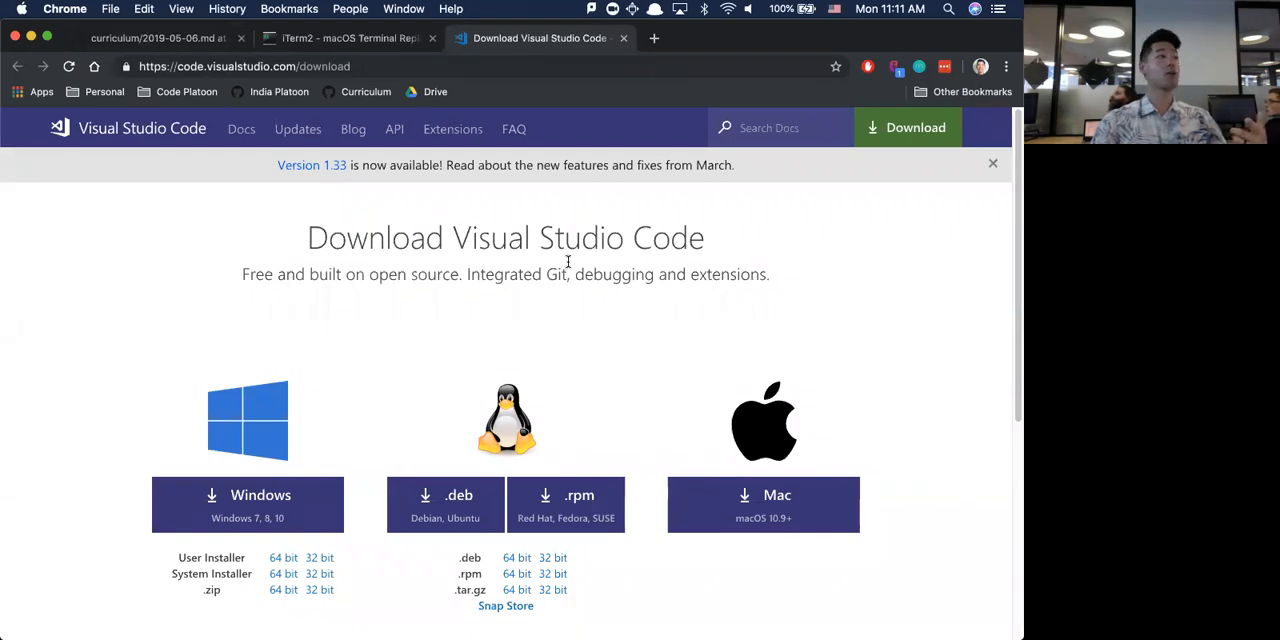
{"action": "mouse_move", "coordinate": [567, 260]}
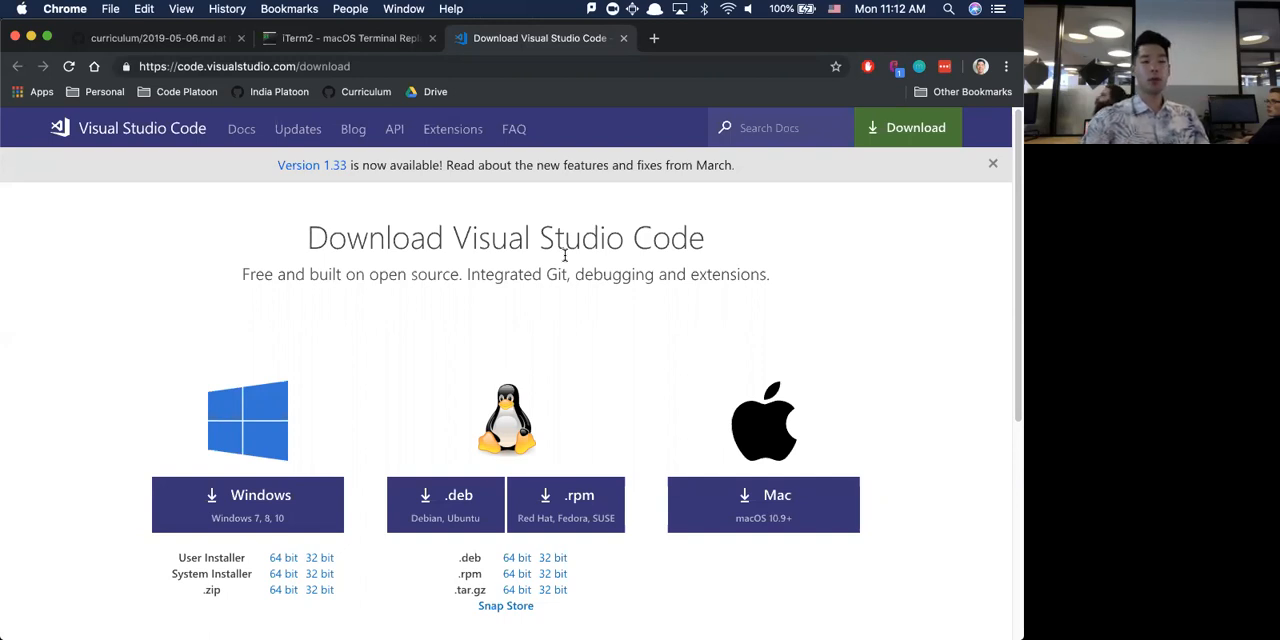
{"action": "mouse_move", "coordinate": [213, 243]}
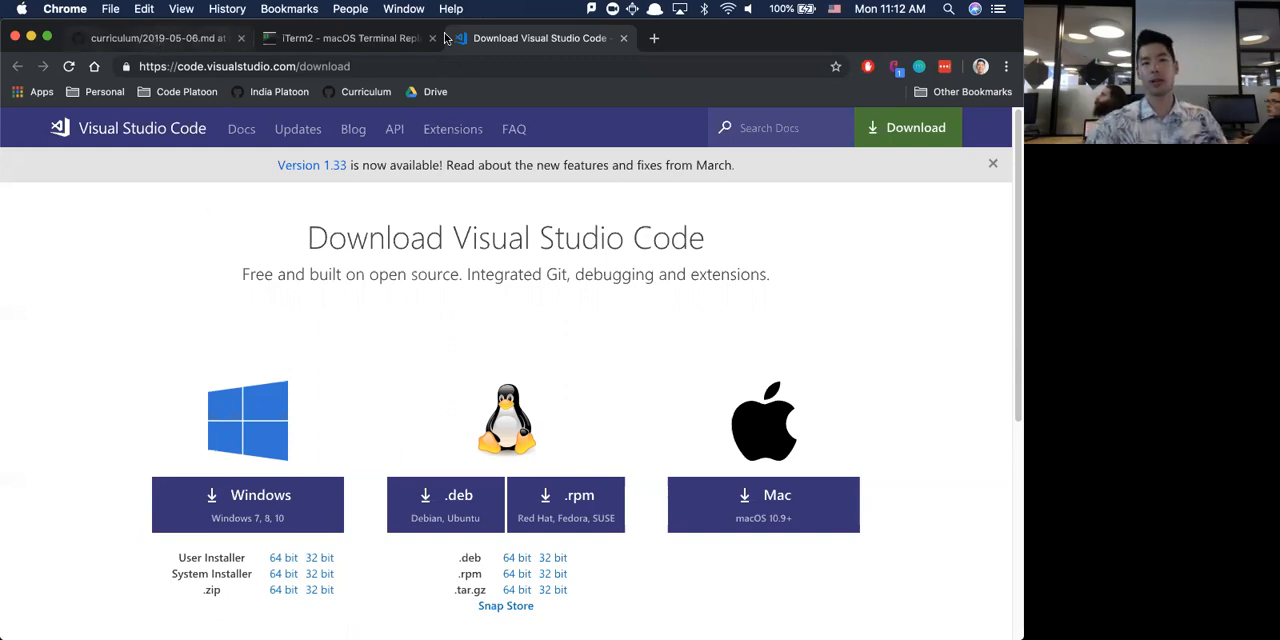
Close the iTerm2 and VS Code tabs, then highlight and deselect the Apple ID to VSCode items.
{"action": "left_click", "coordinate": [155, 38]}
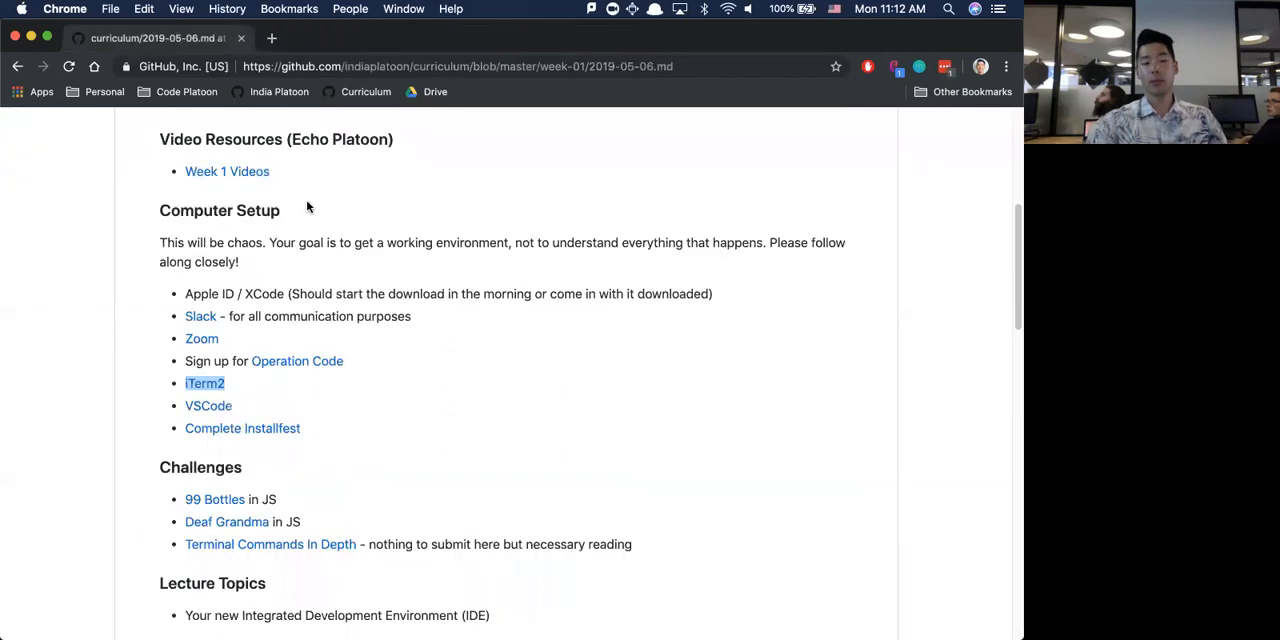
{"action": "left_click_drag", "start_coordinate": [185, 293], "coordinate": [232, 405]}
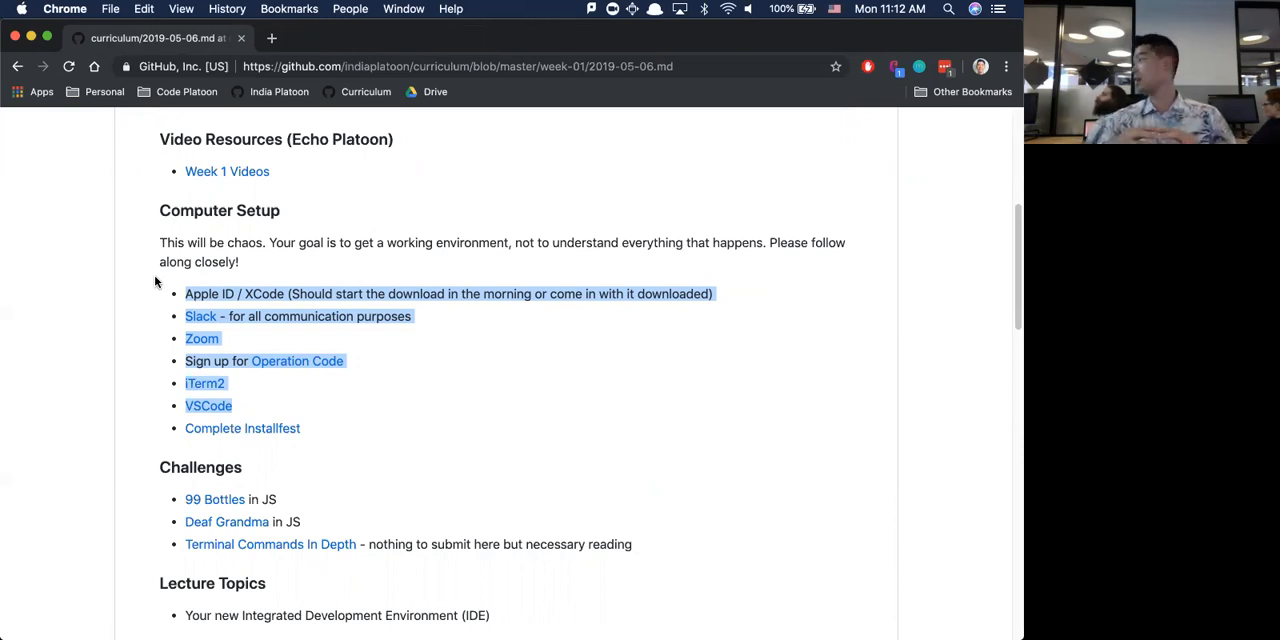
{"action": "mouse_move", "coordinate": [580, 402]}
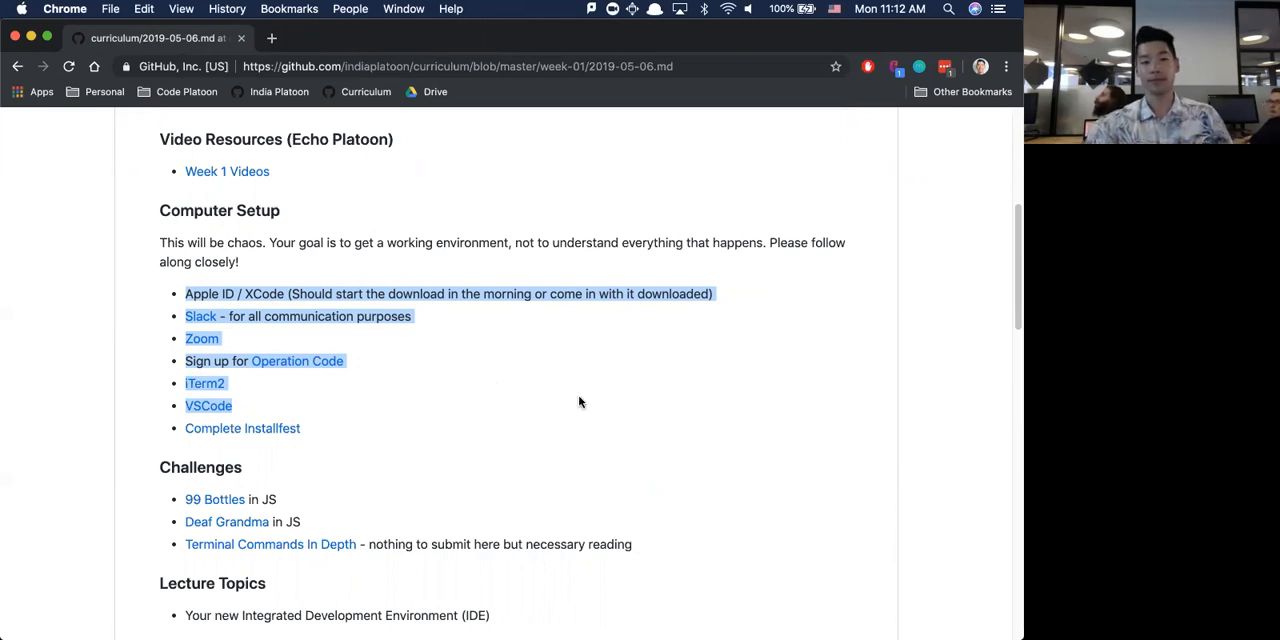
{"action": "left_click", "coordinate": [318, 455]}
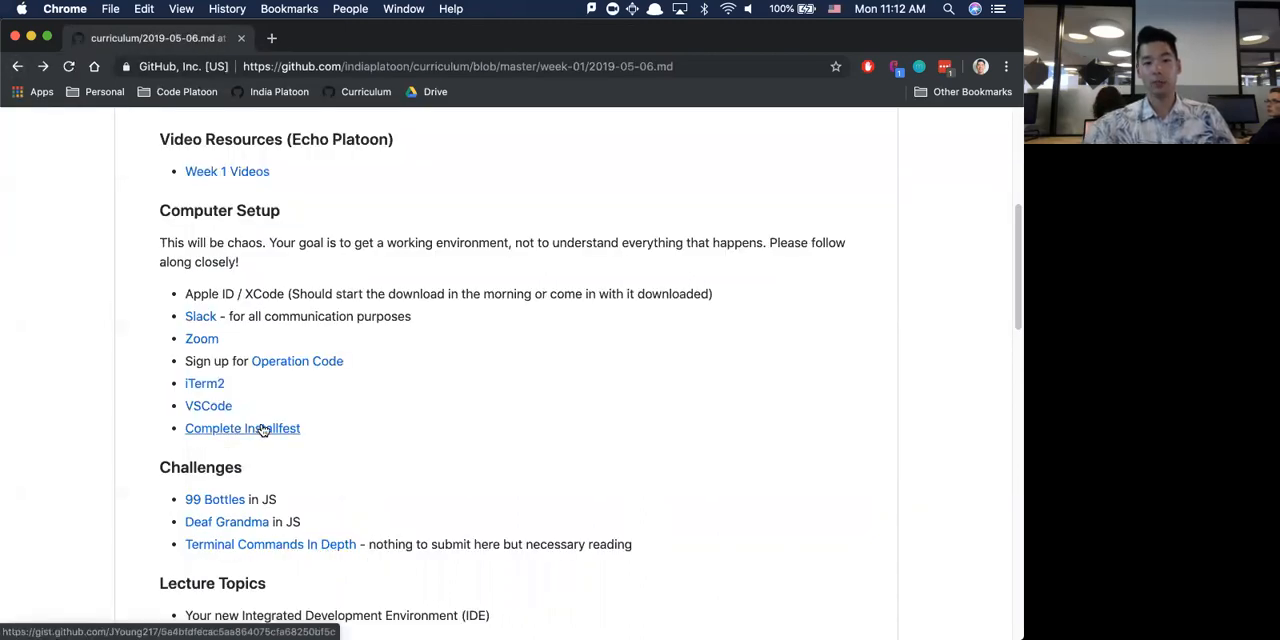
Open the Complete Installfest gist in a new tab and scroll to its VS Code command-line section.
{"action": "left_click", "coordinate": [242, 428]}
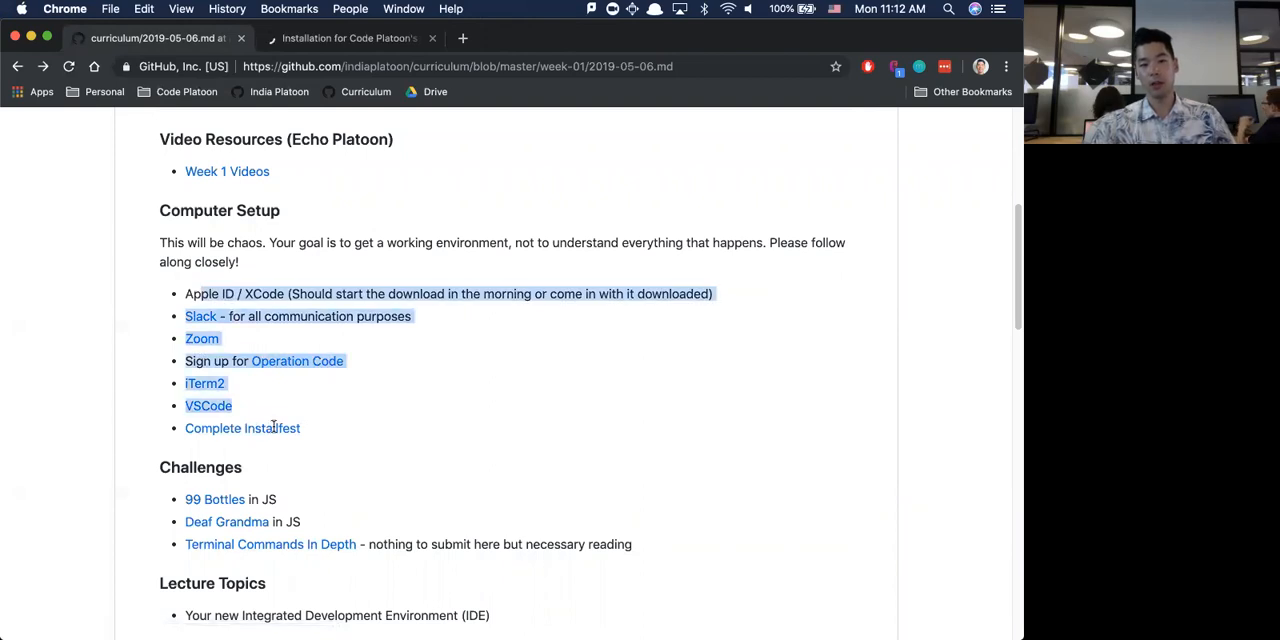
{"action": "left_click", "coordinate": [345, 38]}
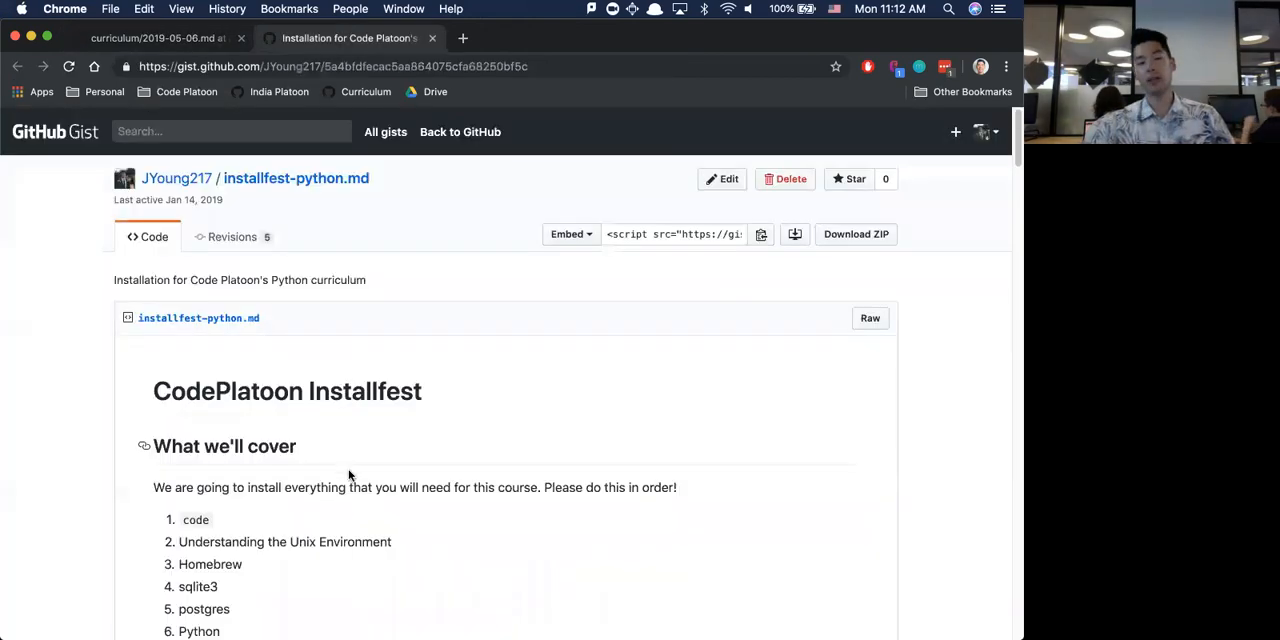
{"action": "scroll", "scroll_direction": "down", "scroll_amount": 3}
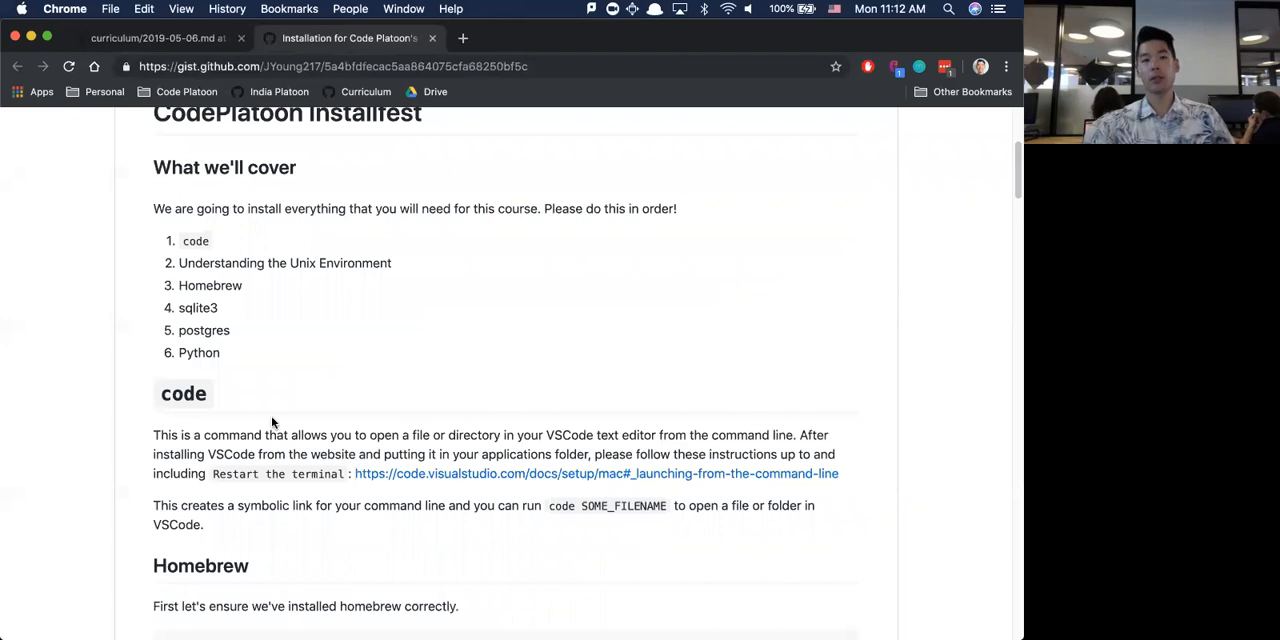
{"action": "mouse_move", "coordinate": [146, 224]}
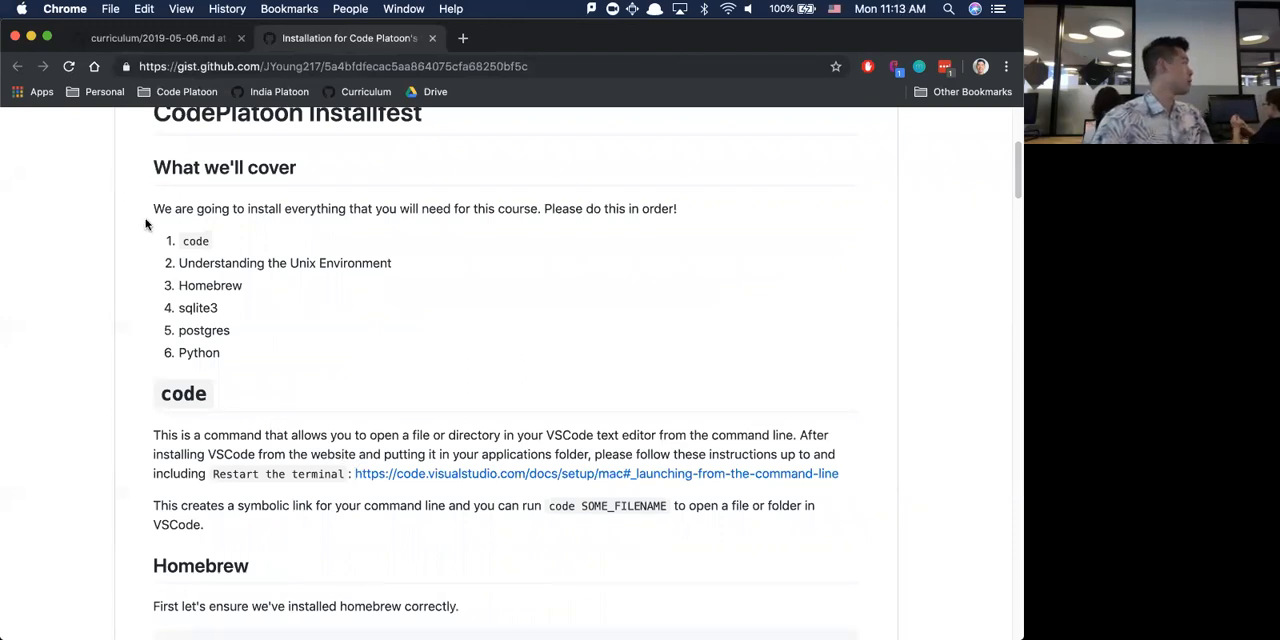
{"action": "scroll", "scroll_direction": "down", "scroll_amount": 3}
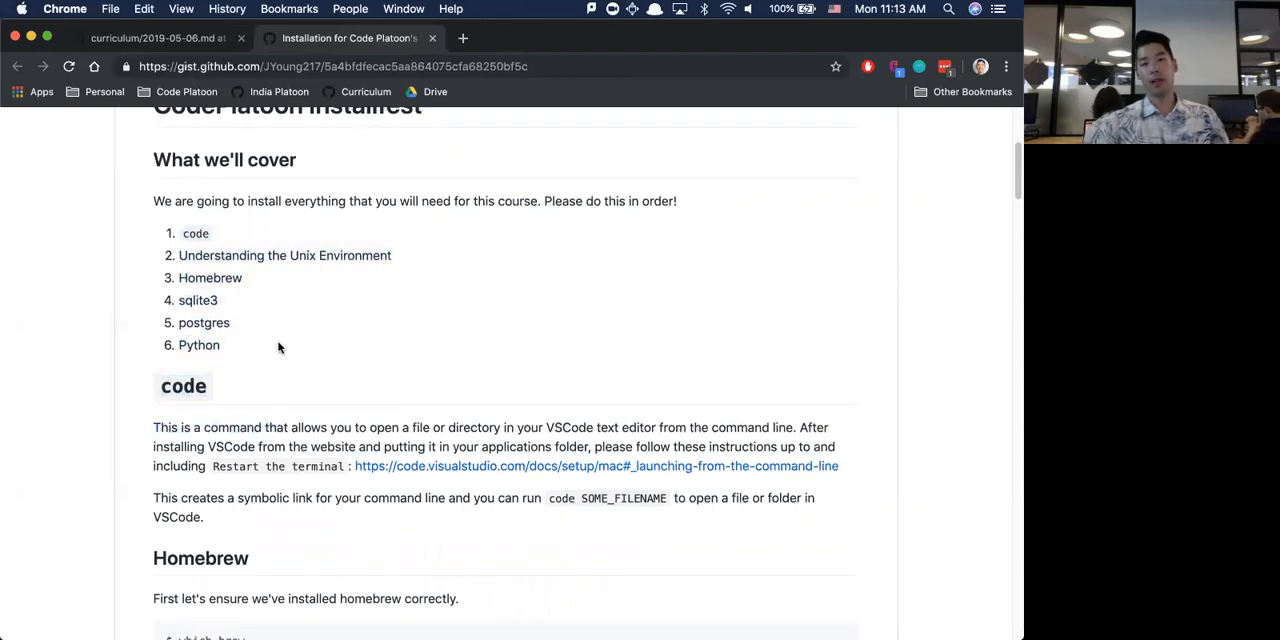
{"action": "mouse_move", "coordinate": [291, 331]}
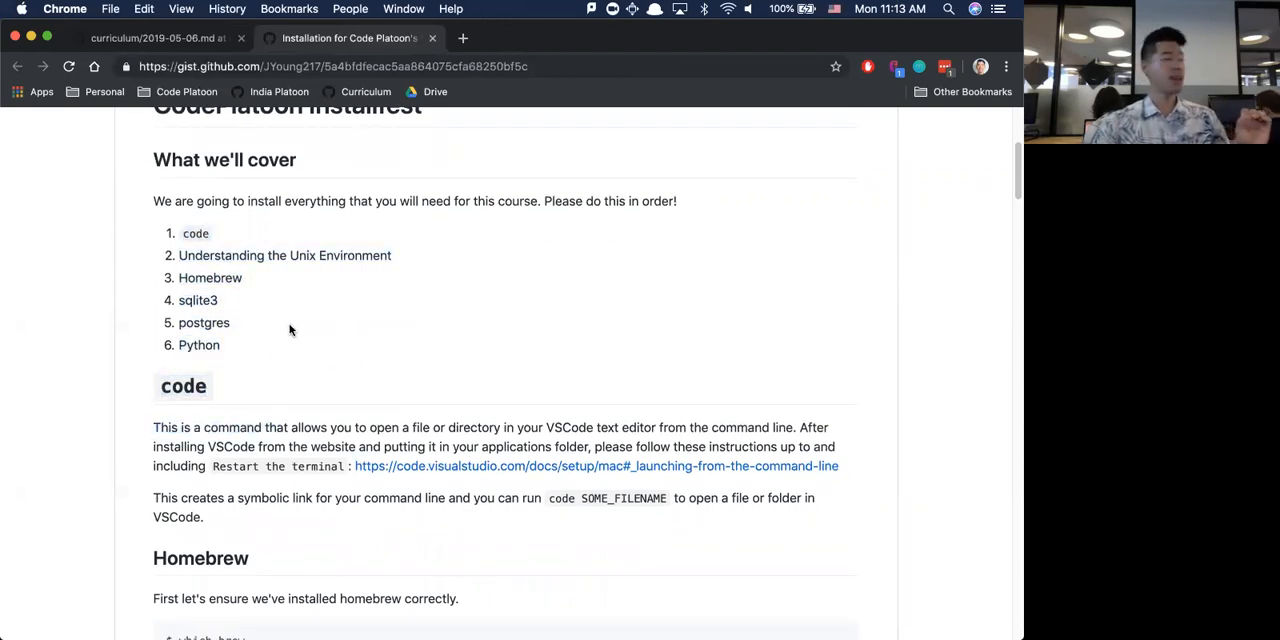
{"action": "scroll", "scroll_direction": "down", "scroll_amount": 3}
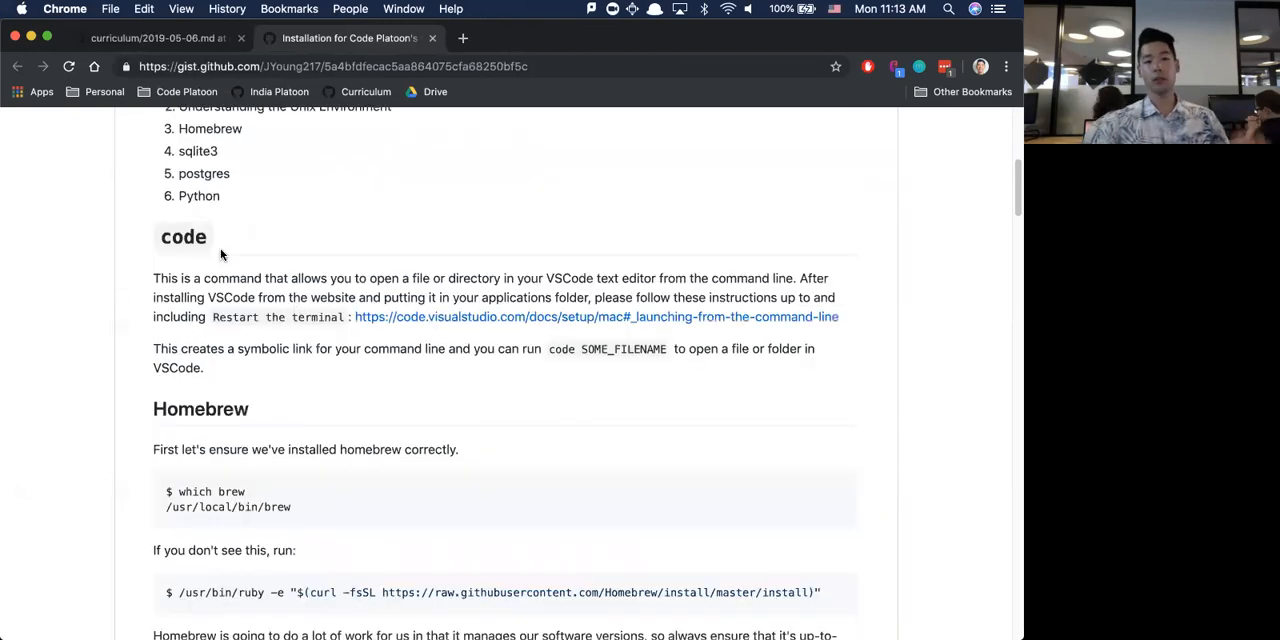
{"action": "scroll", "scroll_direction": "down", "scroll_amount": 3}
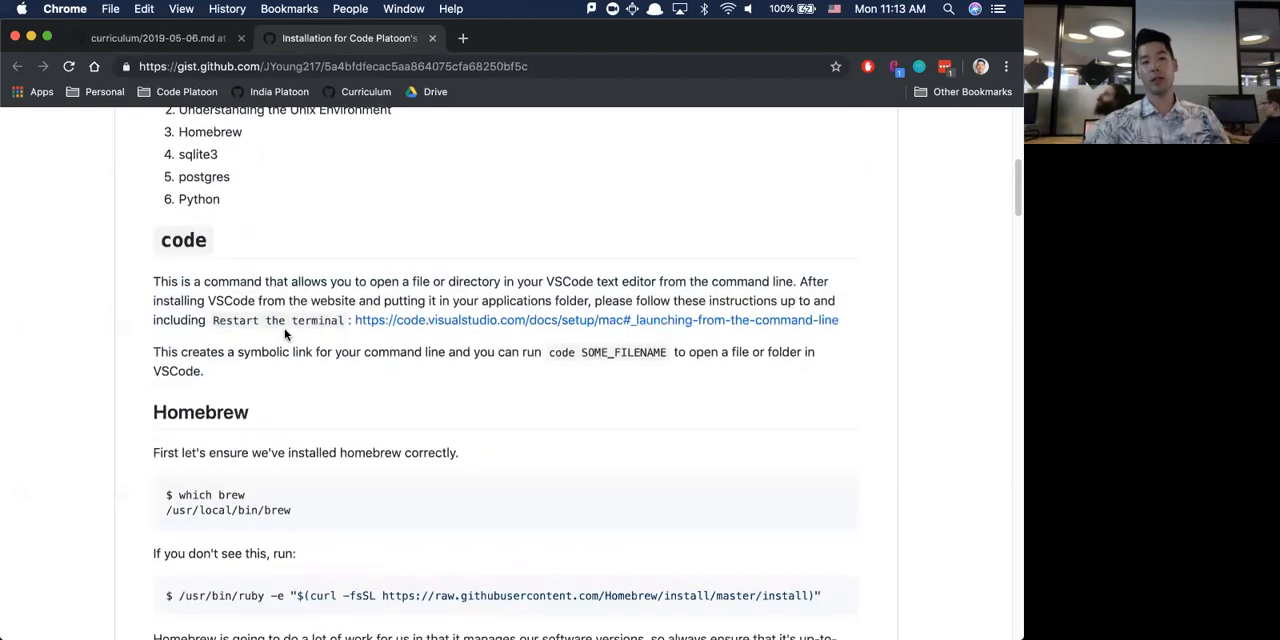
{"action": "scroll", "scroll_direction": "down", "scroll_amount": 3}
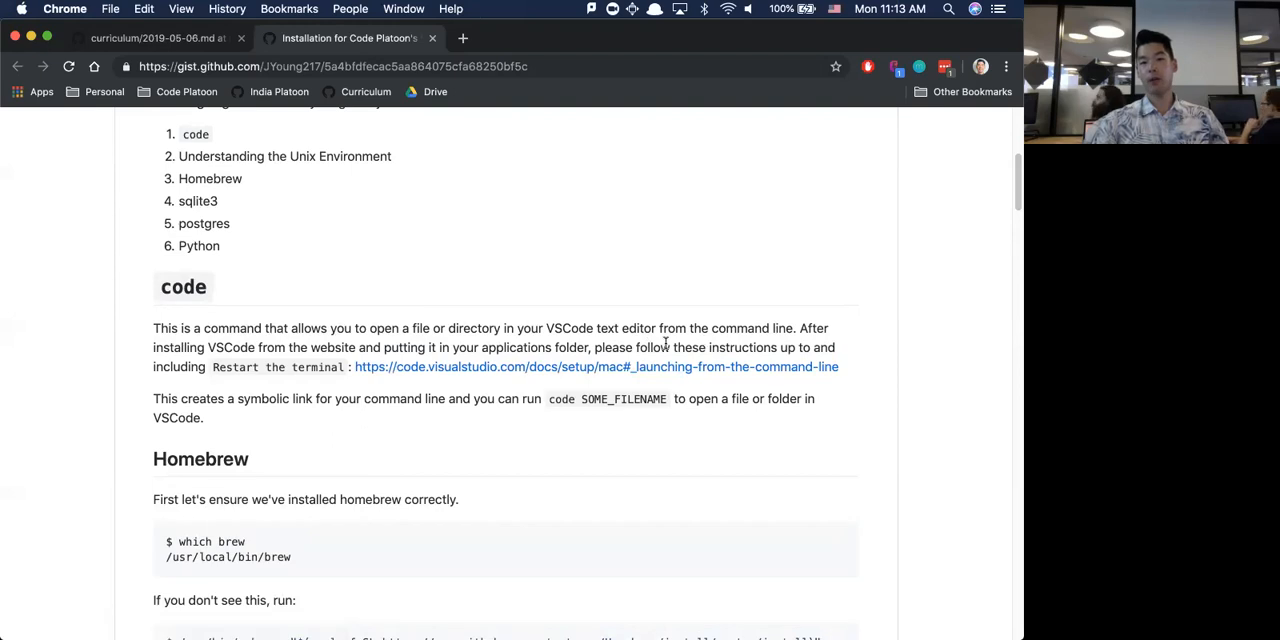
{"action": "left_click_drag", "start_coordinate": [674, 347], "coordinate": [815, 347]}
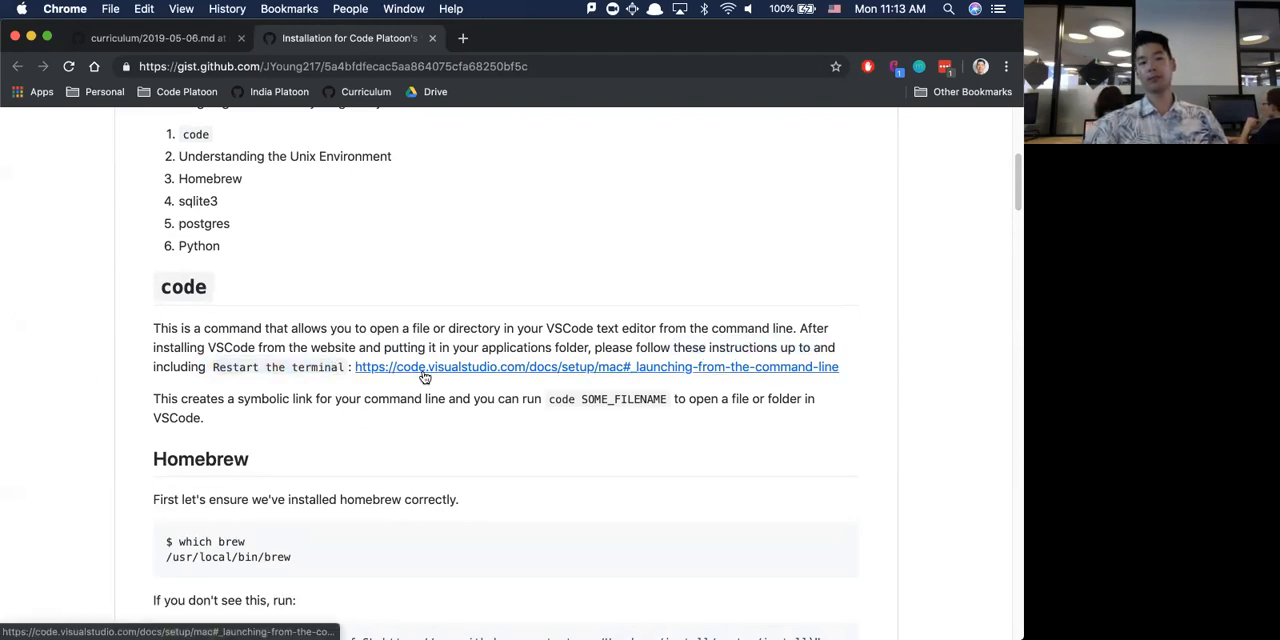
Follow the gist's code.visualstudio.com link to the Launching from the command line docs.
{"action": "left_click", "coordinate": [596, 367]}
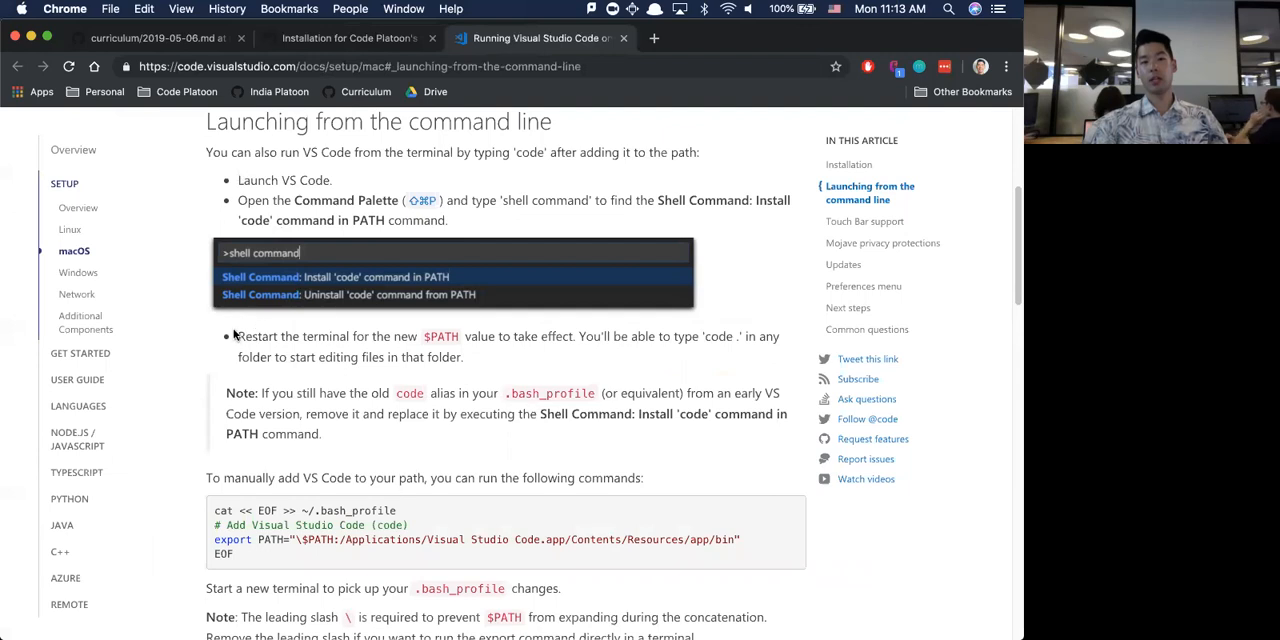
{"action": "mouse_move", "coordinate": [505, 365]}
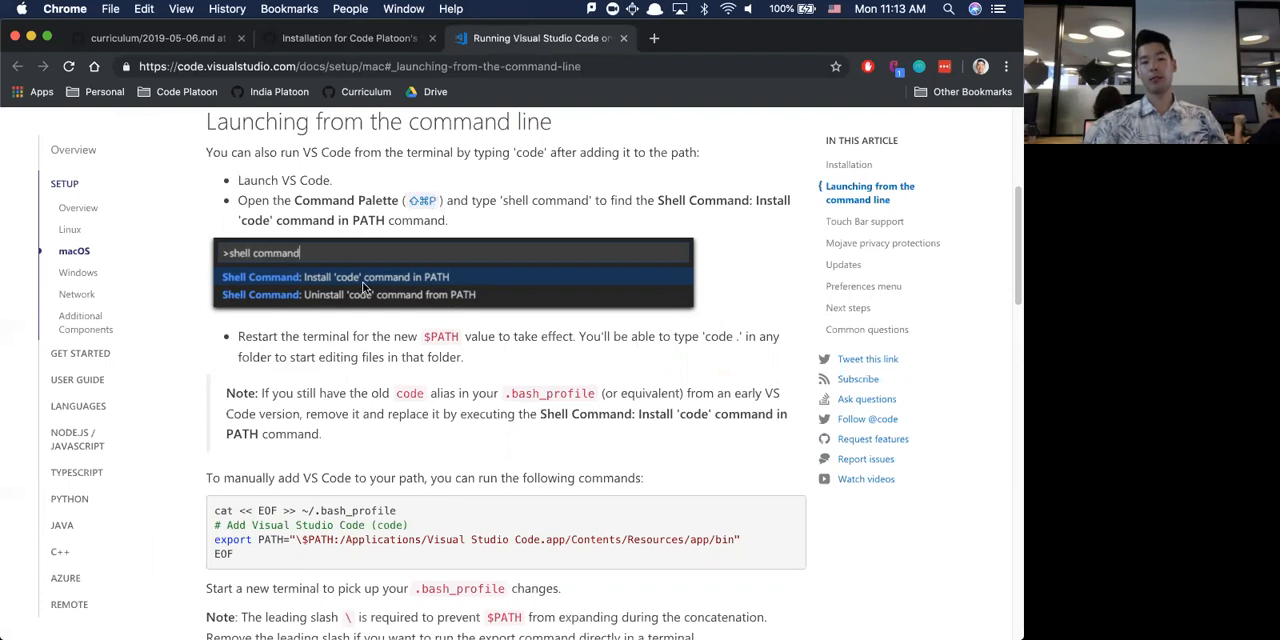
{"action": "mouse_move", "coordinate": [350, 348]}
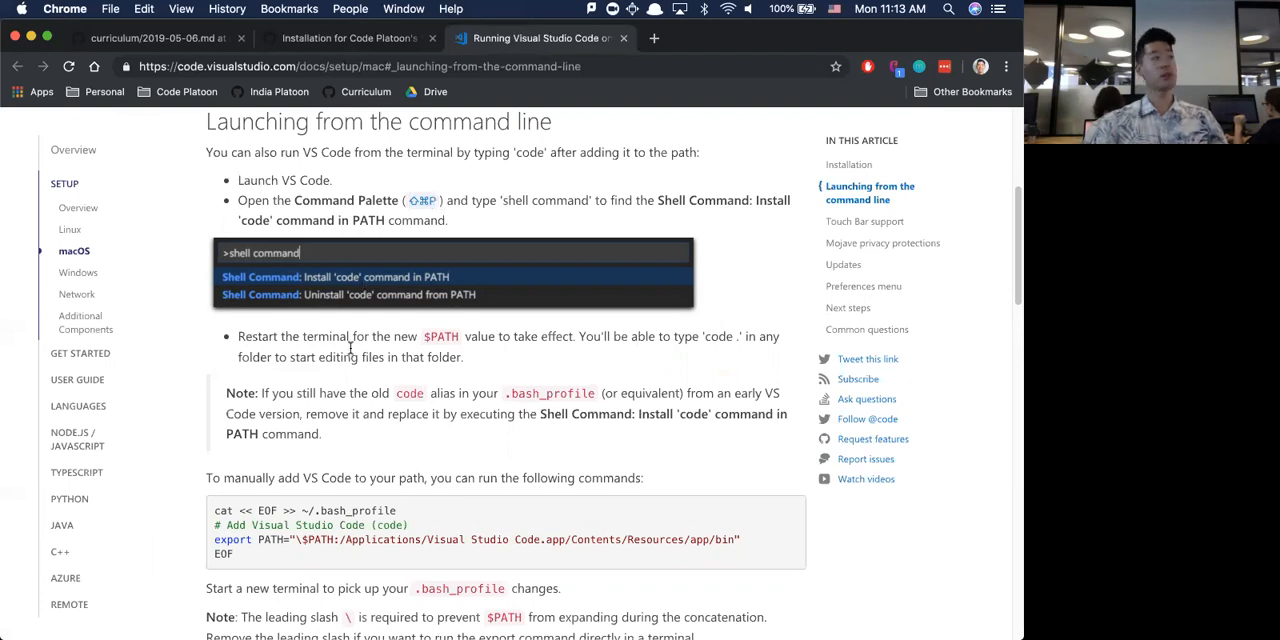
{"action": "mouse_move", "coordinate": [376, 330]}
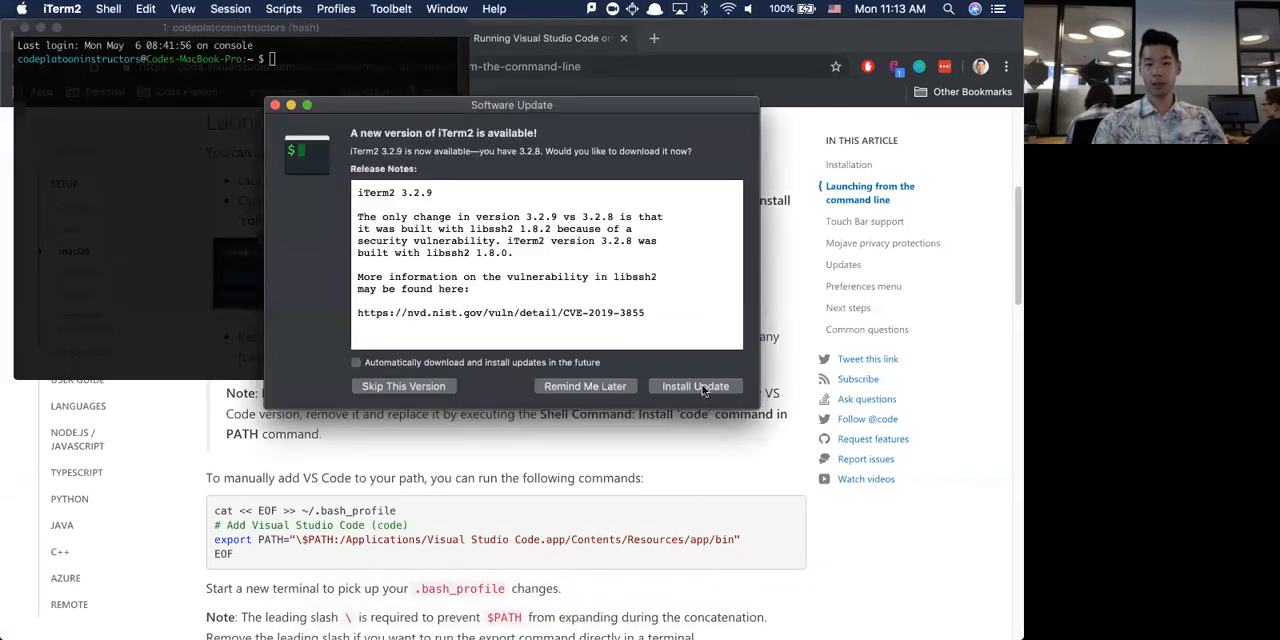
Install the iTerm2 update and type 'code' in the relaunched terminal.
{"action": "left_click", "coordinate": [694, 386]}
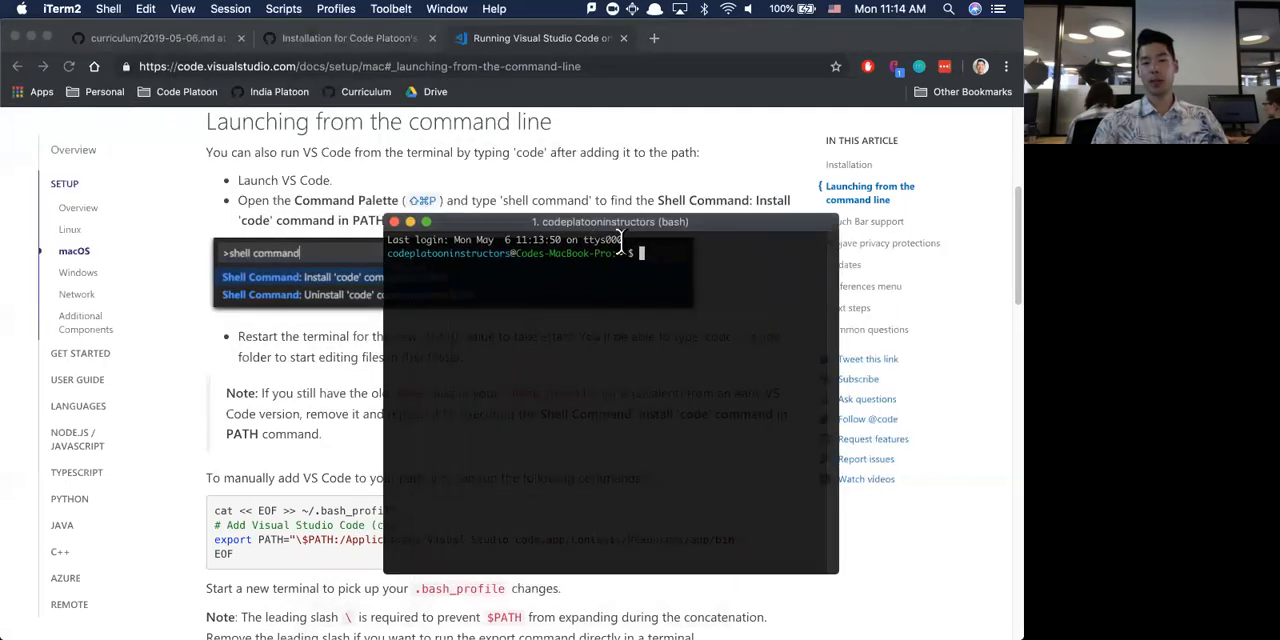
{"action": "type", "text": "code"}
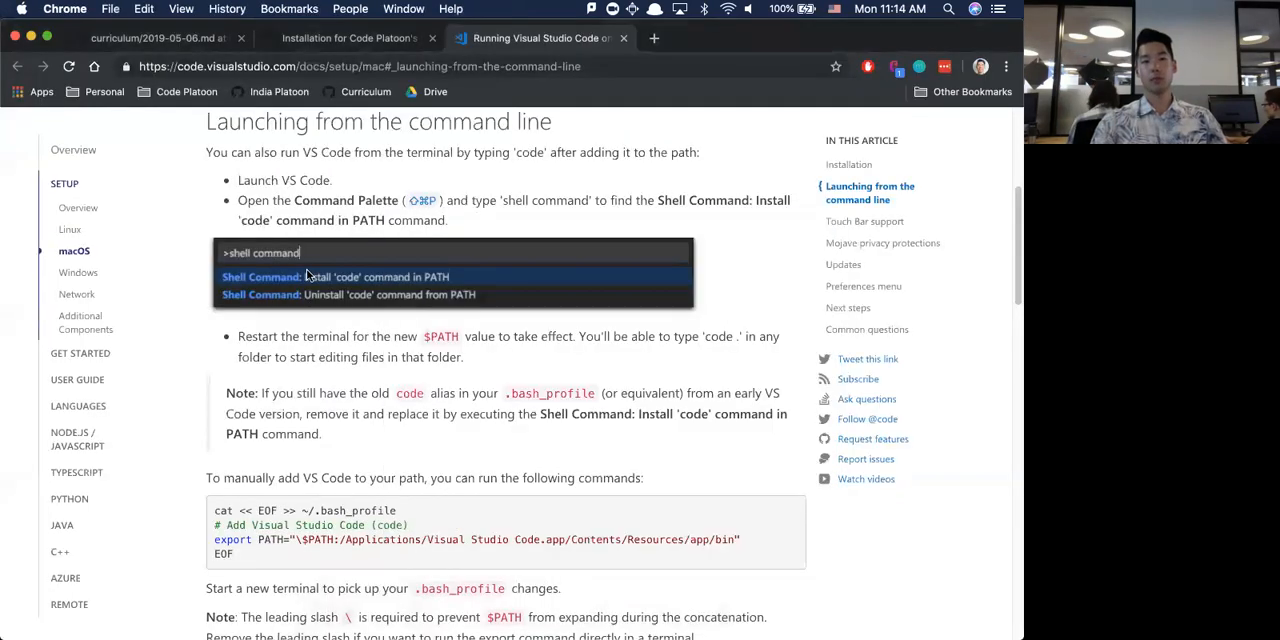
Return to the Installation for Code Platoon gist tab after glancing at the VS Code docs.
{"action": "left_click", "coordinate": [348, 38]}
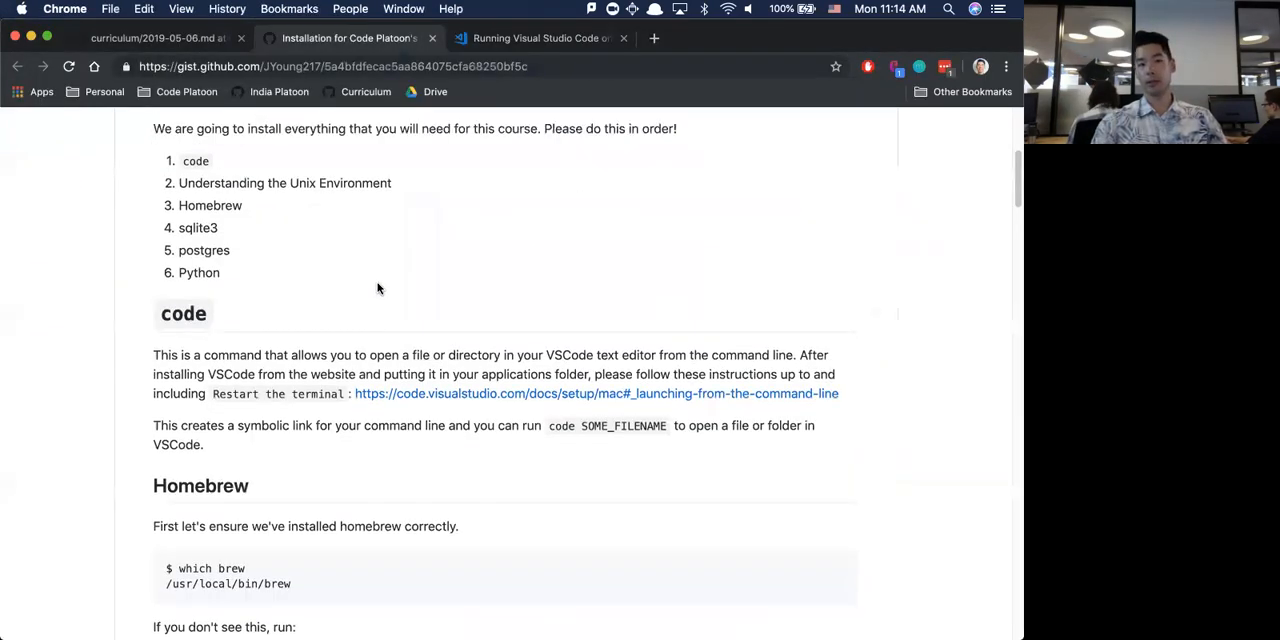
{"action": "mouse_move", "coordinate": [244, 314]}
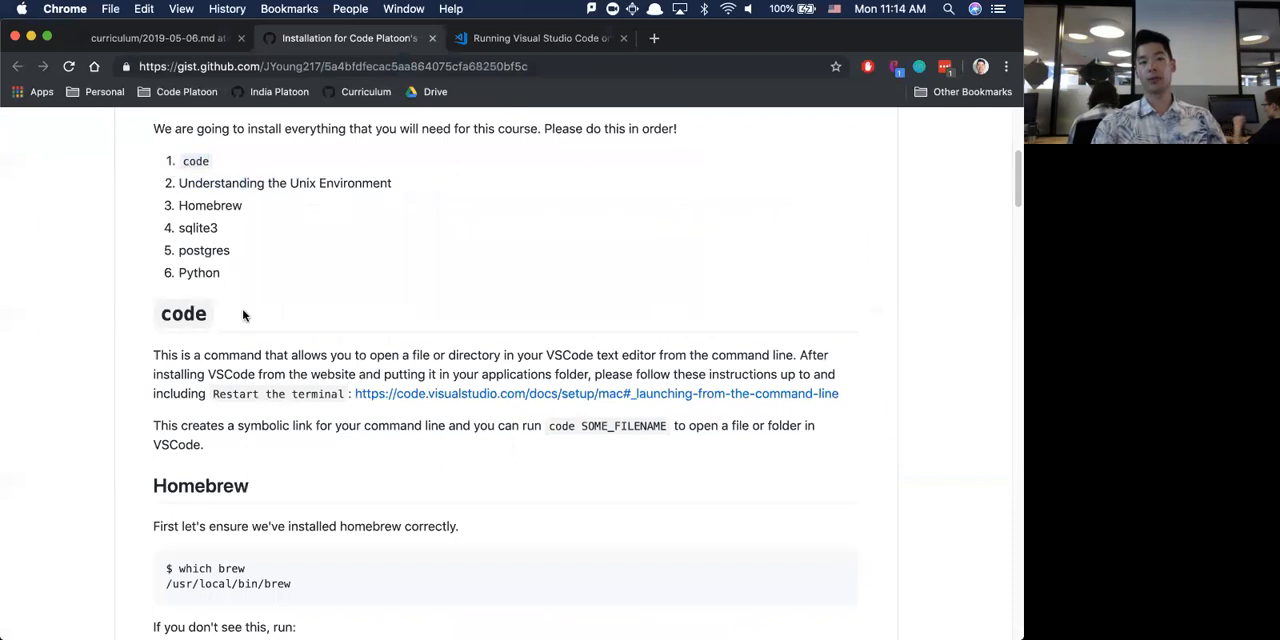
{"action": "mouse_move", "coordinate": [424, 393]}
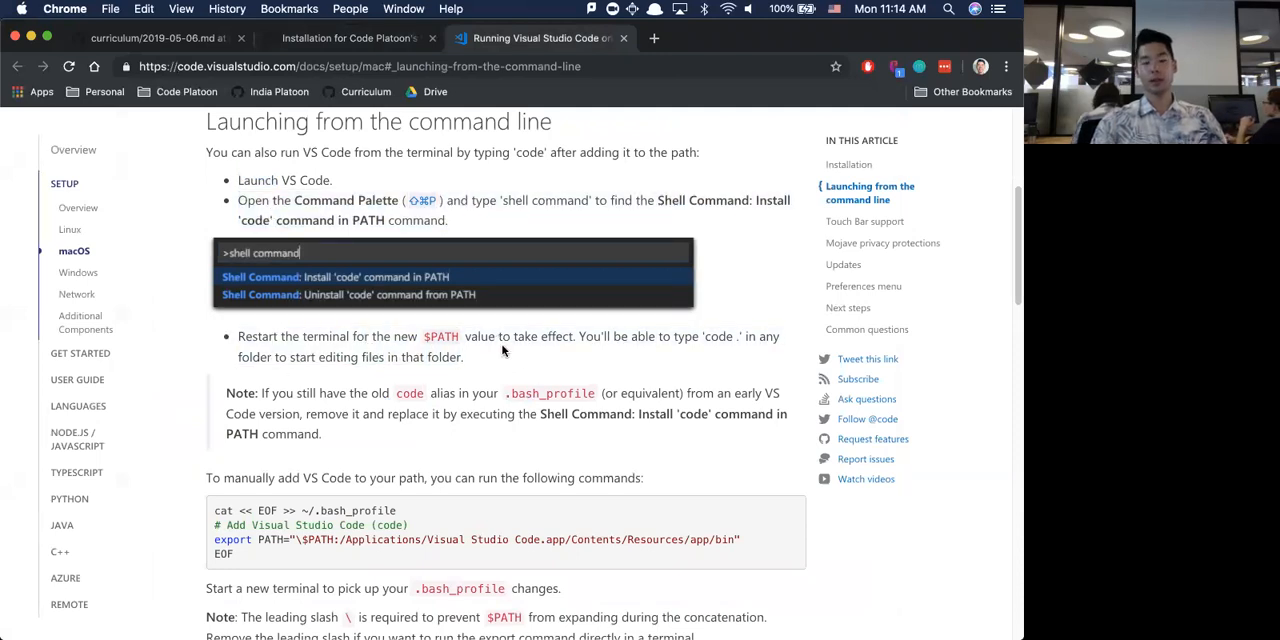
{"action": "key", "text": "F3"}
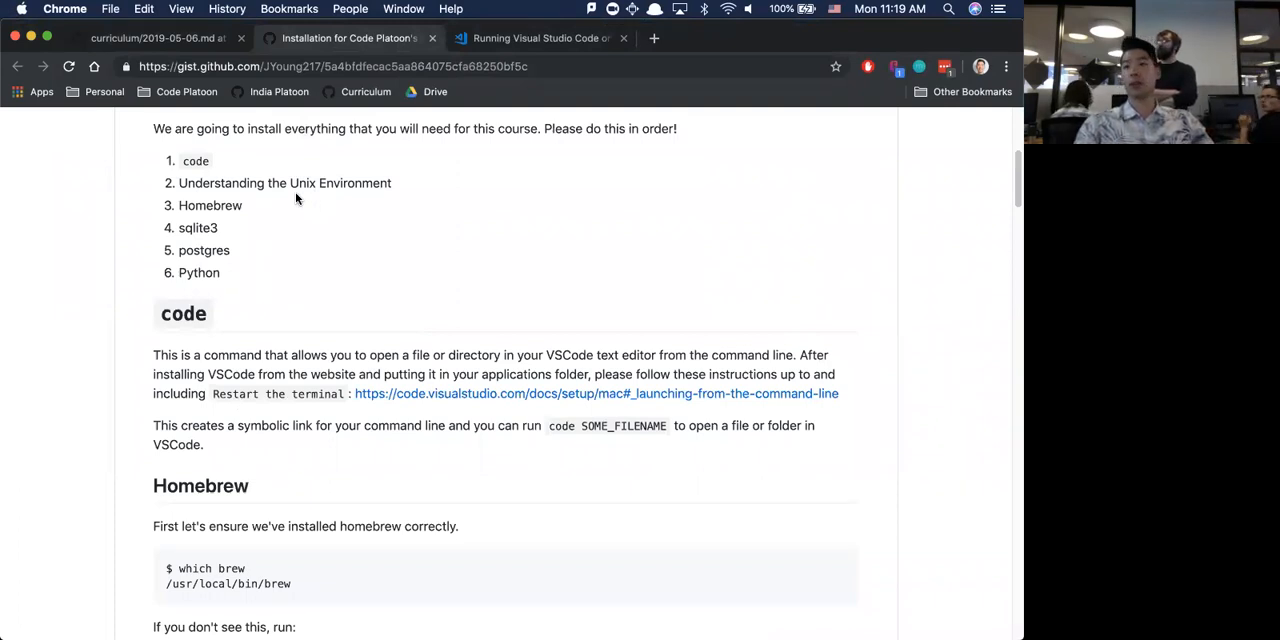
{"action": "mouse_move", "coordinate": [224, 194]}
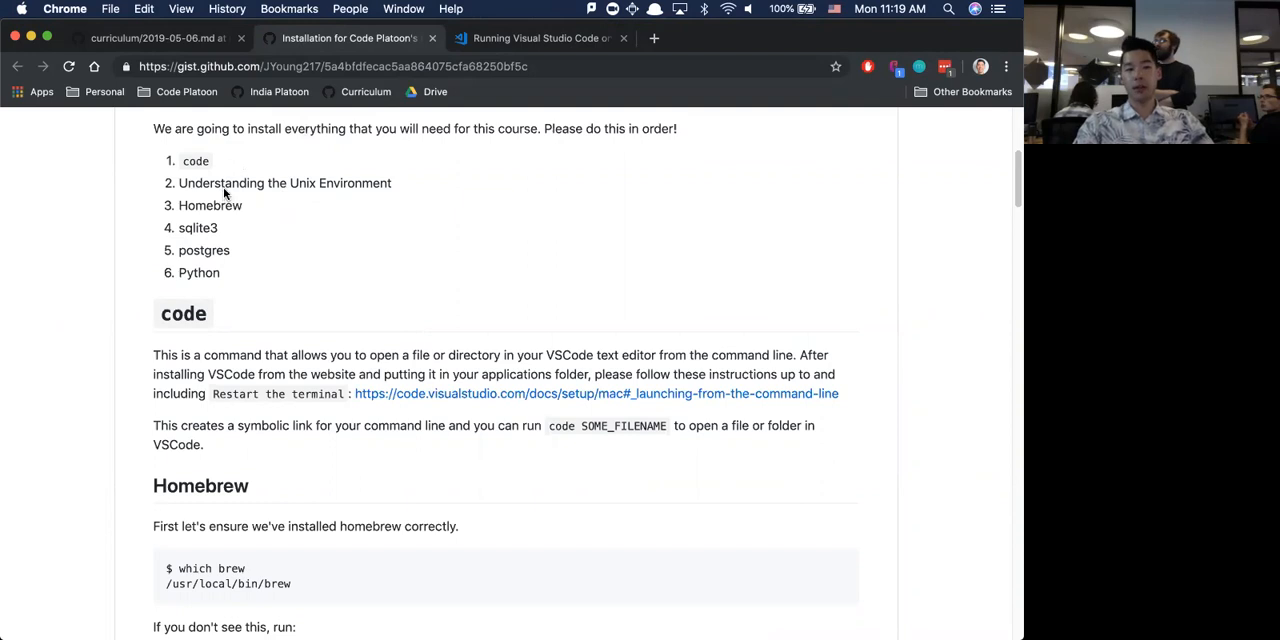
Scroll the gist to the Homebrew section's which brew, install, brew update and brew doctor blocks.
{"action": "scroll", "scroll_direction": "down", "scroll_amount": 3}
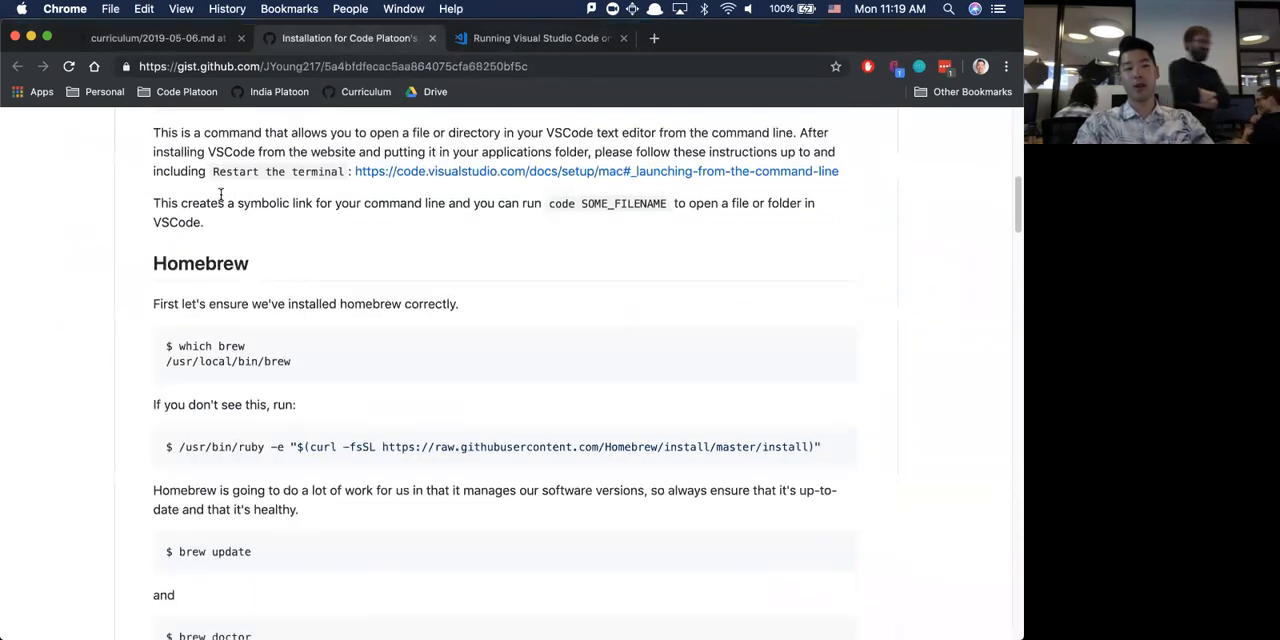
{"action": "scroll", "scroll_direction": "down", "scroll_amount": 3}
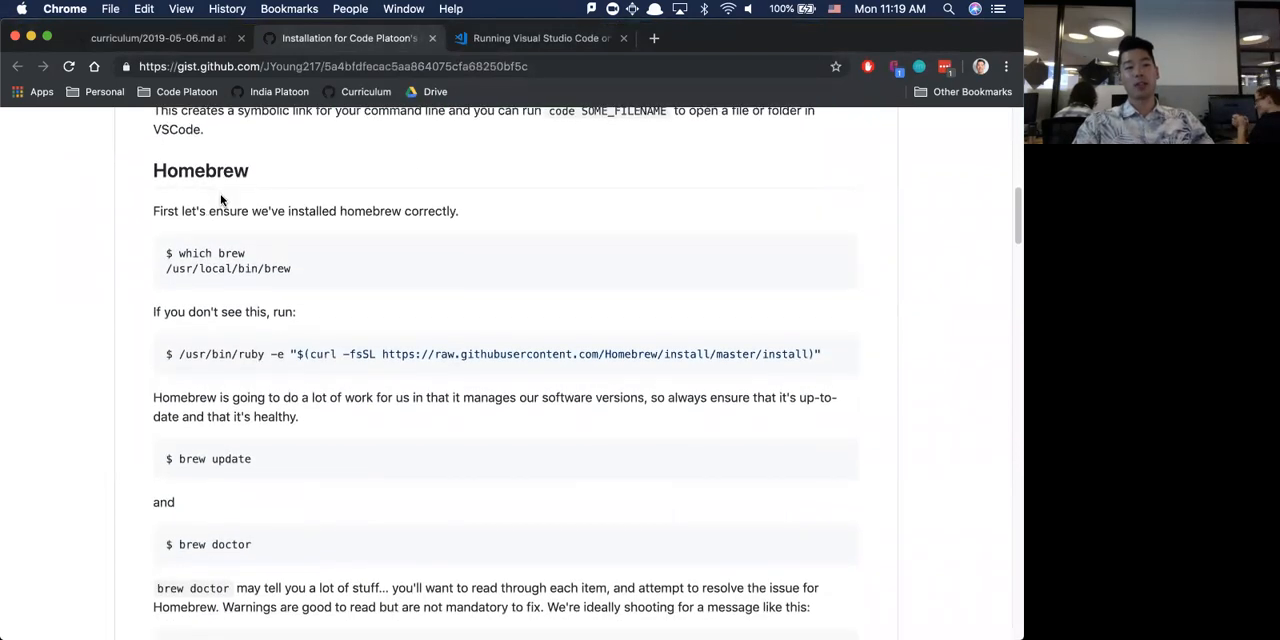
{"action": "scroll", "scroll_direction": "down", "scroll_amount": 3}
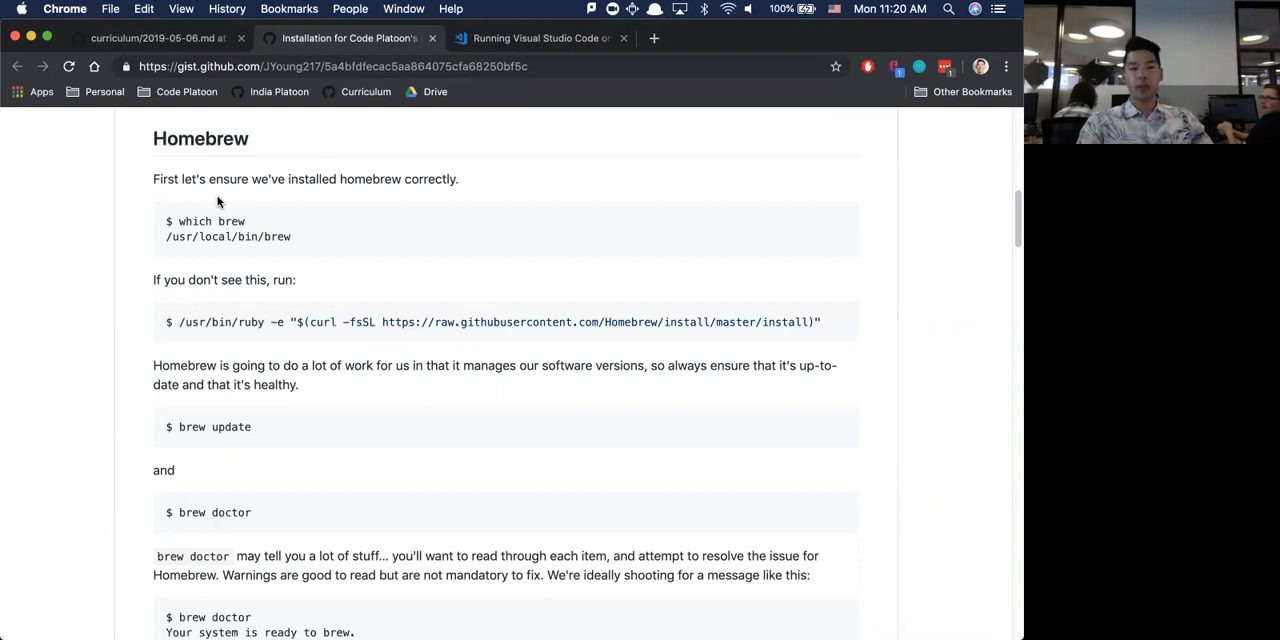
{"action": "mouse_move", "coordinate": [260, 191]}
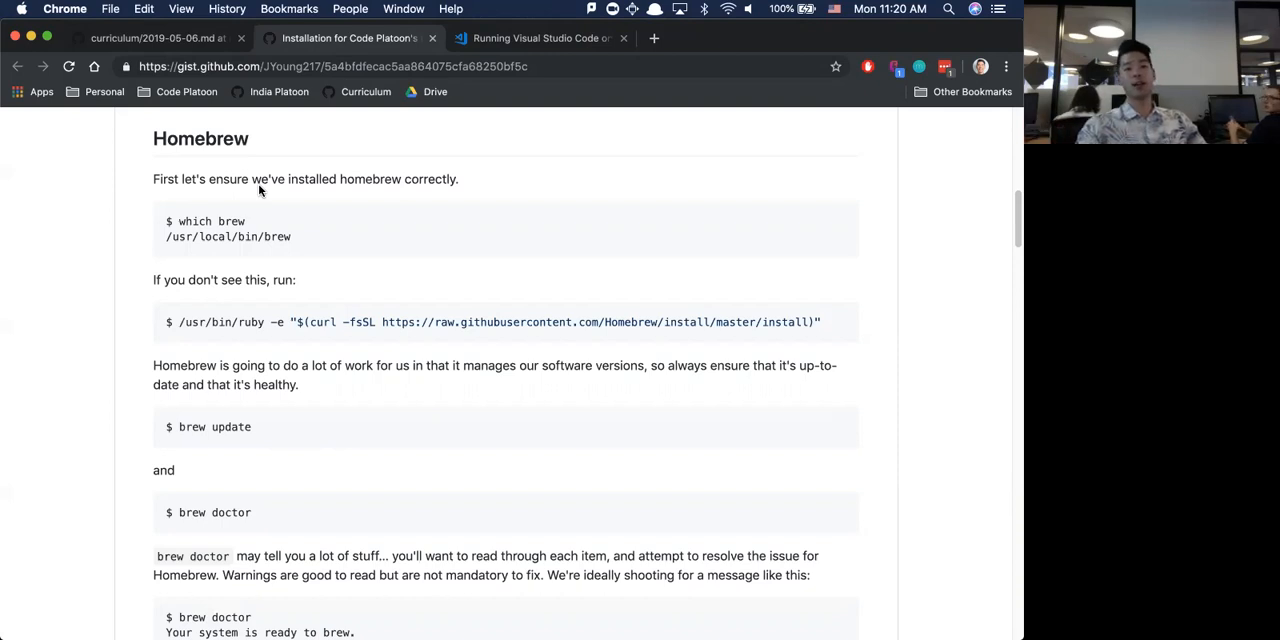
{"action": "mouse_move", "coordinate": [250, 190]}
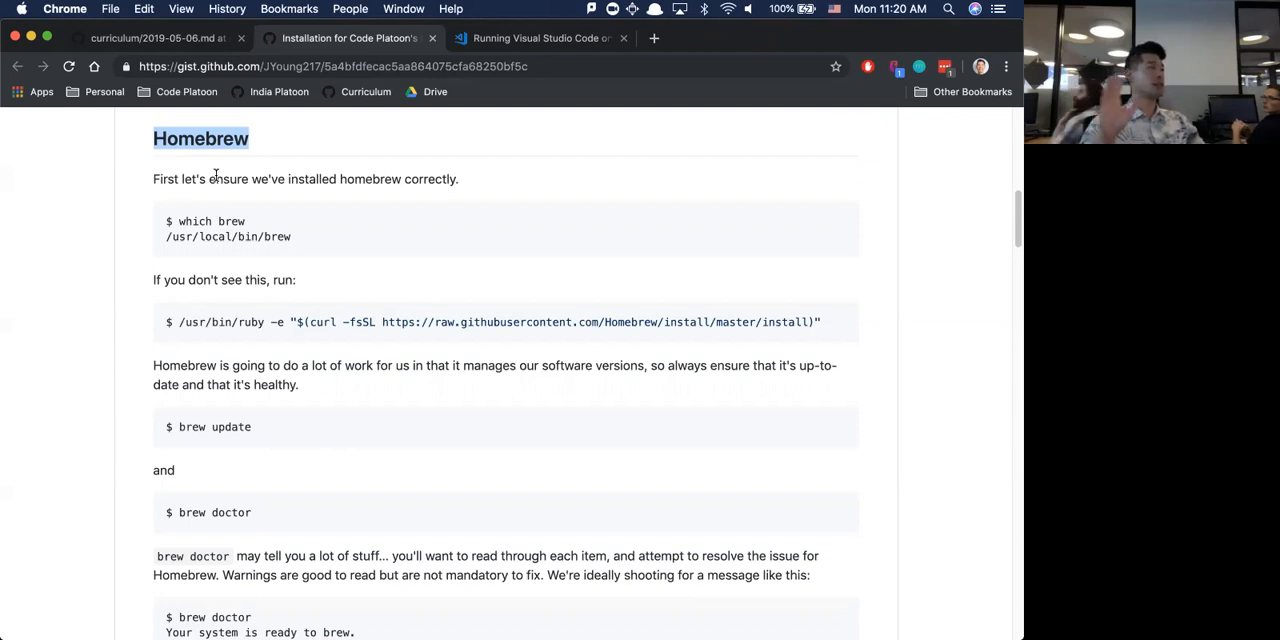
{"action": "mouse_move", "coordinate": [324, 235]}
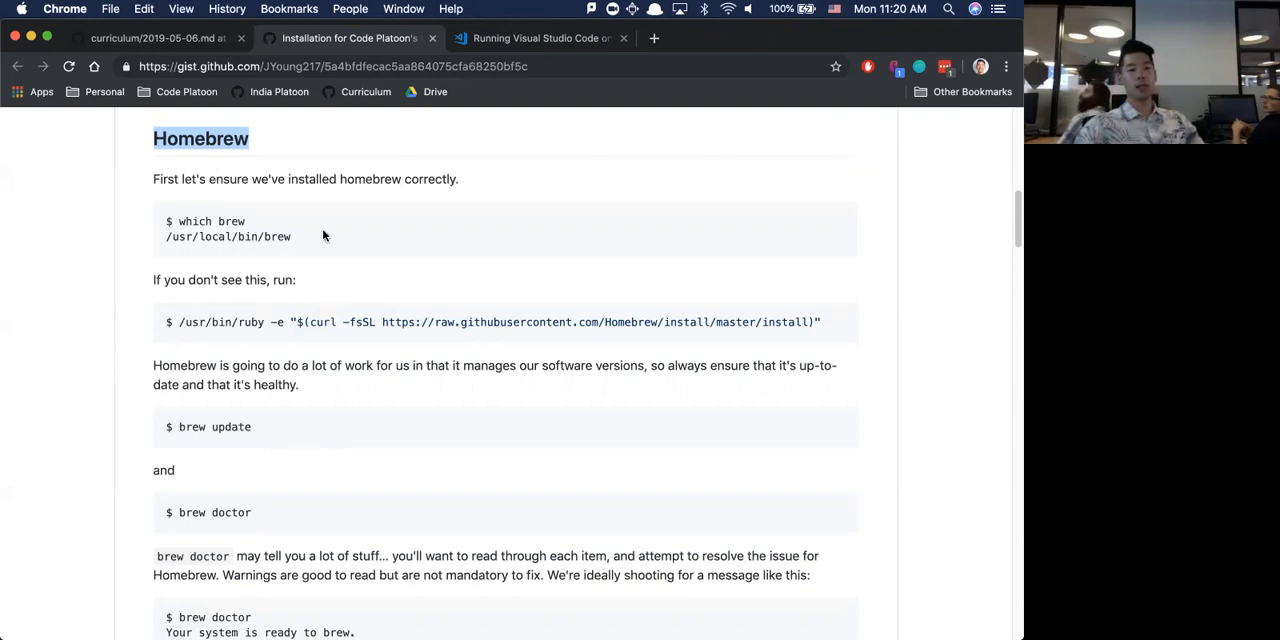
{"action": "mouse_move", "coordinate": [301, 260]}
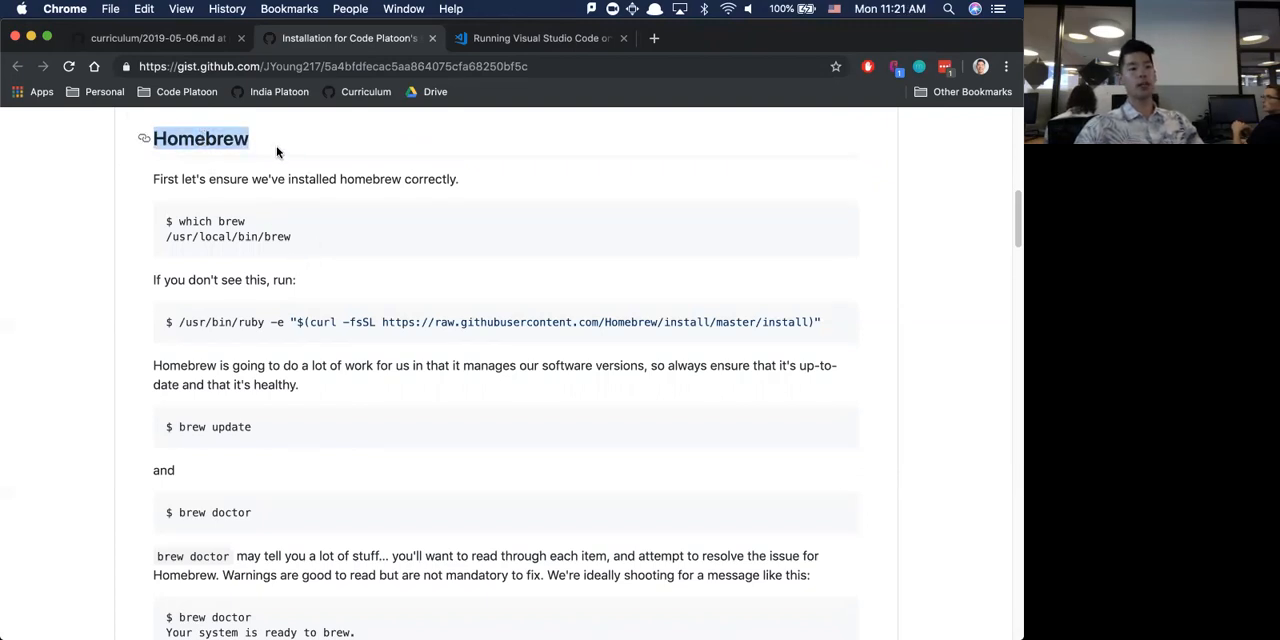
{"action": "mouse_move", "coordinate": [264, 172]}
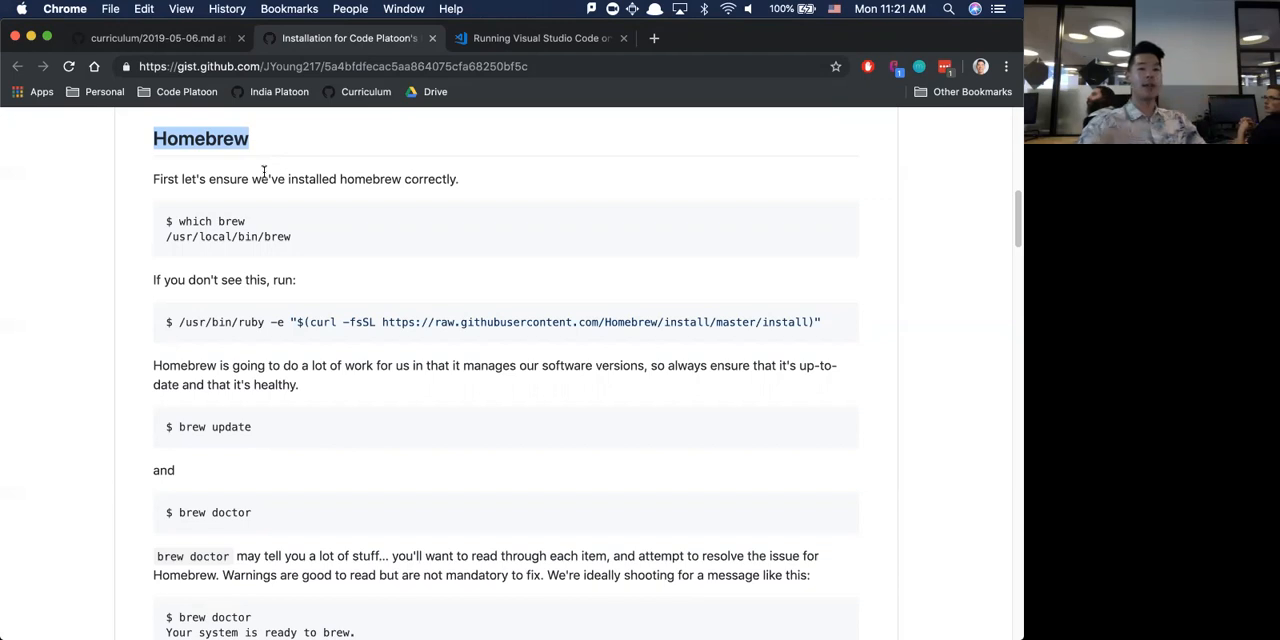
{"action": "mouse_move", "coordinate": [232, 166]}
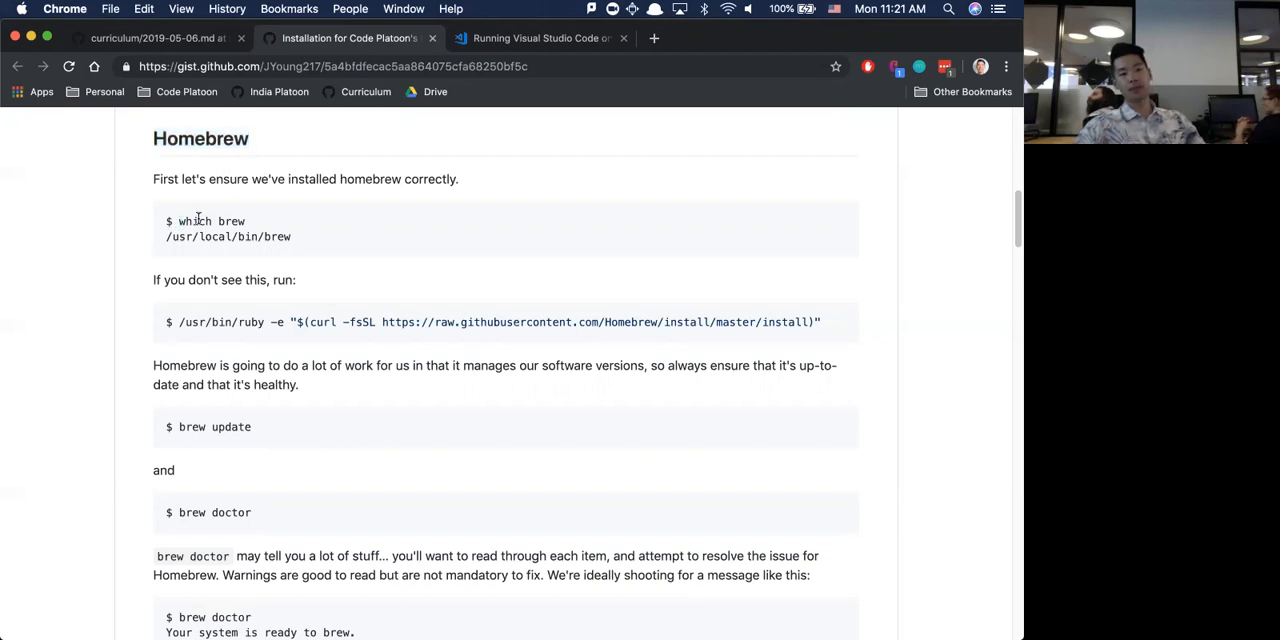
{"action": "double_click", "coordinate": [195, 221]}
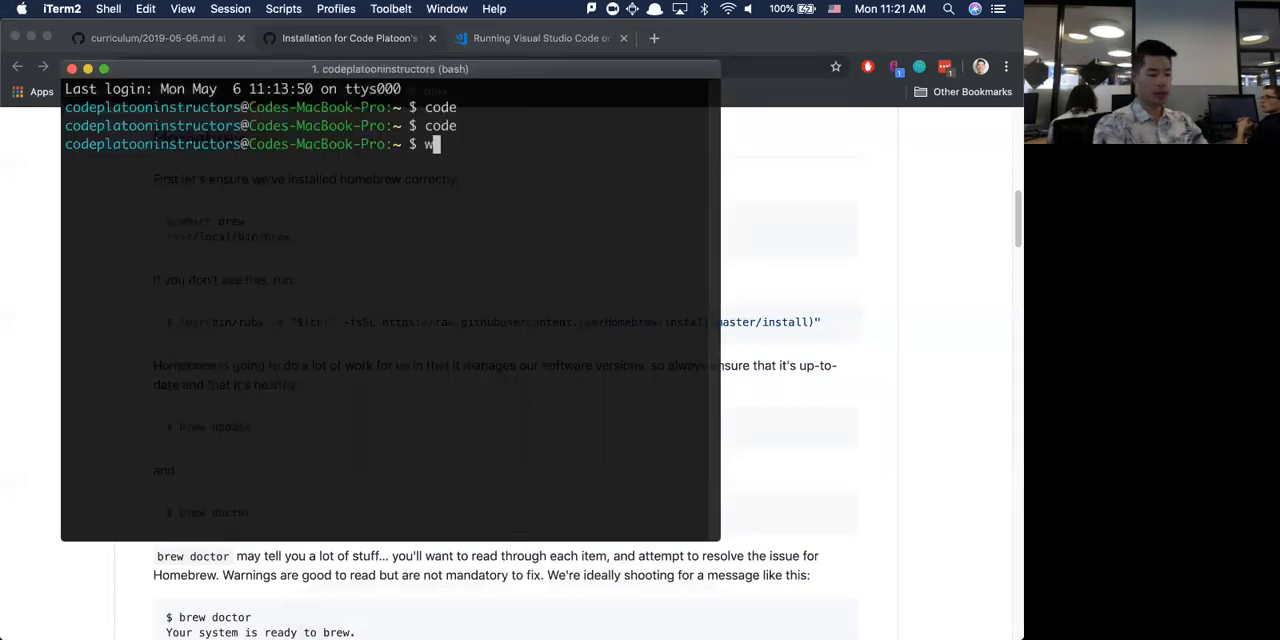
Run 'which brew' in iTerm2, which reports /usr/local/bin/brew.
{"action": "type", "text": "which brew"}
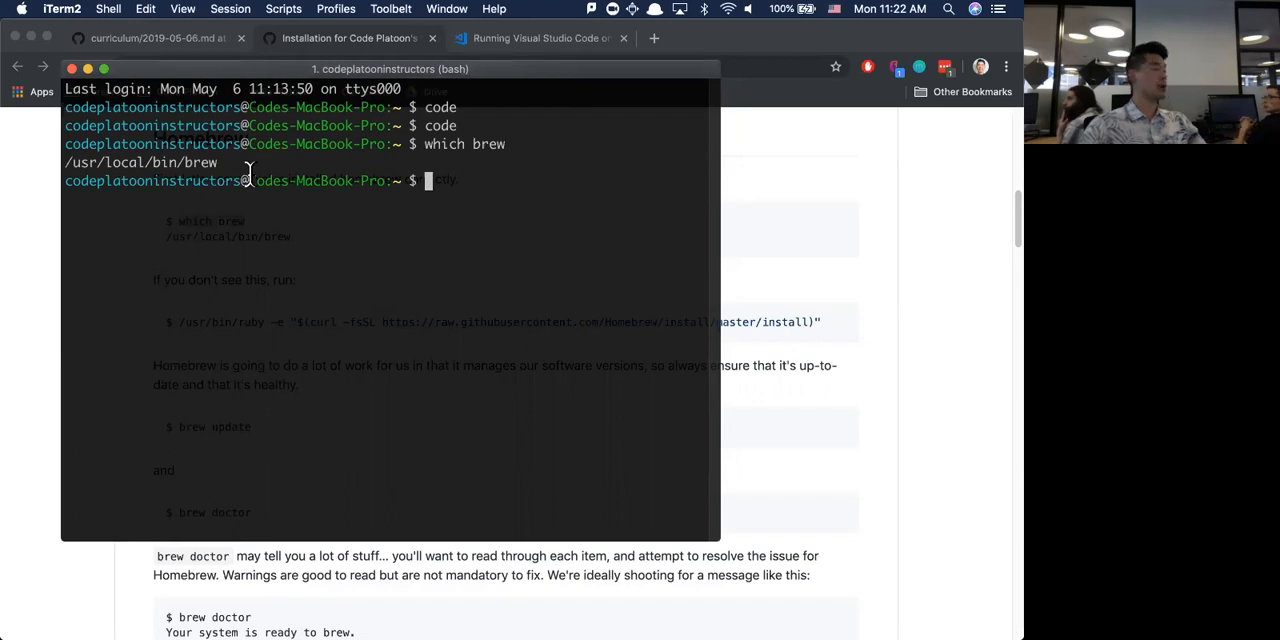
{"action": "double_click", "coordinate": [141, 162]}
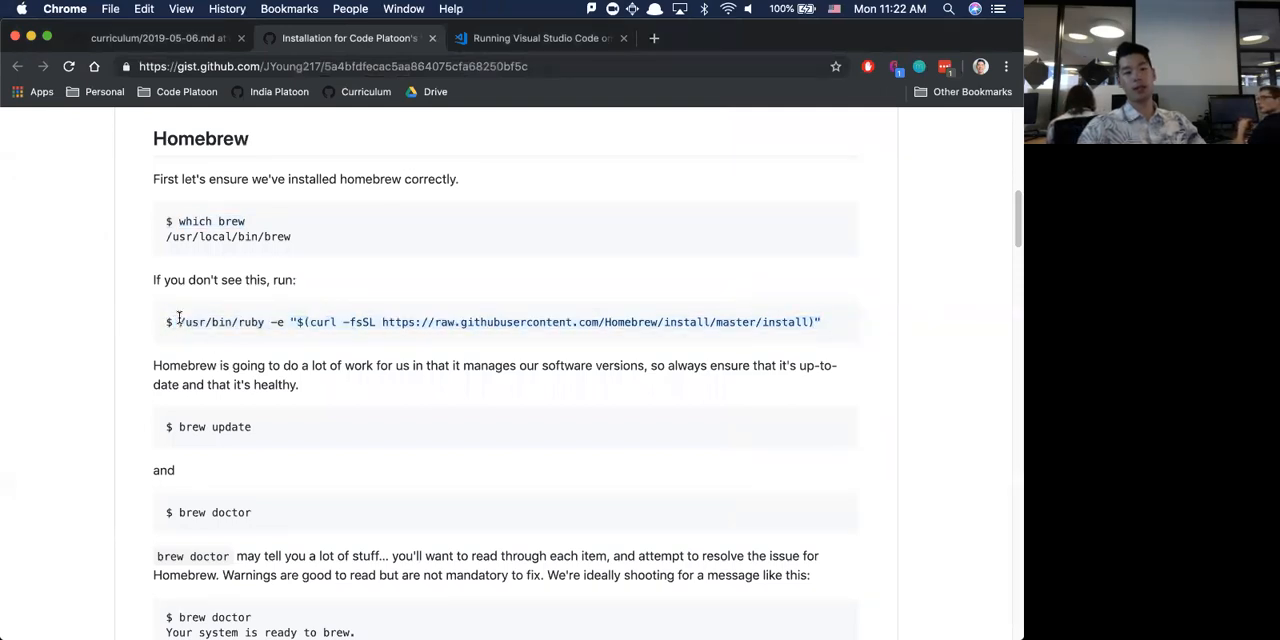
Look over the curriculum tab's setup checklist.
{"action": "left_click_drag", "start_coordinate": [178, 322], "coordinate": [820, 322]}
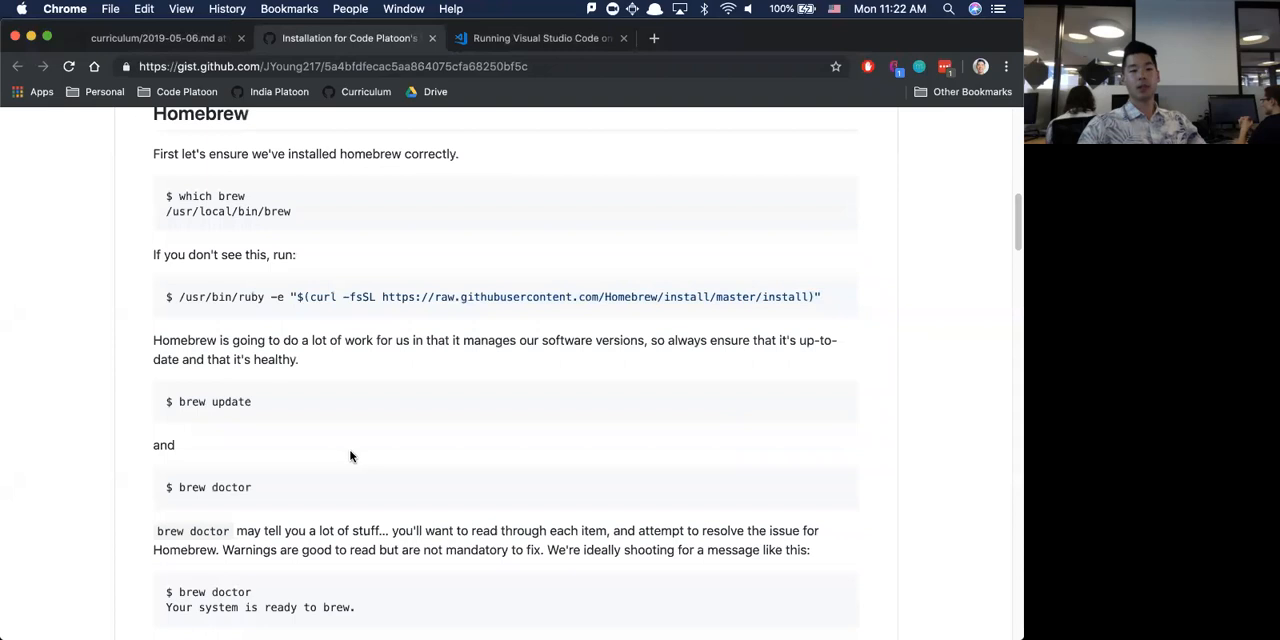
{"action": "scroll", "scroll_direction": "down", "scroll_amount": 3}
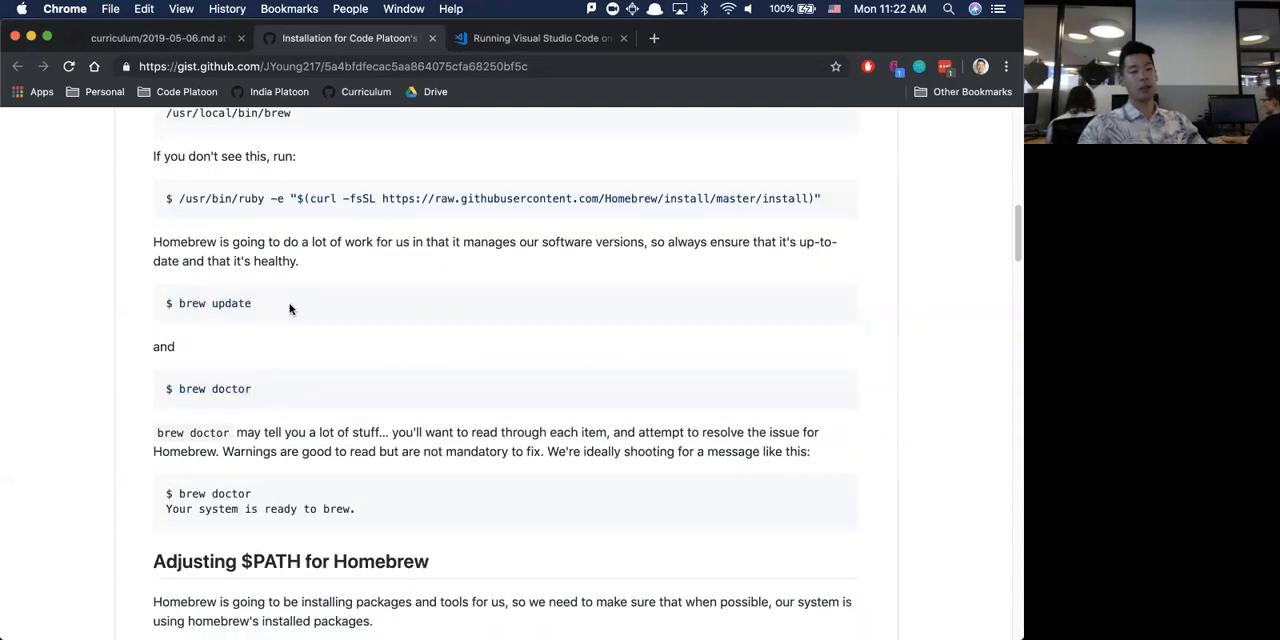
{"action": "double_click", "coordinate": [214, 303]}
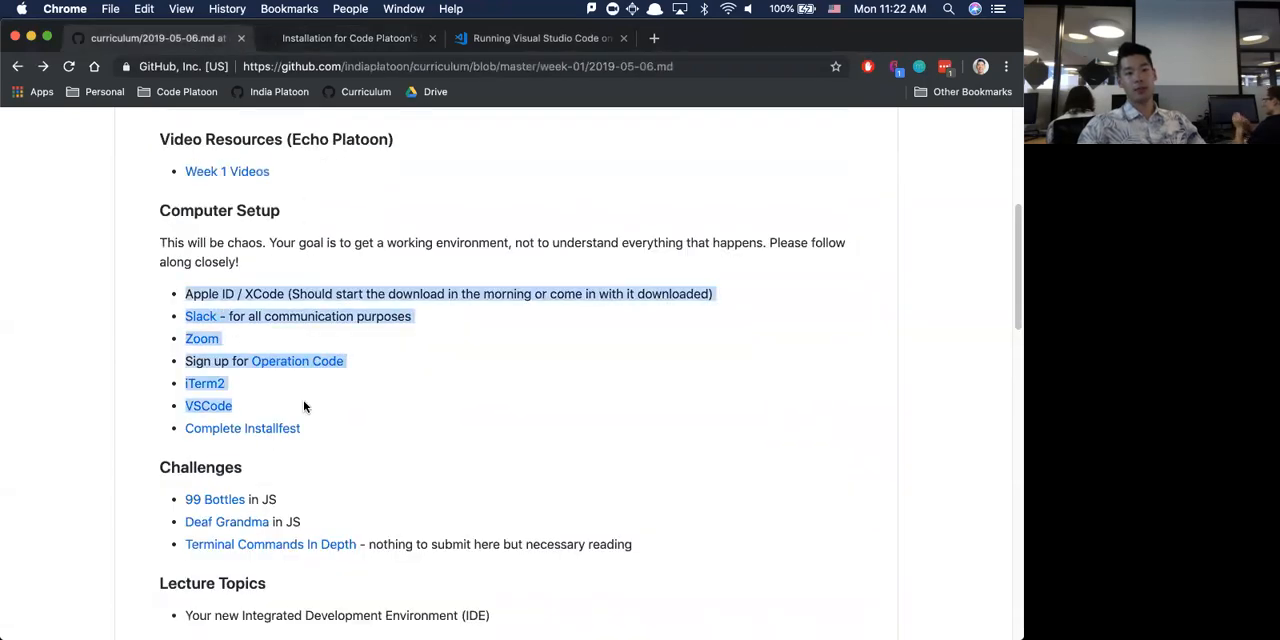
Back on the gist, scroll down and highlight the Adjusting $PATH for Homebrew heading.
{"action": "left_click", "coordinate": [348, 38]}
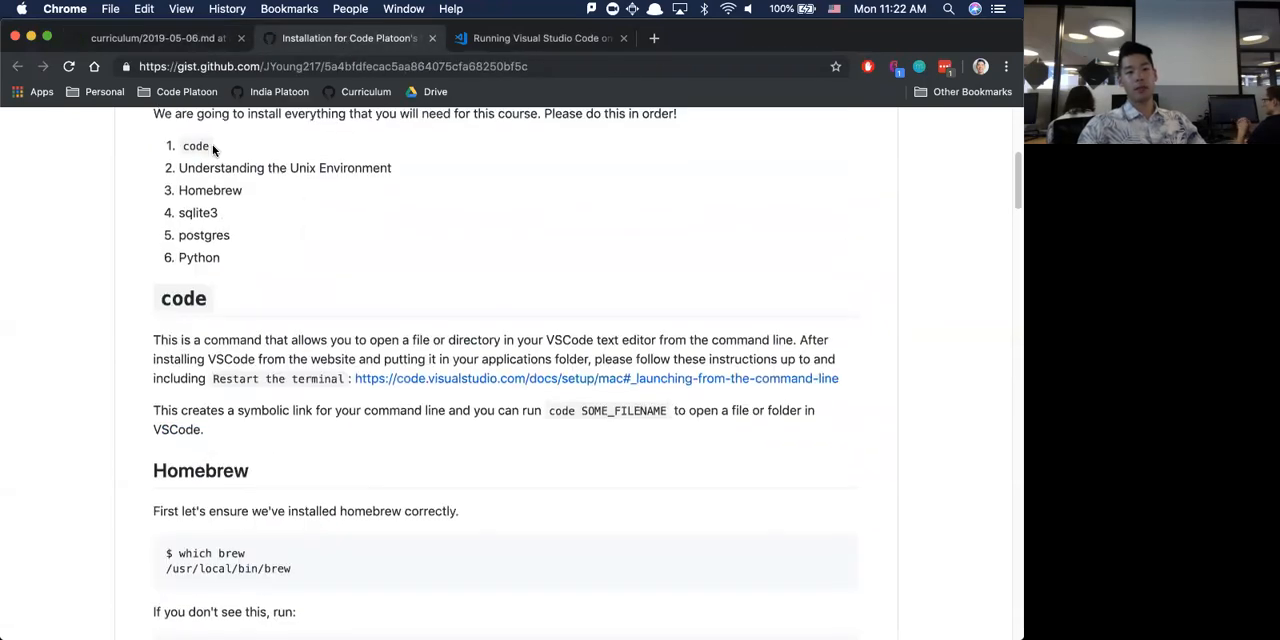
{"action": "scroll", "scroll_direction": "down", "scroll_amount": 3}
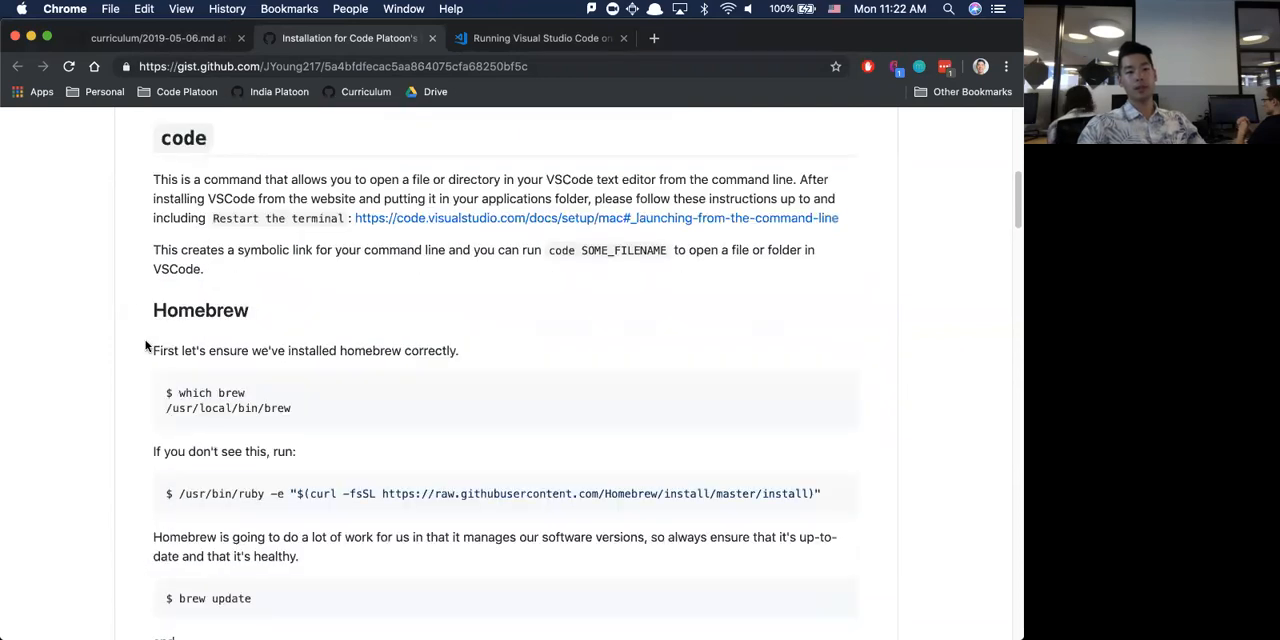
{"action": "scroll", "scroll_direction": "down", "scroll_amount": 3}
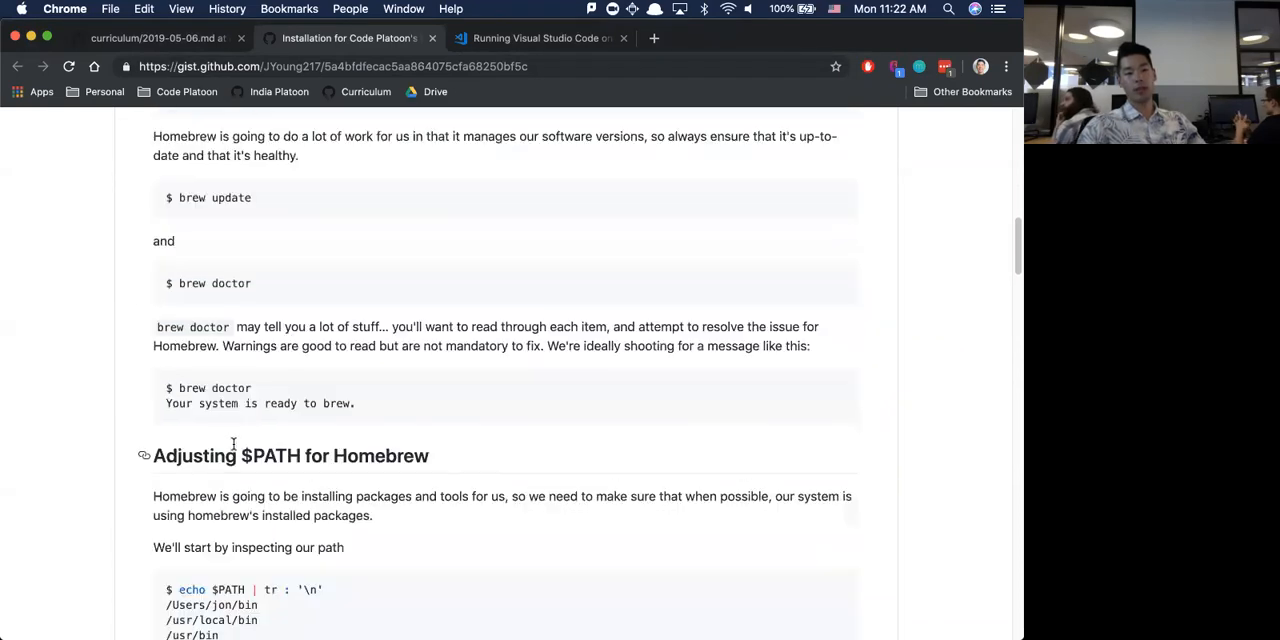
{"action": "triple_click", "coordinate": [290, 455]}
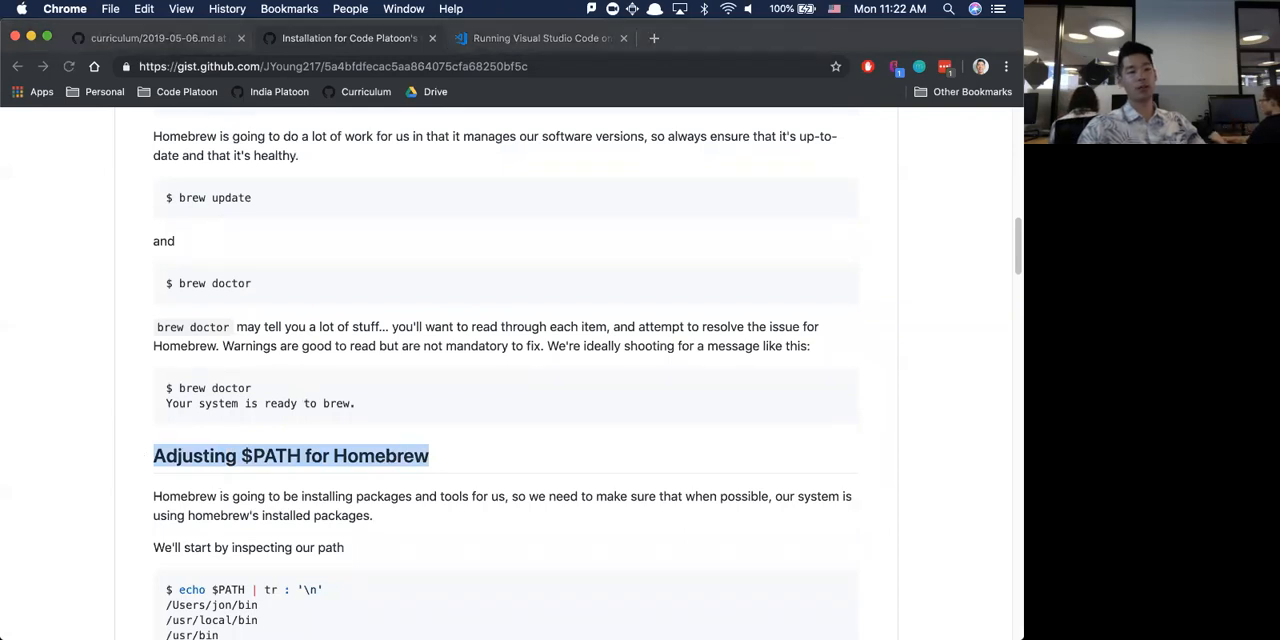
Scroll through the PATH section to the sqlite3 heading and highlight $PATH in the heading.
{"action": "scroll", "scroll_direction": "down", "scroll_amount": 3}
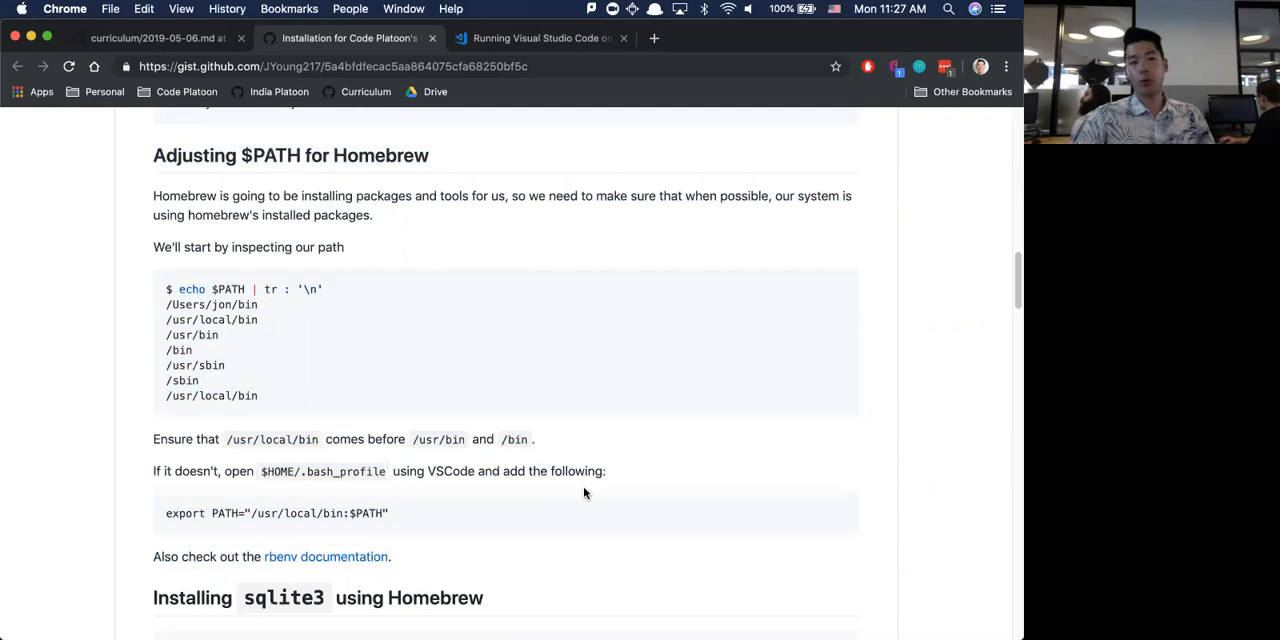
{"action": "mouse_move", "coordinate": [230, 138]}
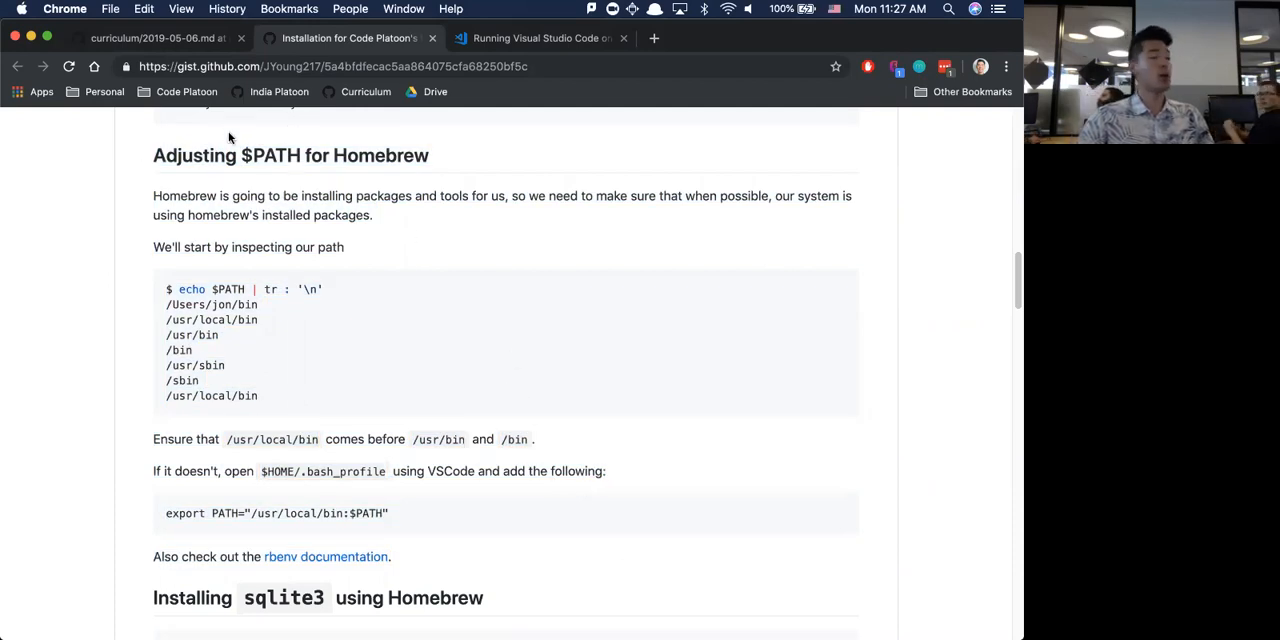
{"action": "double_click", "coordinate": [271, 155]}
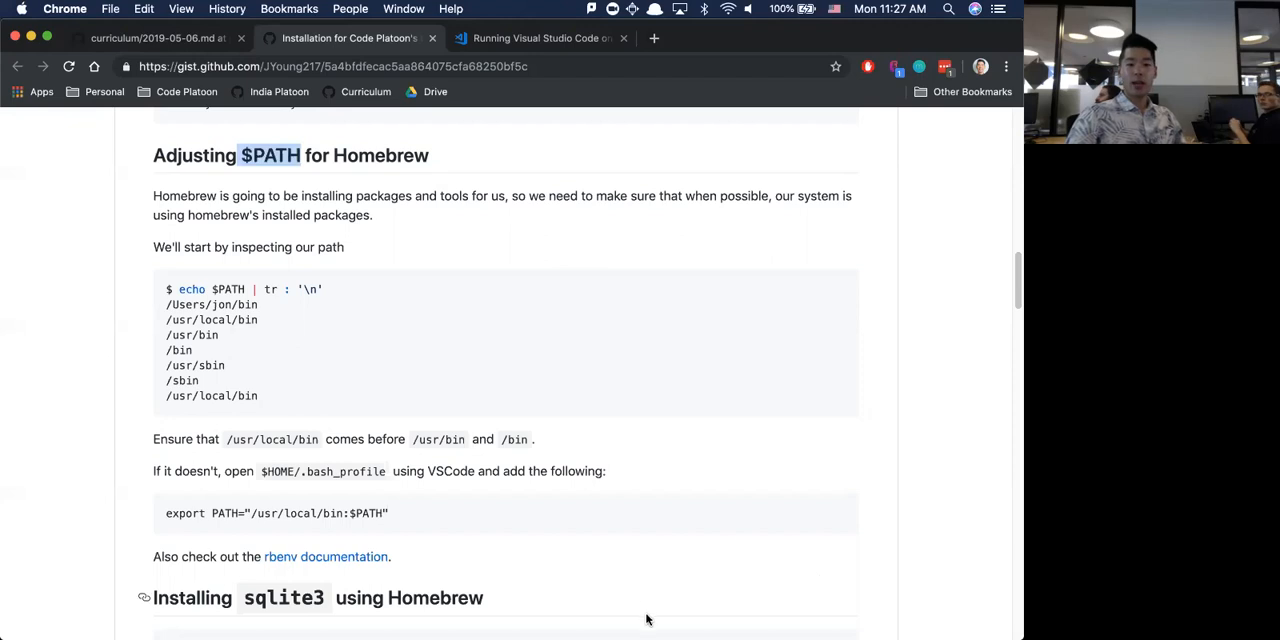
{"action": "mouse_move", "coordinate": [484, 615]}
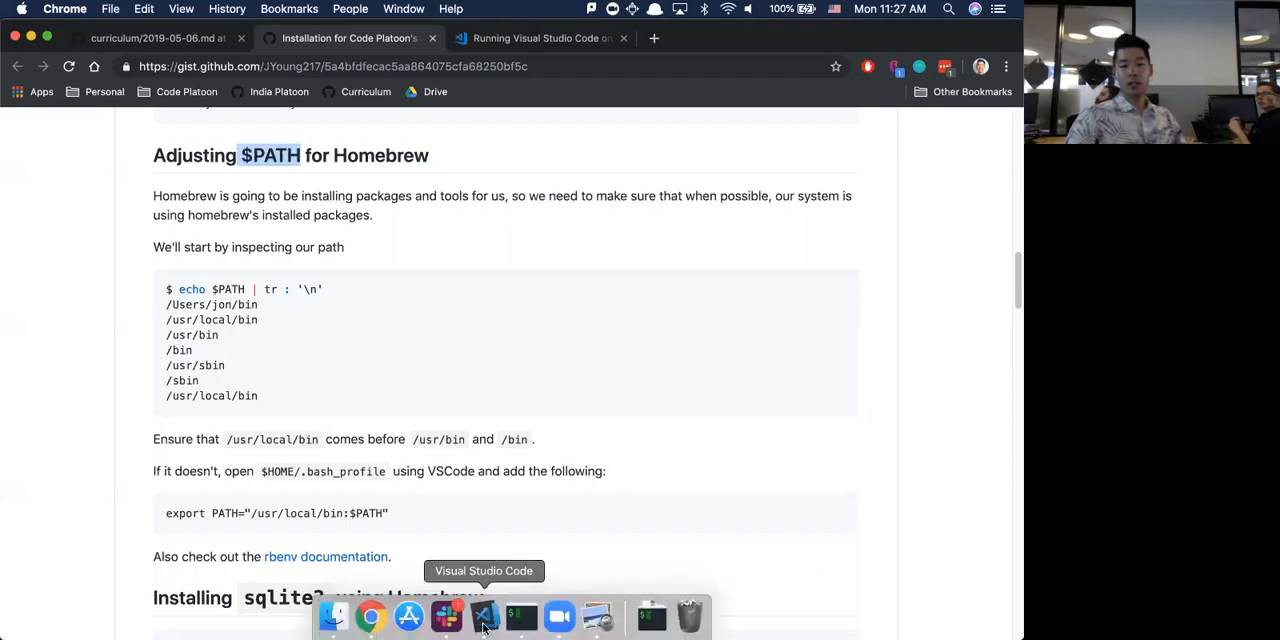
{"action": "mouse_move", "coordinate": [520, 616]}
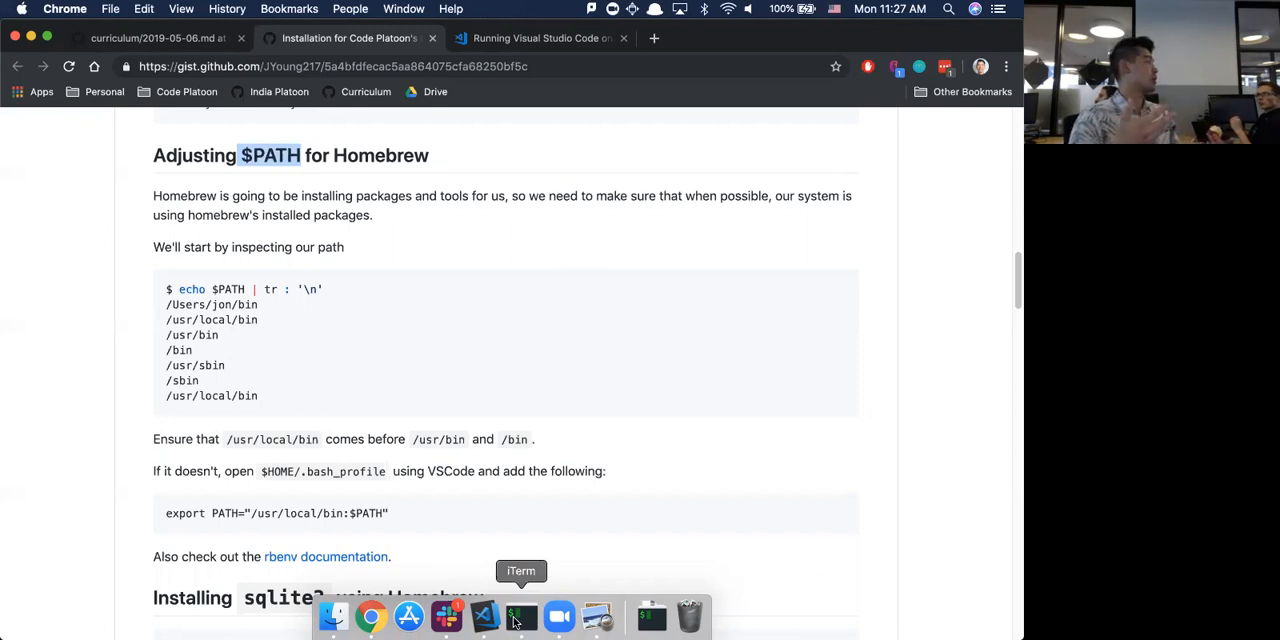
{"action": "mouse_move", "coordinate": [333, 623]}
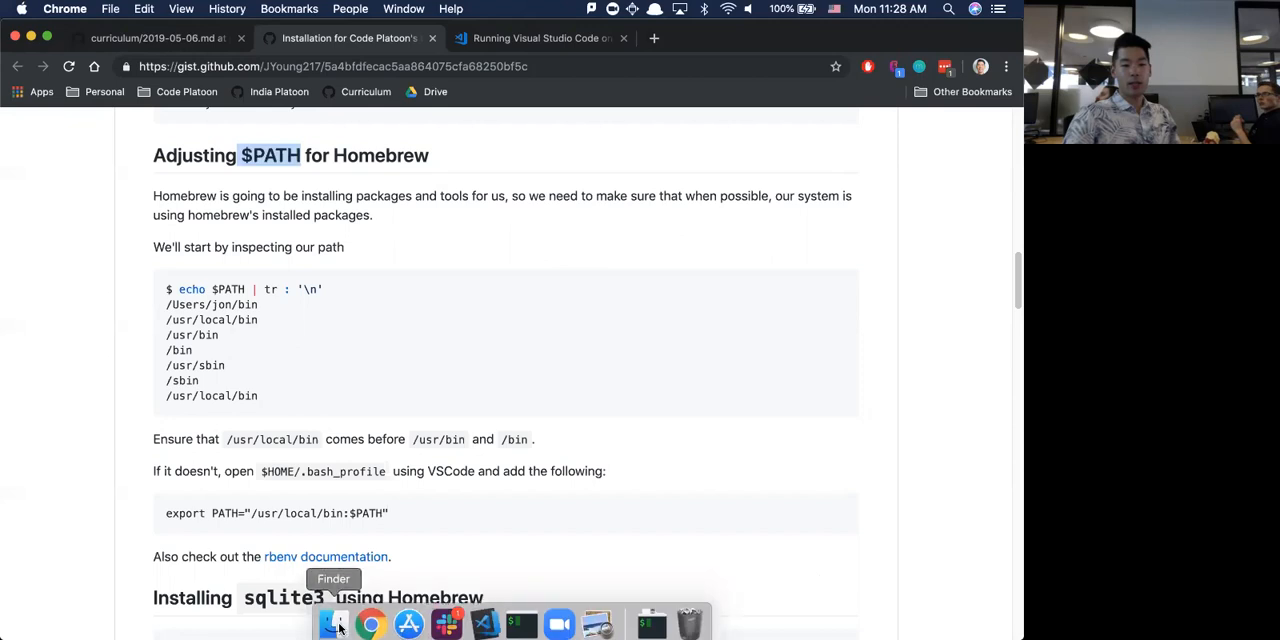
{"action": "left_click", "coordinate": [334, 624]}
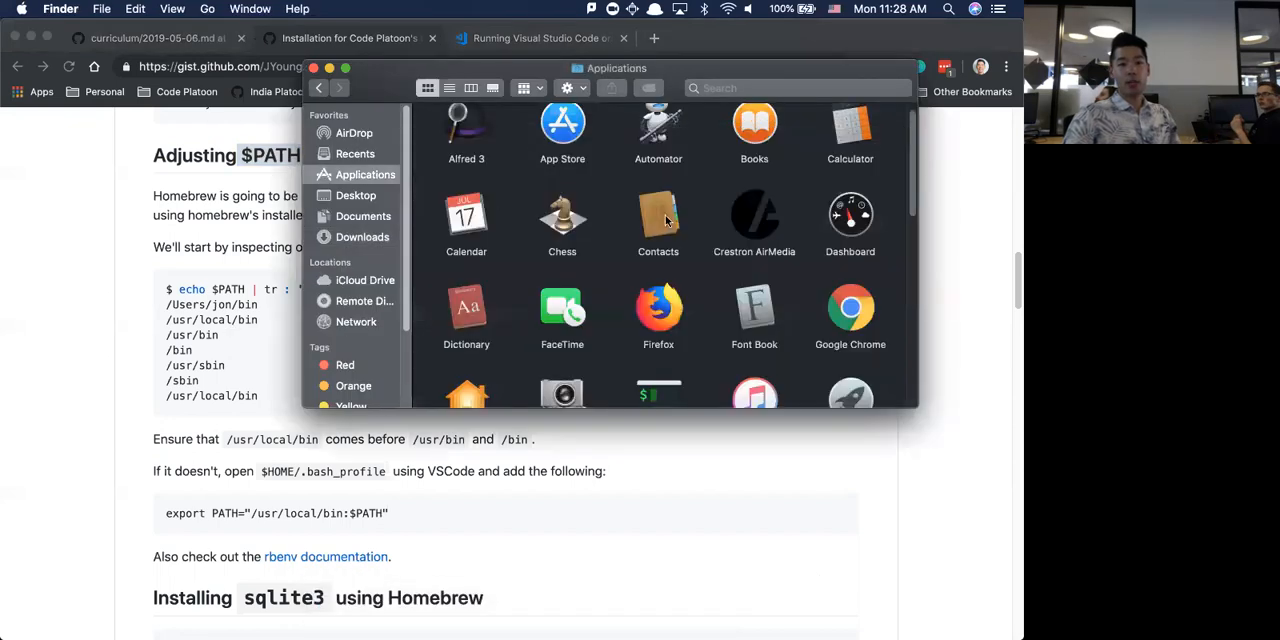
{"action": "scroll", "scroll_direction": "down", "scroll_amount": 3}
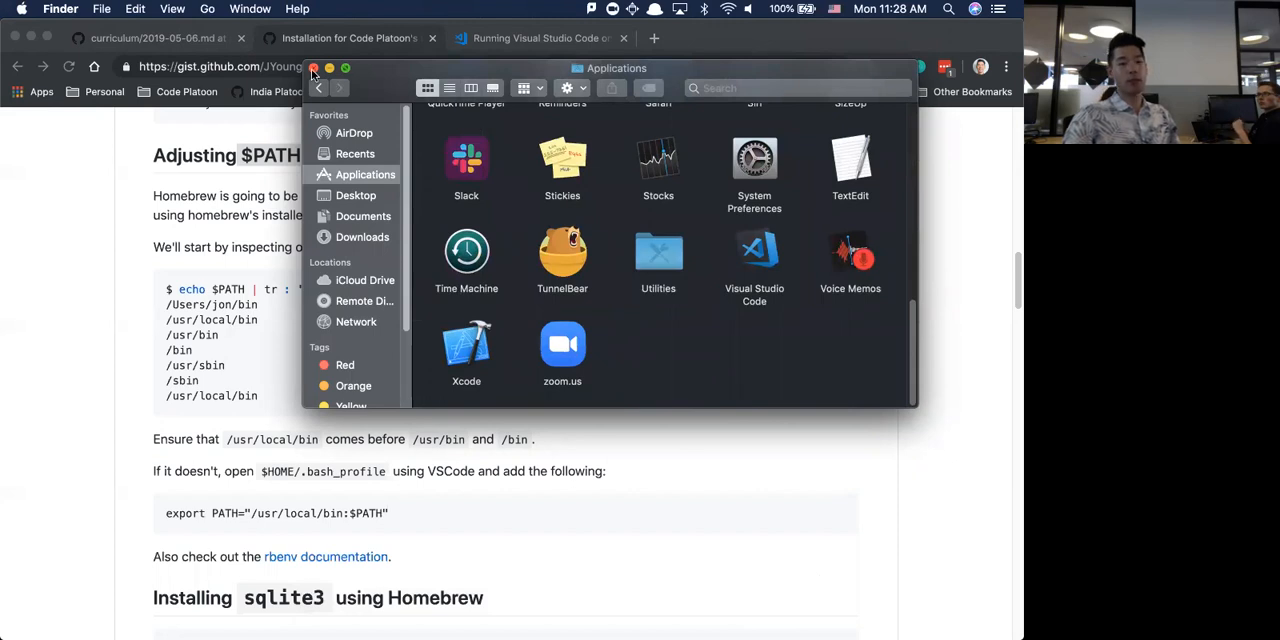
{"action": "left_click", "coordinate": [314, 68]}
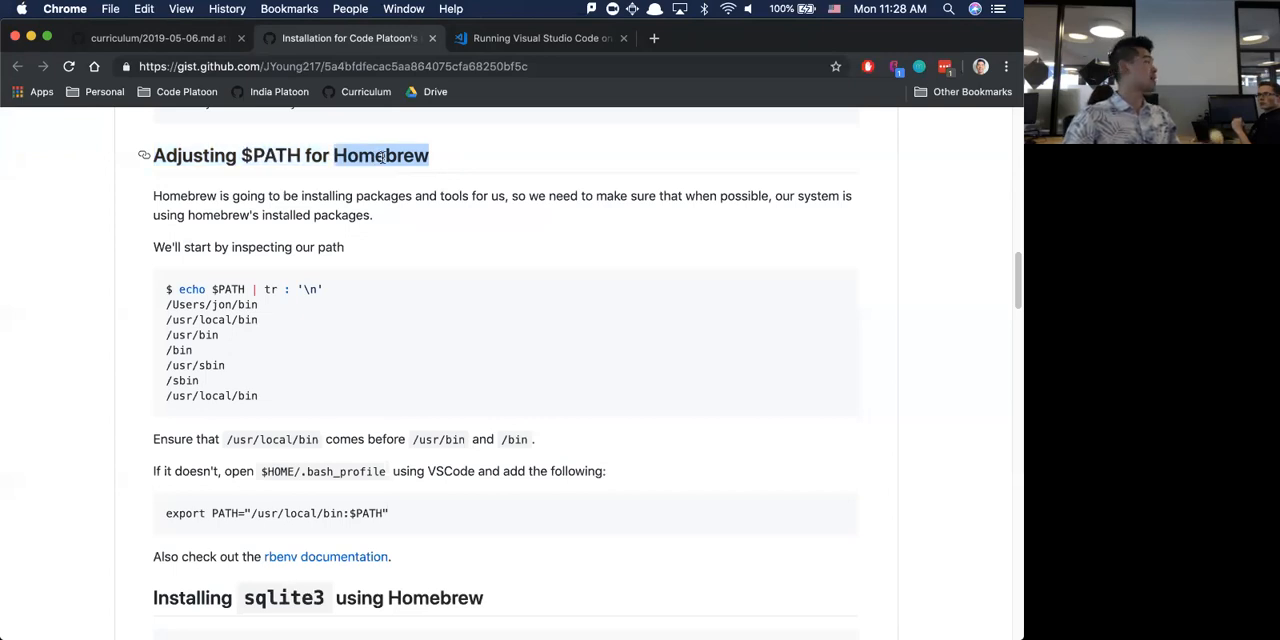
{"action": "mouse_move", "coordinate": [381, 136]}
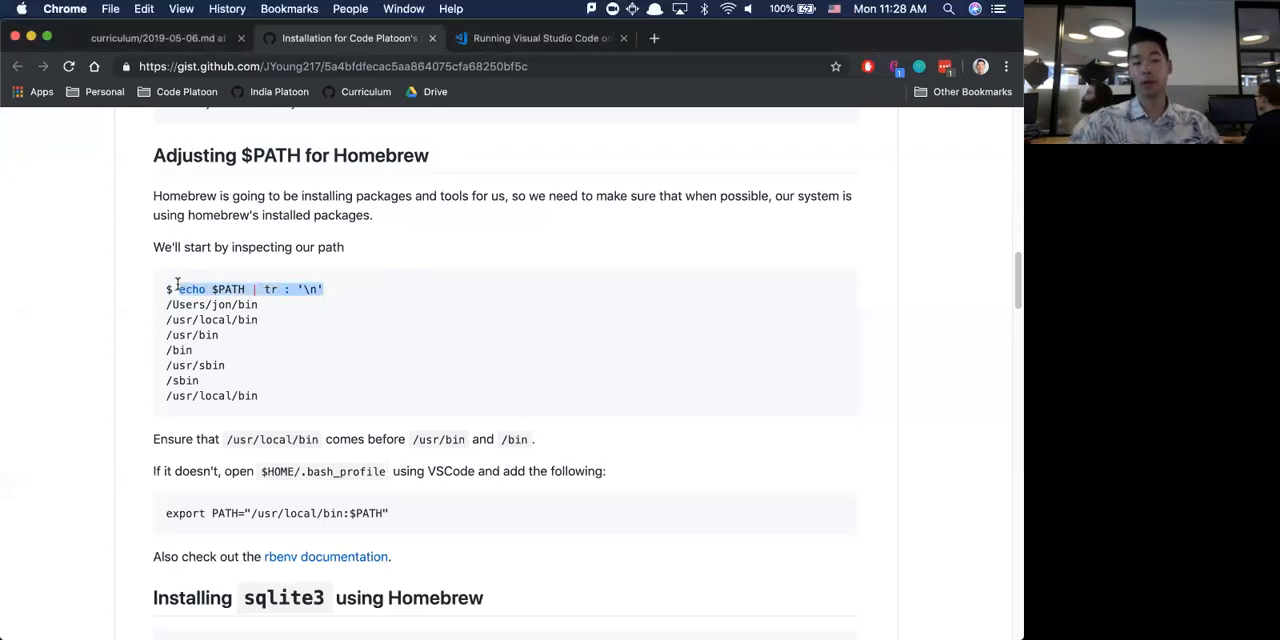
{"action": "mouse_move", "coordinate": [520, 615]}
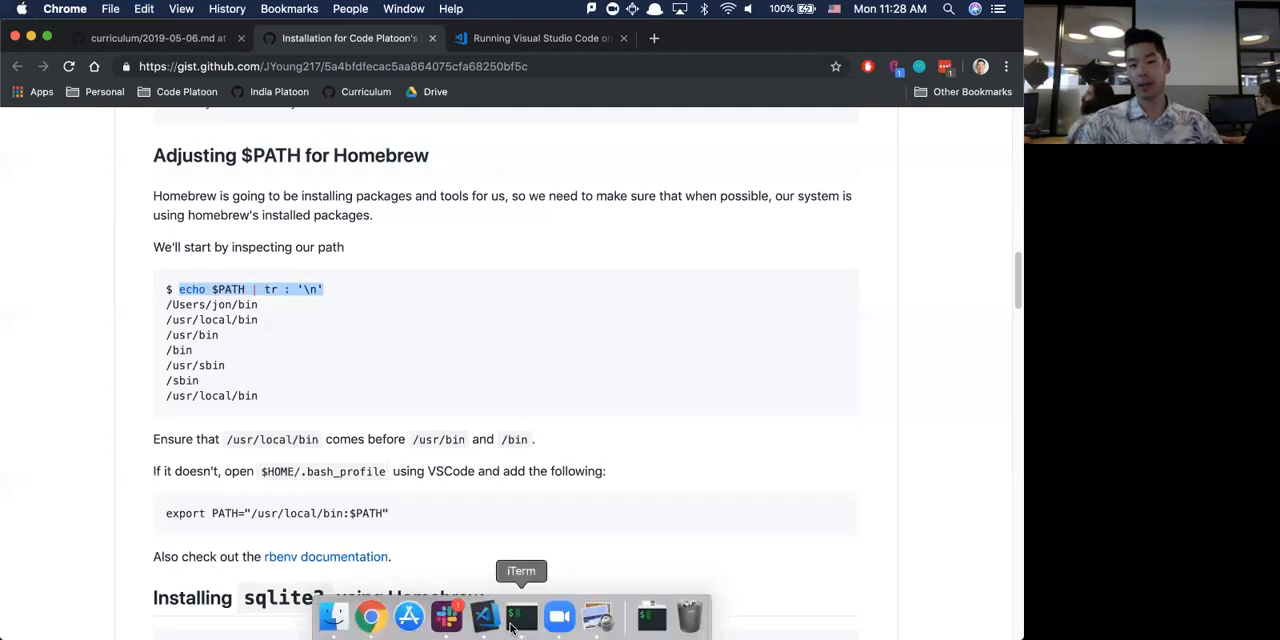
{"action": "left_click", "coordinate": [519, 616]}
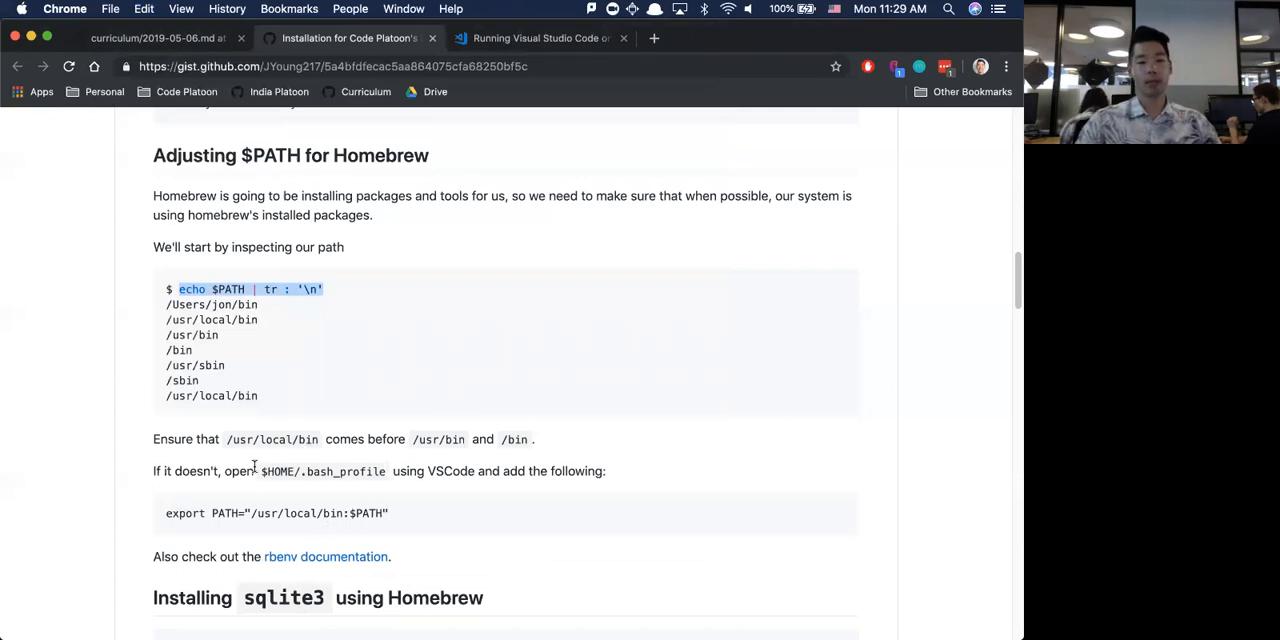
{"action": "mouse_move", "coordinate": [363, 578]}
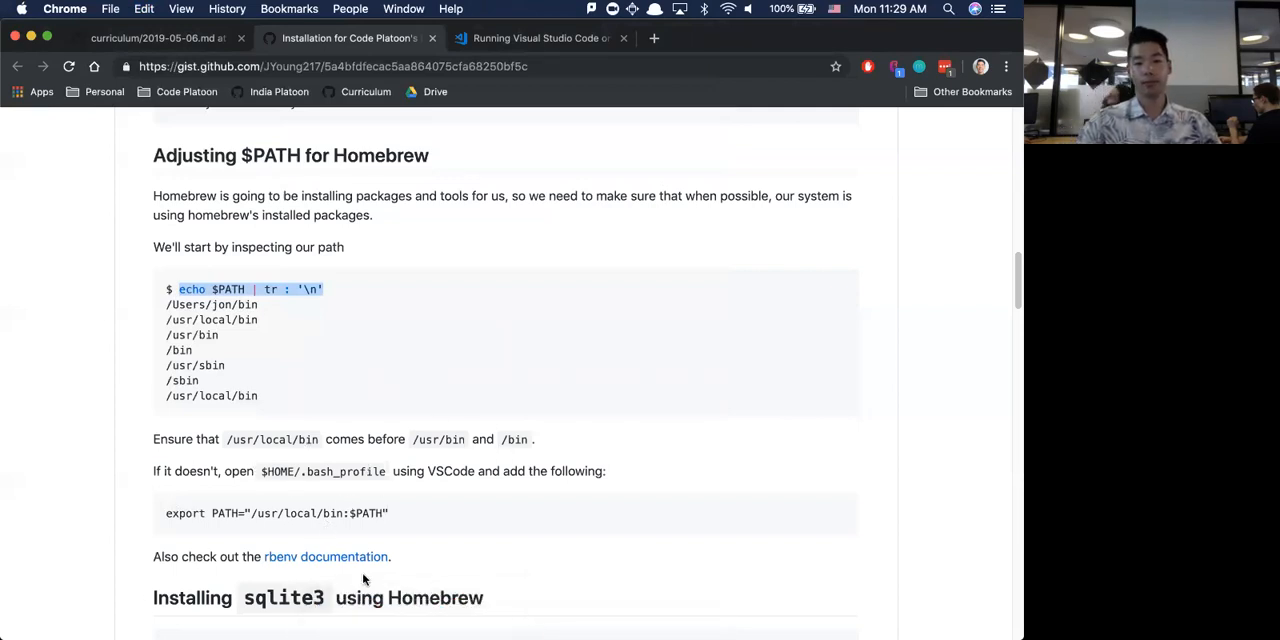
{"action": "mouse_move", "coordinate": [505, 500]}
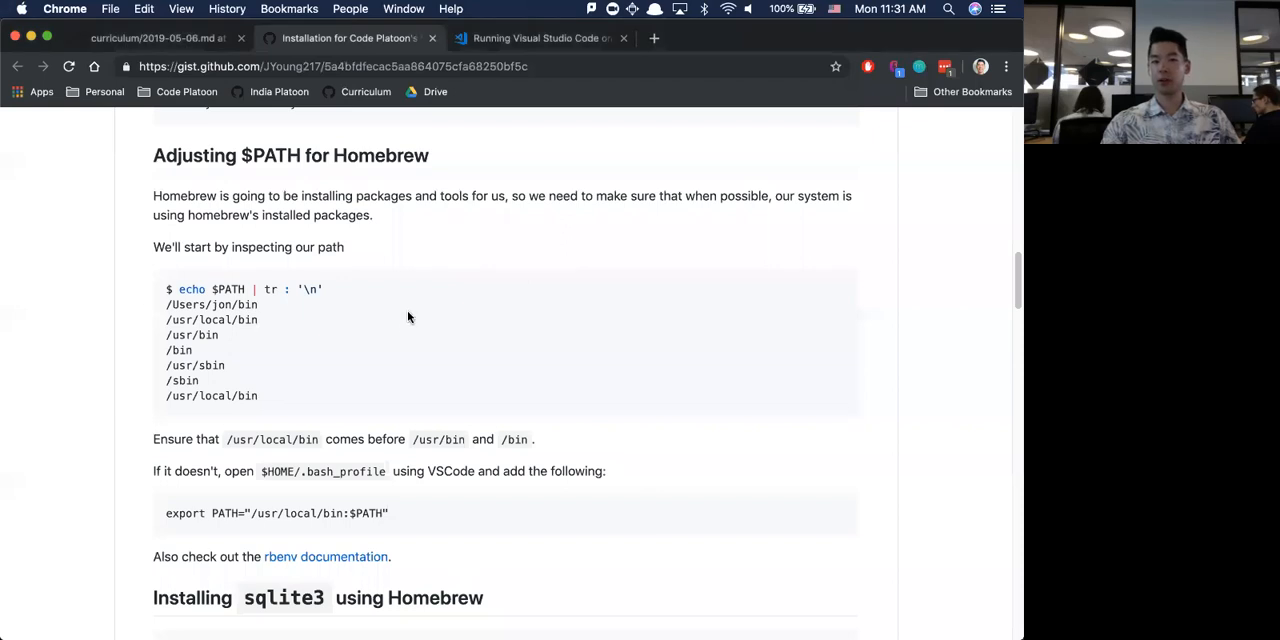
{"action": "mouse_move", "coordinate": [247, 197]}
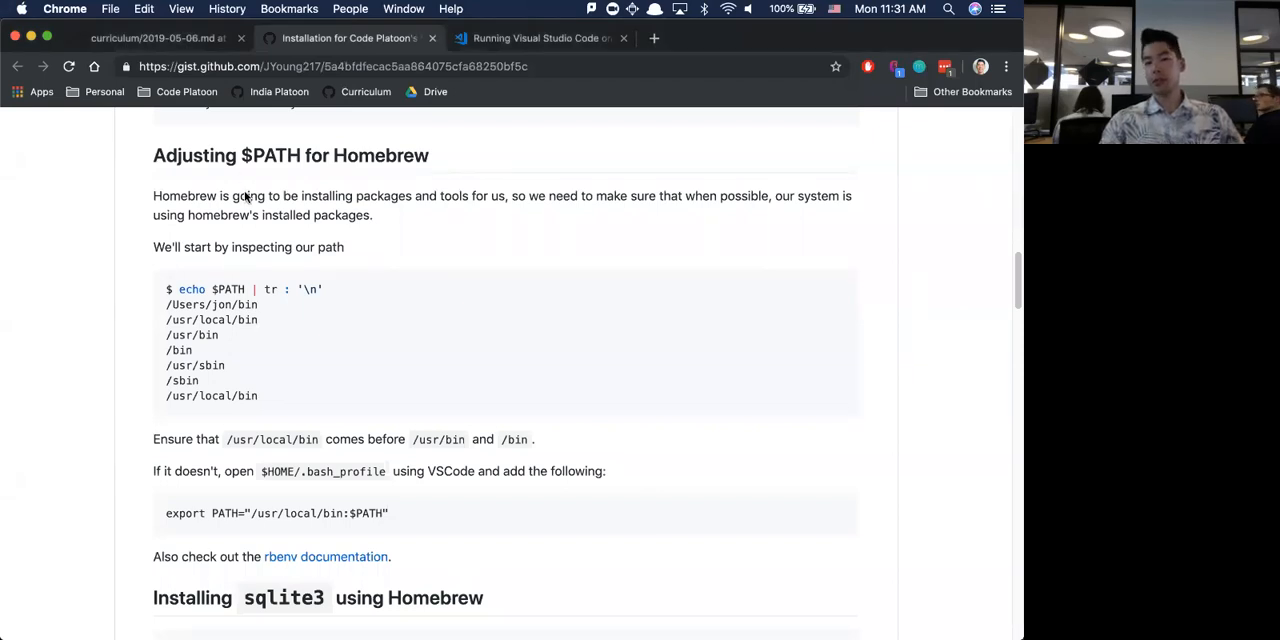
Scroll through the sqlite3 and postgres install steps, selecting both package names.
{"action": "scroll", "scroll_direction": "down", "scroll_amount": 3}
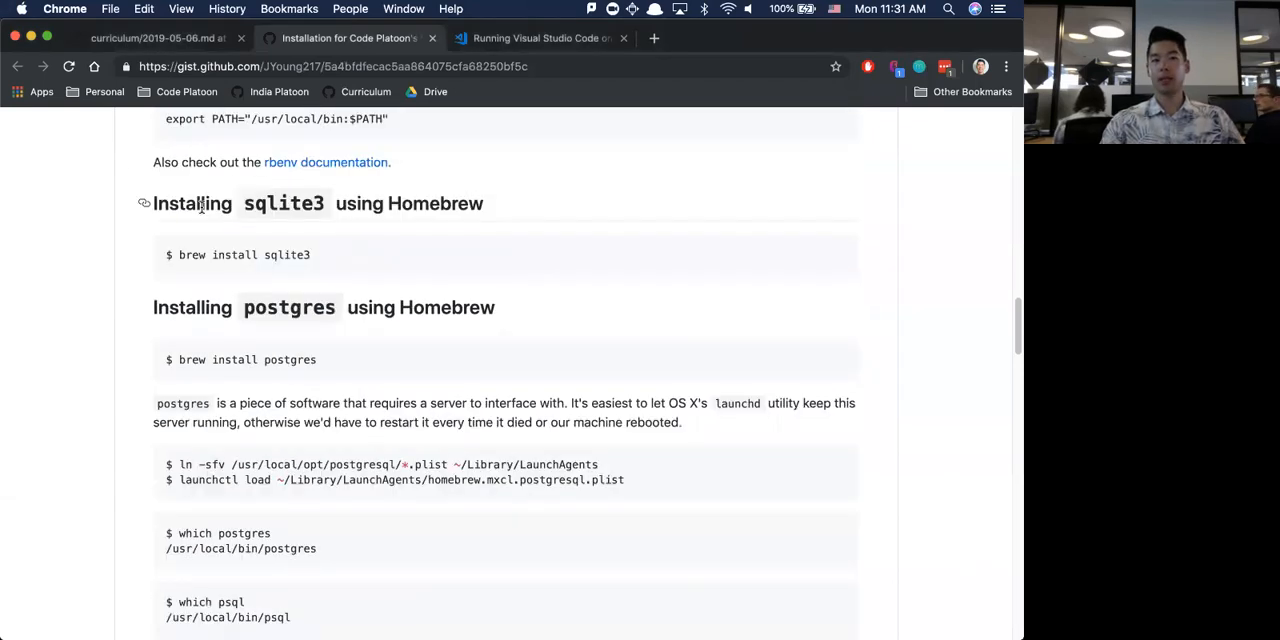
{"action": "scroll", "scroll_direction": "down", "scroll_amount": 3}
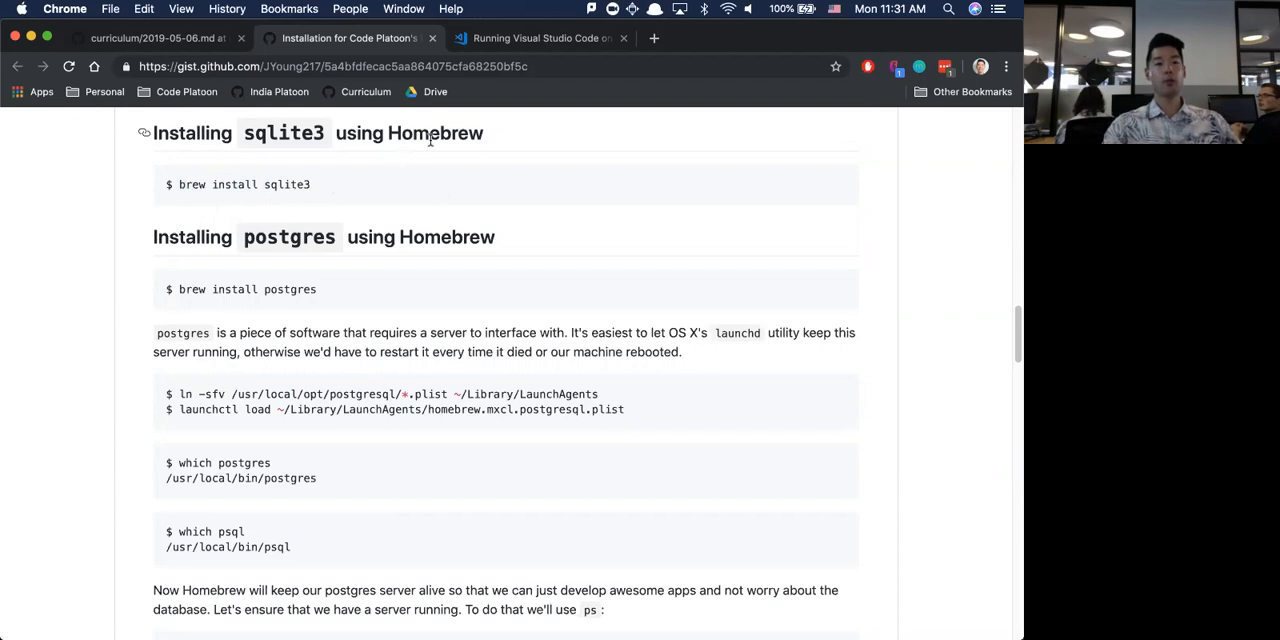
{"action": "double_click", "coordinate": [434, 132]}
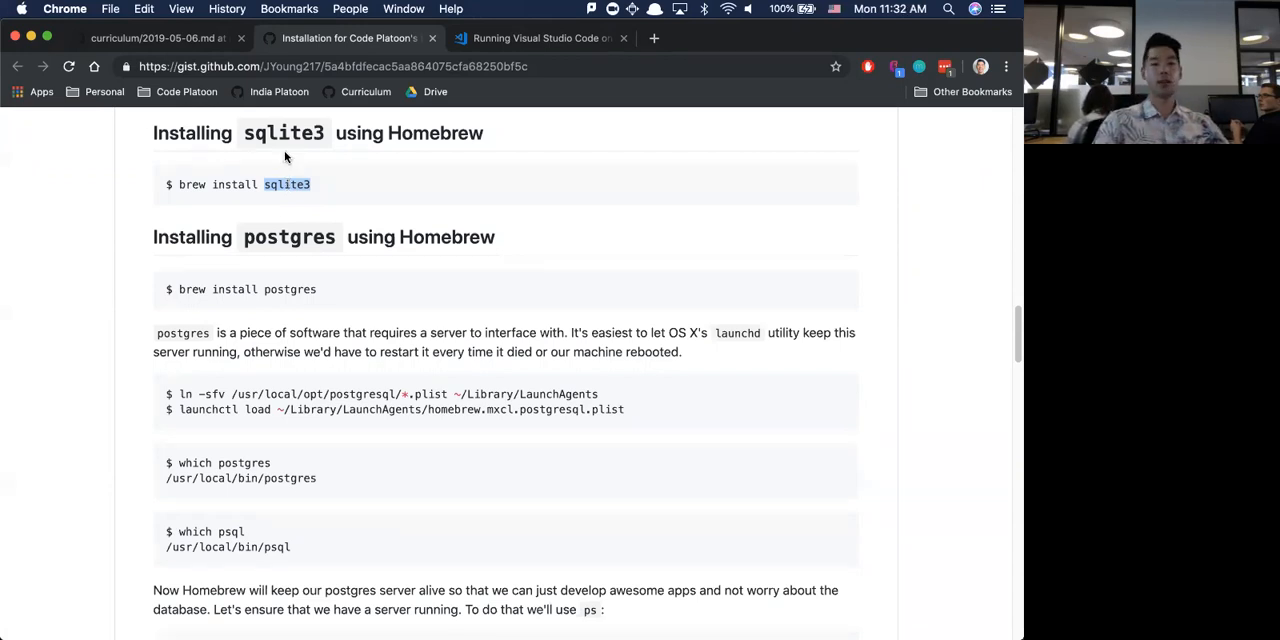
{"action": "scroll", "scroll_direction": "down", "scroll_amount": 3}
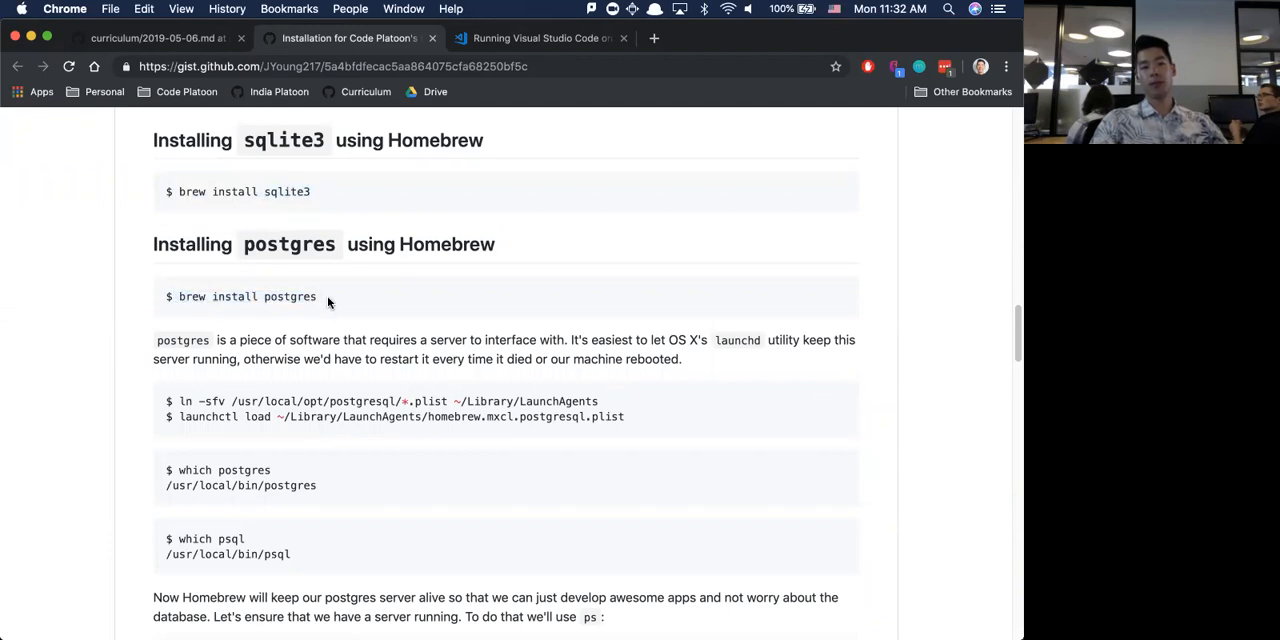
{"action": "double_click", "coordinate": [289, 296]}
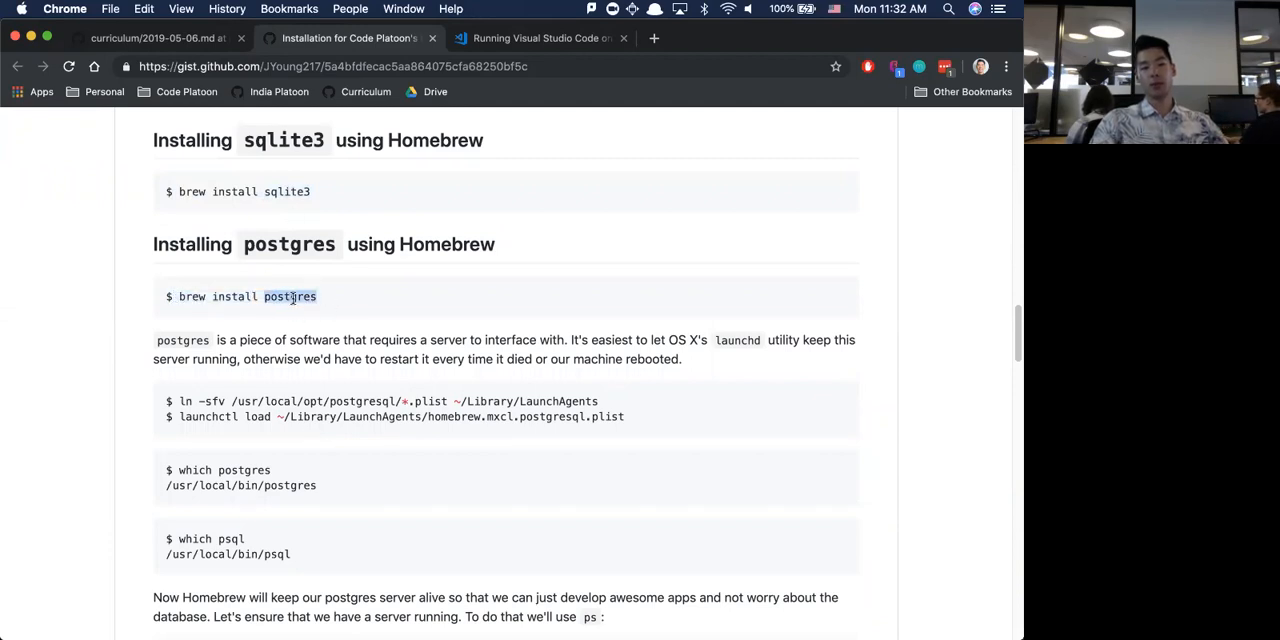
Scroll on and highlight the which postgres and which psql checks.
{"action": "scroll", "scroll_direction": "down", "scroll_amount": 3}
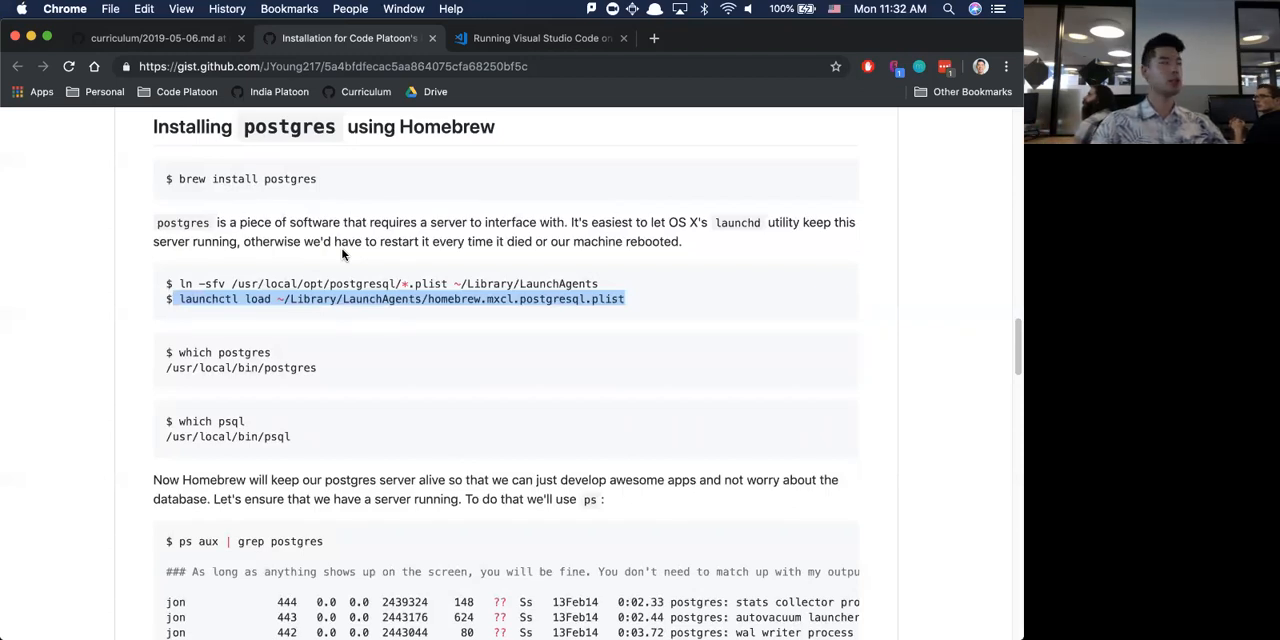
{"action": "mouse_move", "coordinate": [323, 347]}
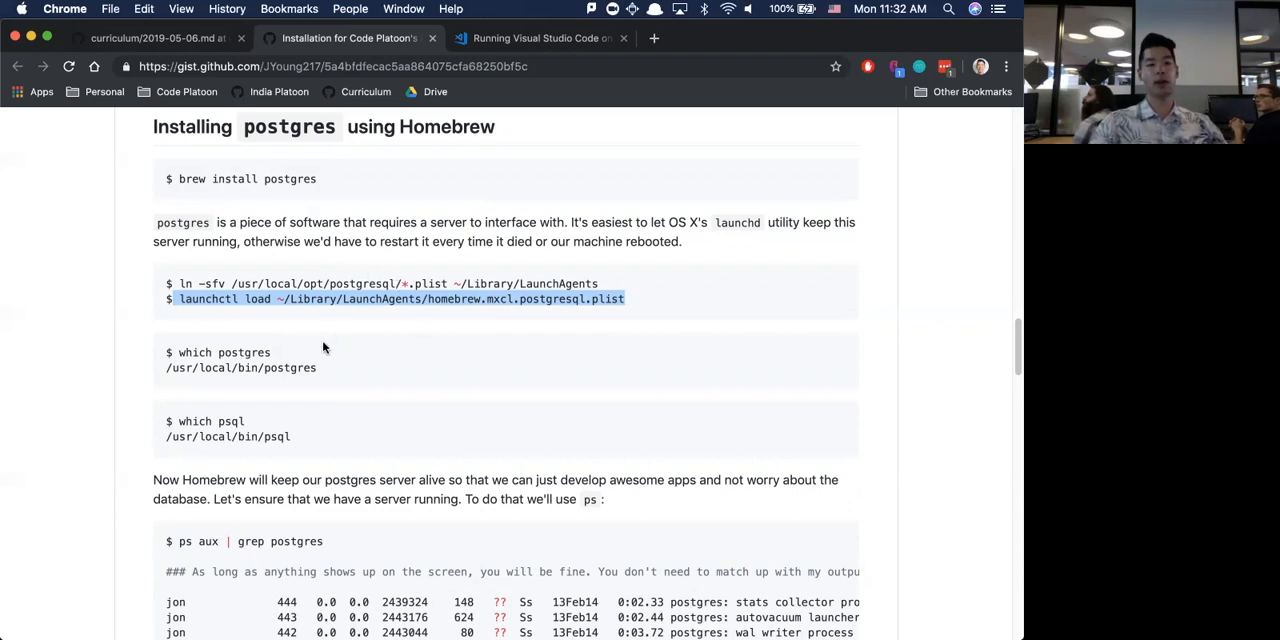
{"action": "scroll", "scroll_direction": "down", "scroll_amount": 3}
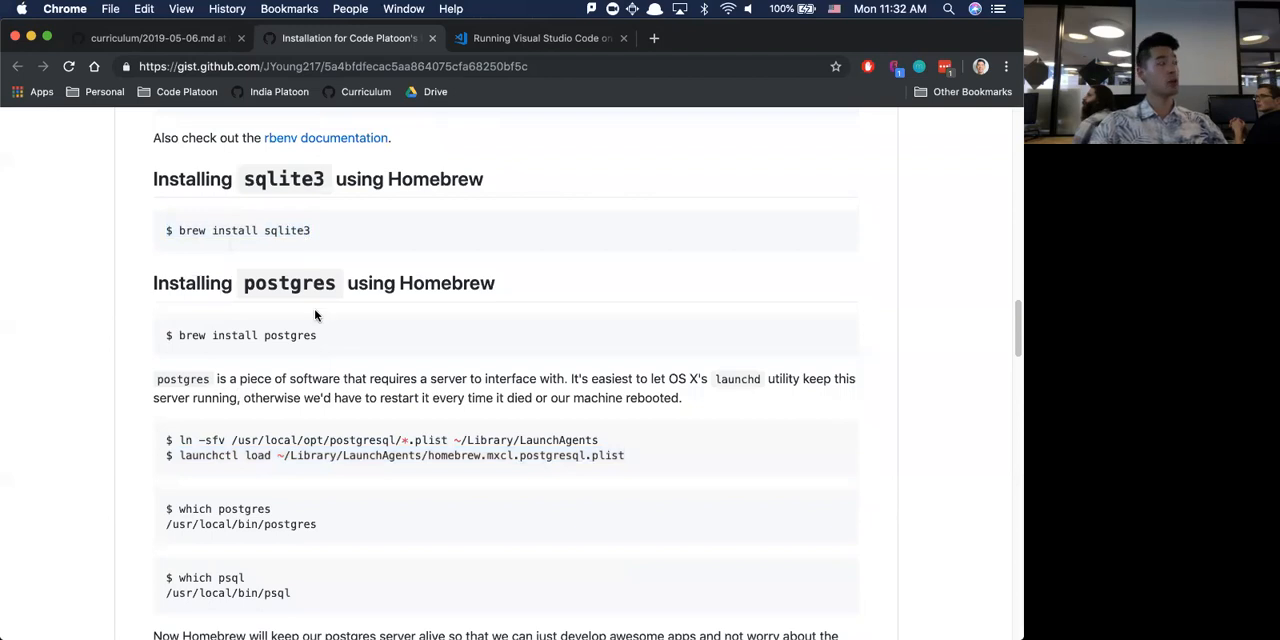
{"action": "scroll", "scroll_direction": "down", "scroll_amount": 3}
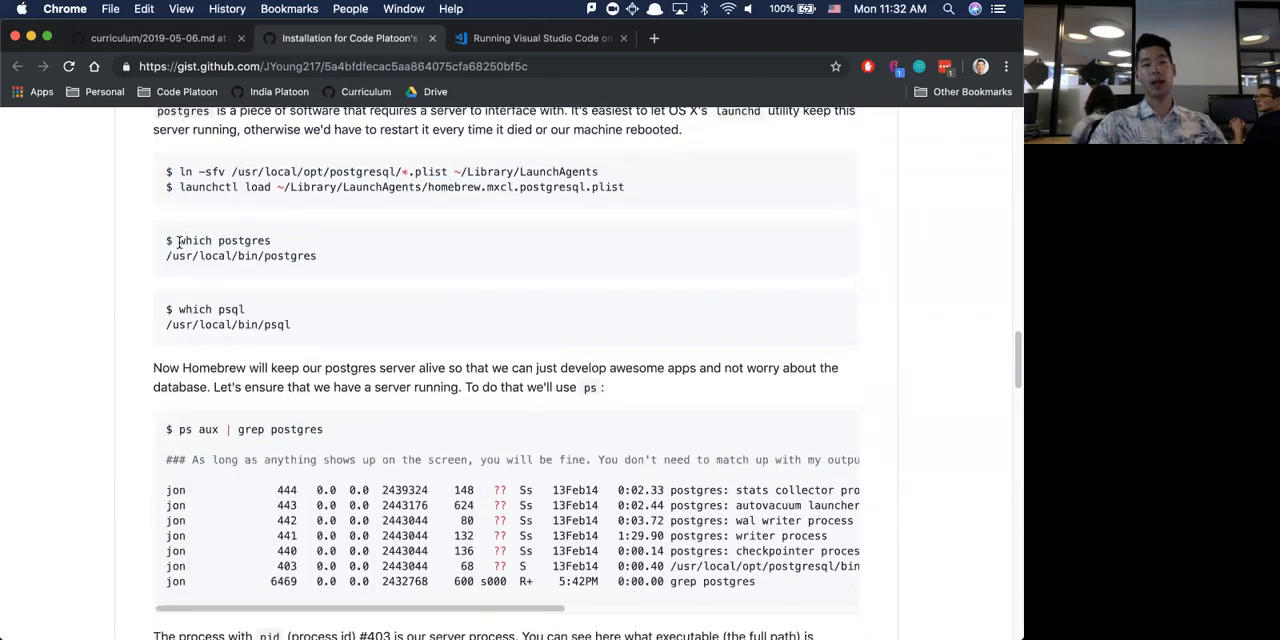
{"action": "double_click", "coordinate": [224, 240]}
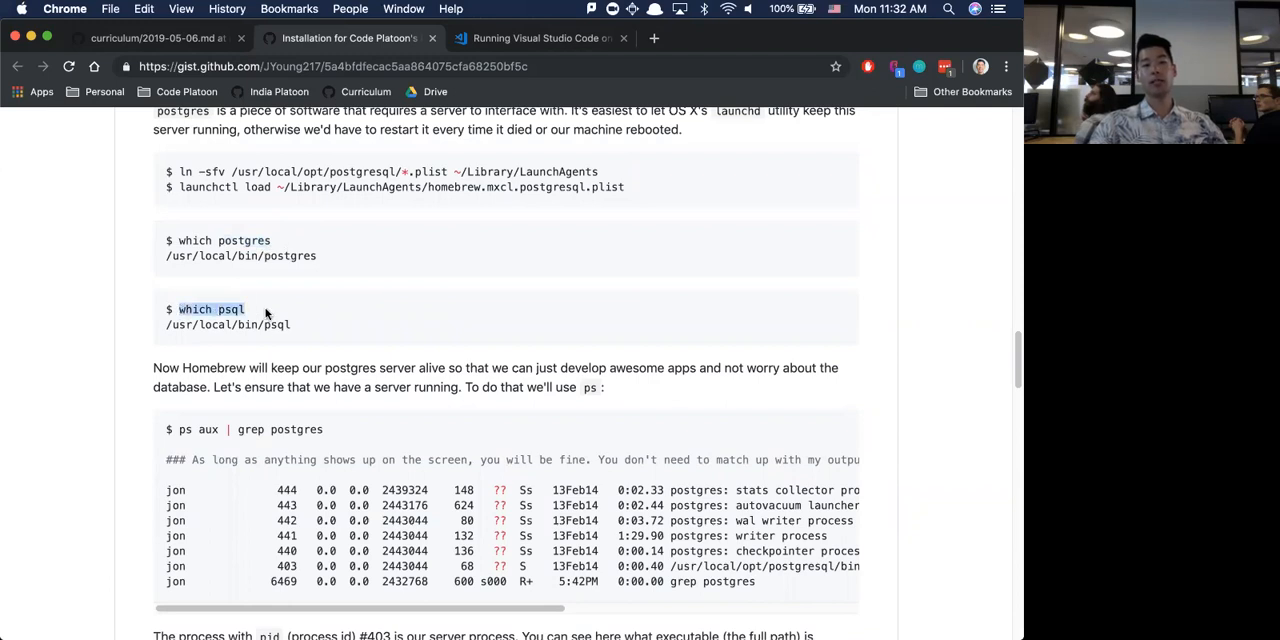
{"action": "double_click", "coordinate": [216, 324]}
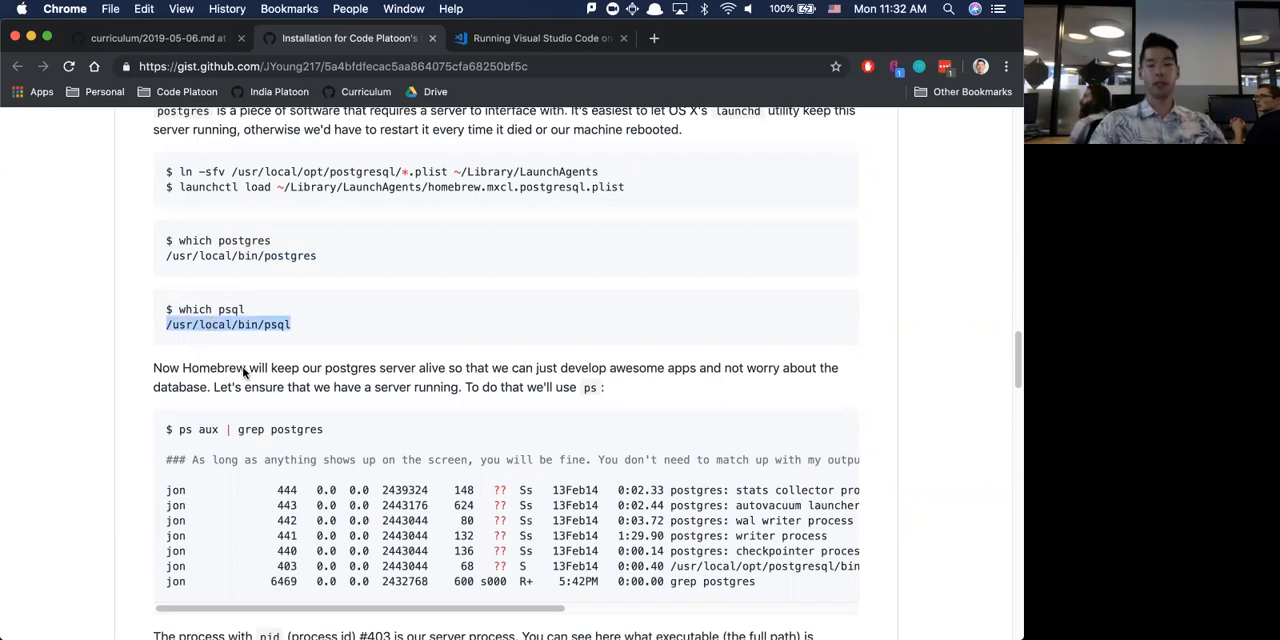
Highlight the postgres plist symlink command and scroll to the ps aux | grep postgres check.
{"action": "scroll", "scroll_direction": "down", "scroll_amount": 3}
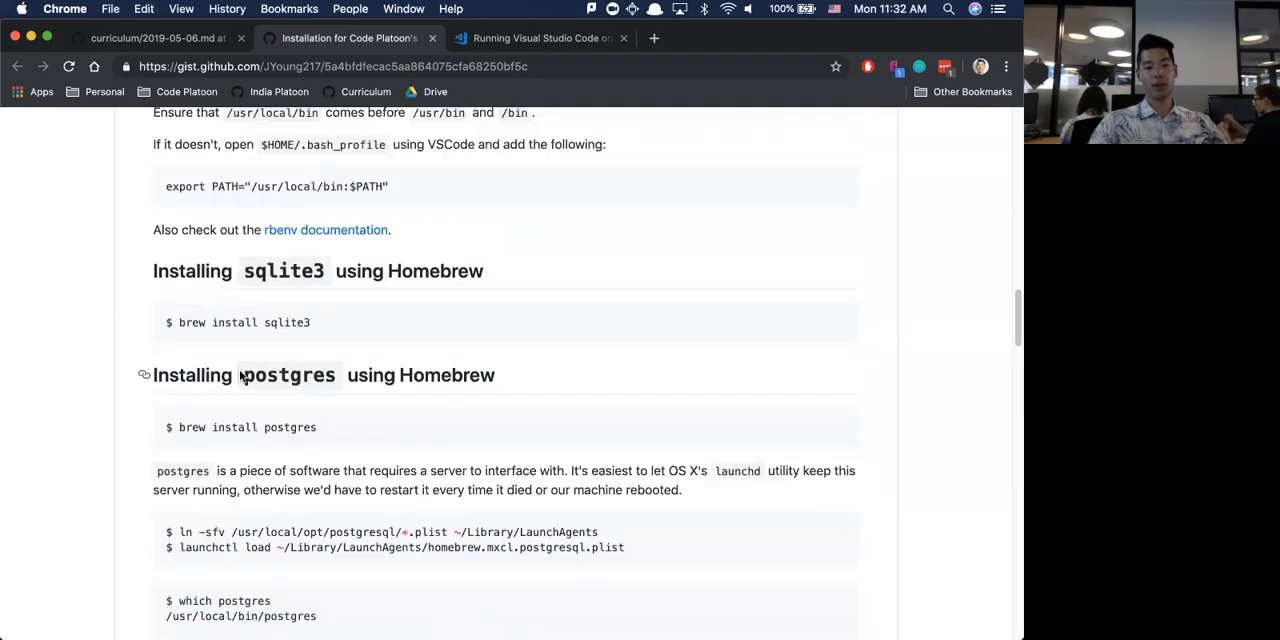
{"action": "scroll", "scroll_direction": "down", "scroll_amount": 3}
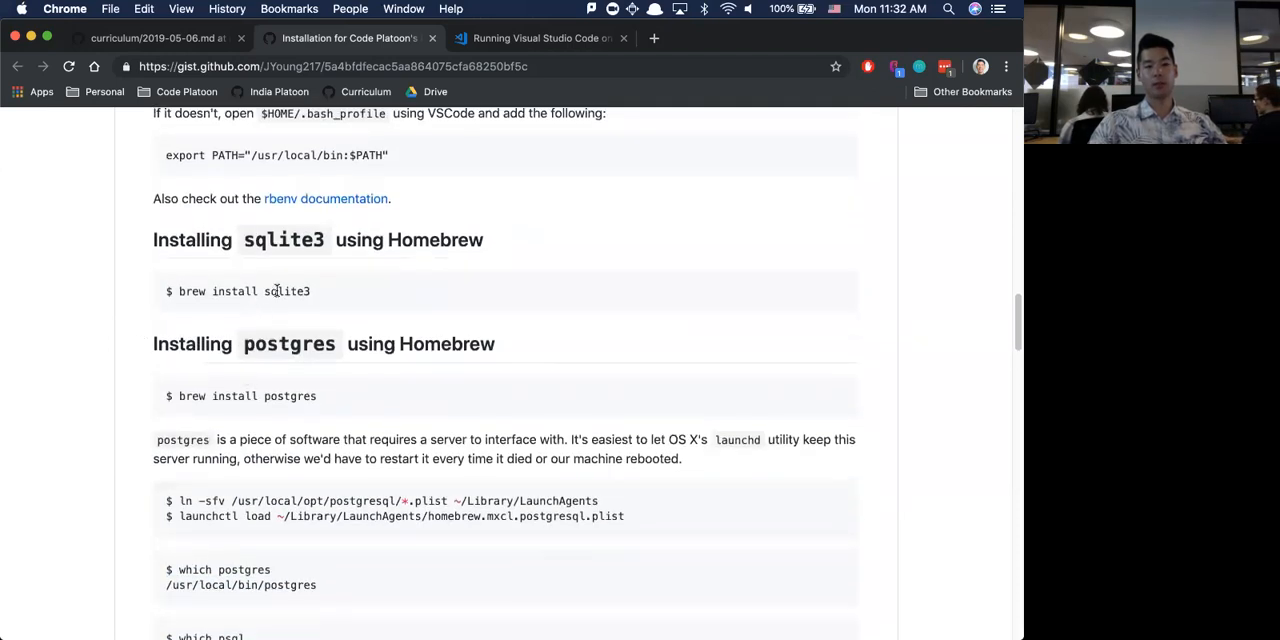
{"action": "mouse_move", "coordinate": [281, 304]}
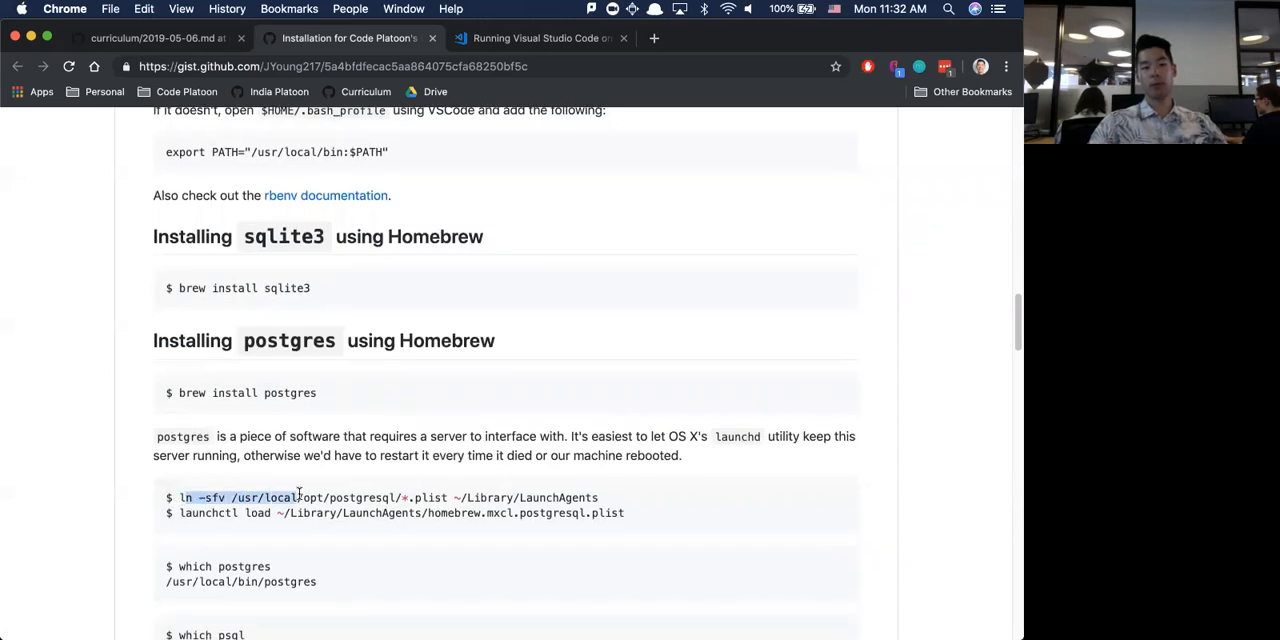
{"action": "left_click_drag", "start_coordinate": [177, 497], "coordinate": [624, 513]}
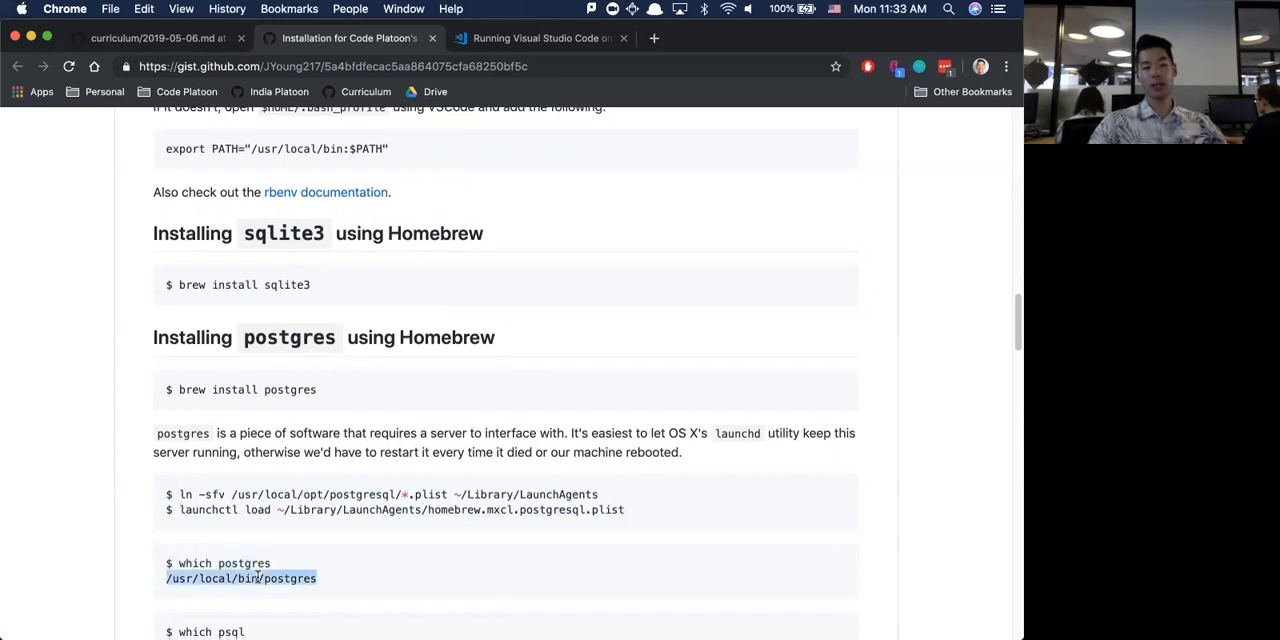
{"action": "scroll", "scroll_direction": "down", "scroll_amount": 3}
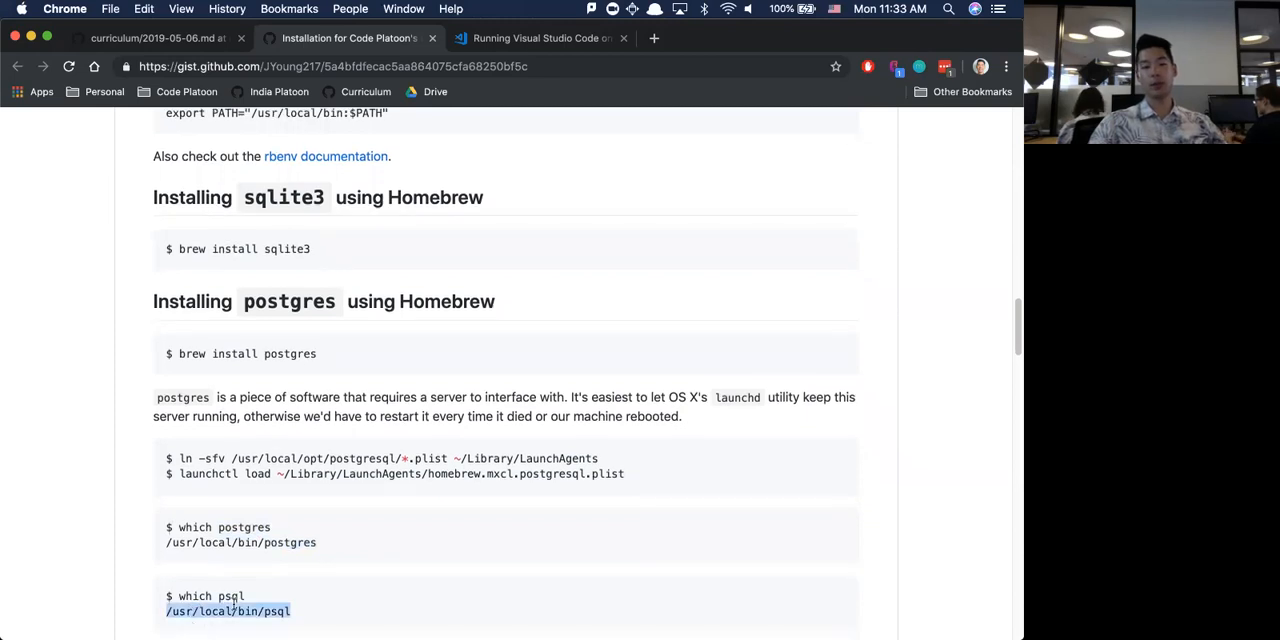
{"action": "scroll", "scroll_direction": "down", "scroll_amount": 3}
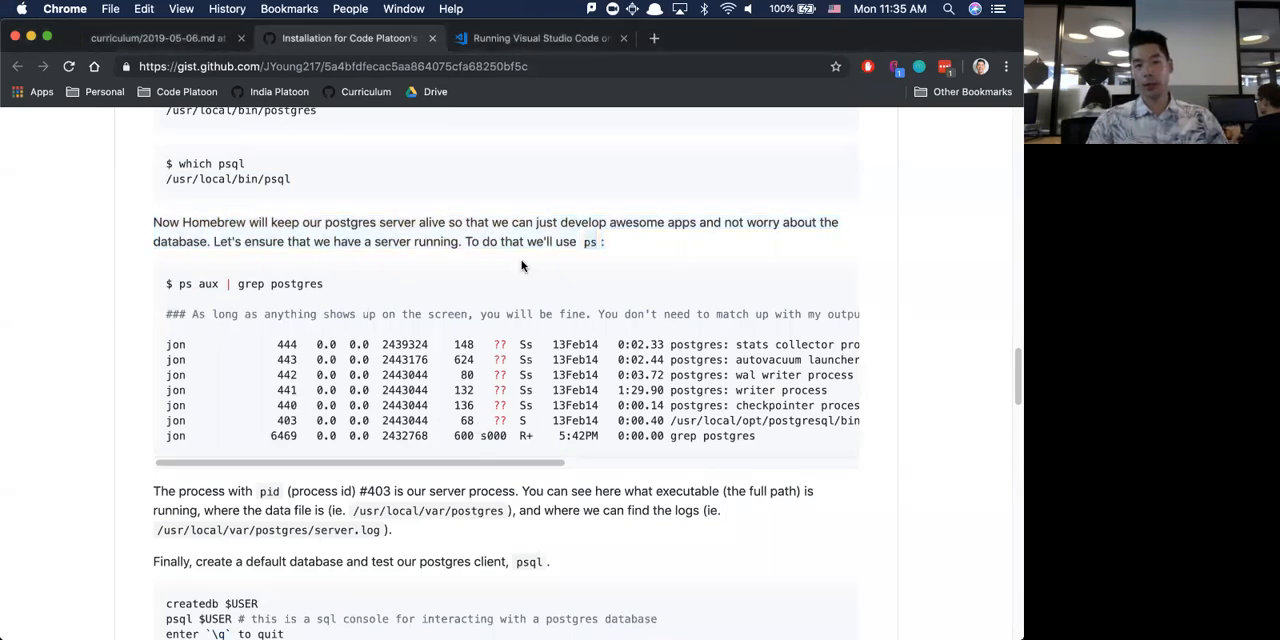
{"action": "mouse_move", "coordinate": [432, 277]}
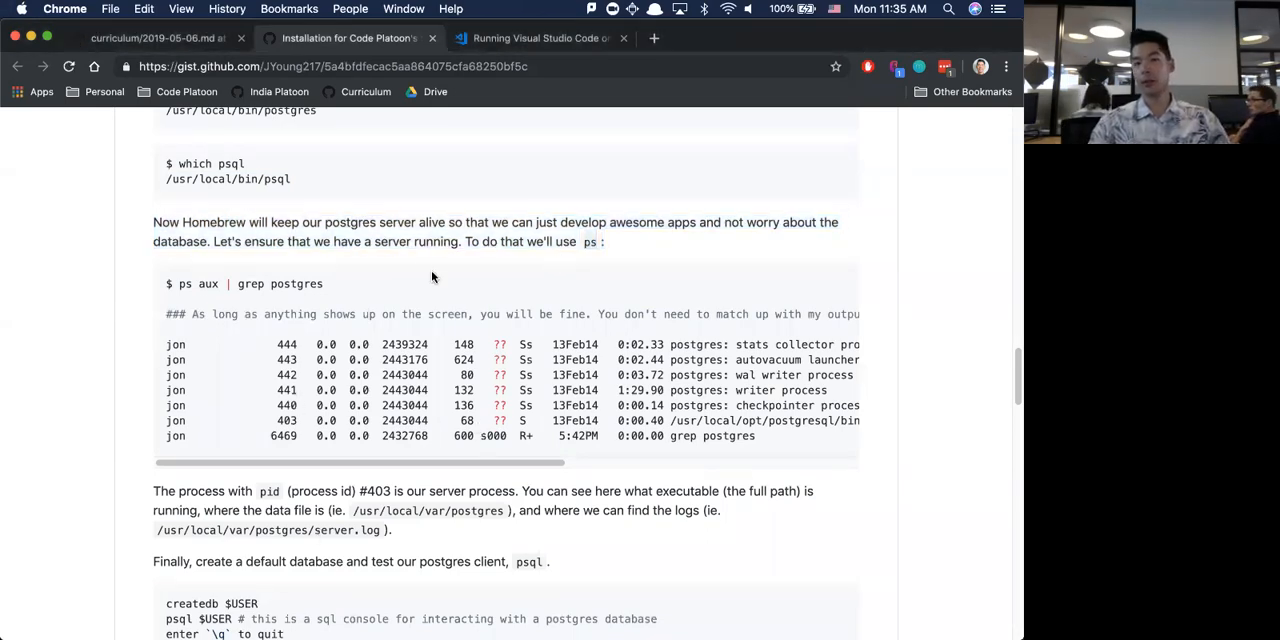
{"action": "scroll", "scroll_direction": "down", "scroll_amount": 3}
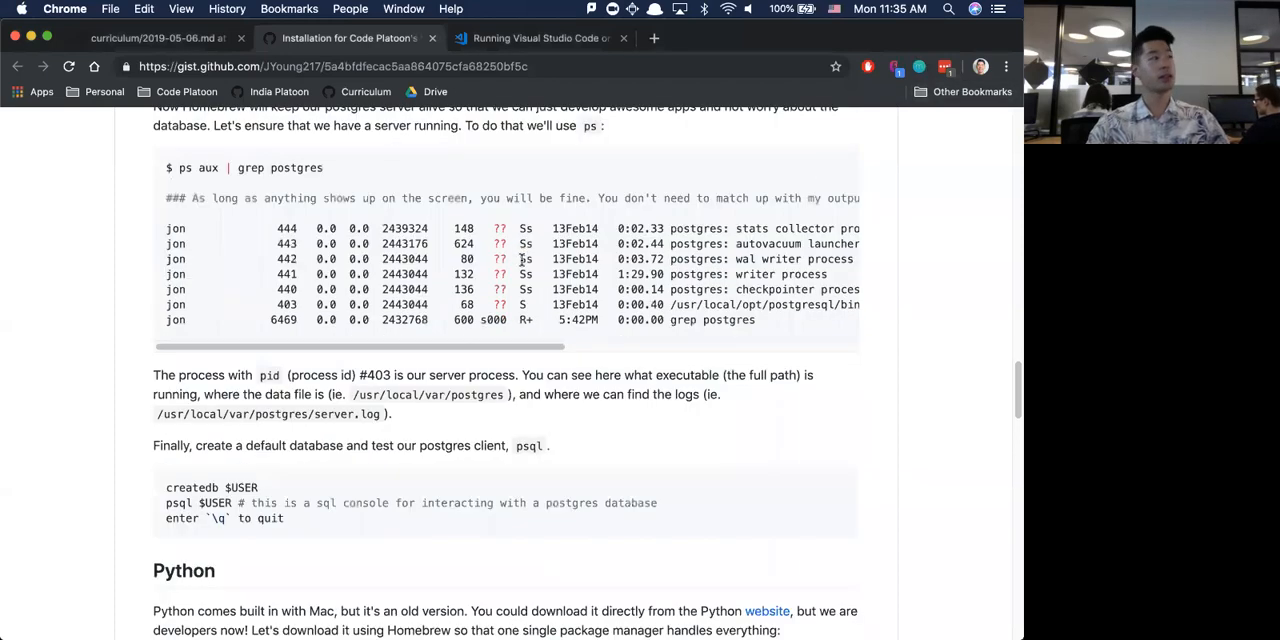
{"action": "scroll", "scroll_direction": "down", "scroll_amount": 3}
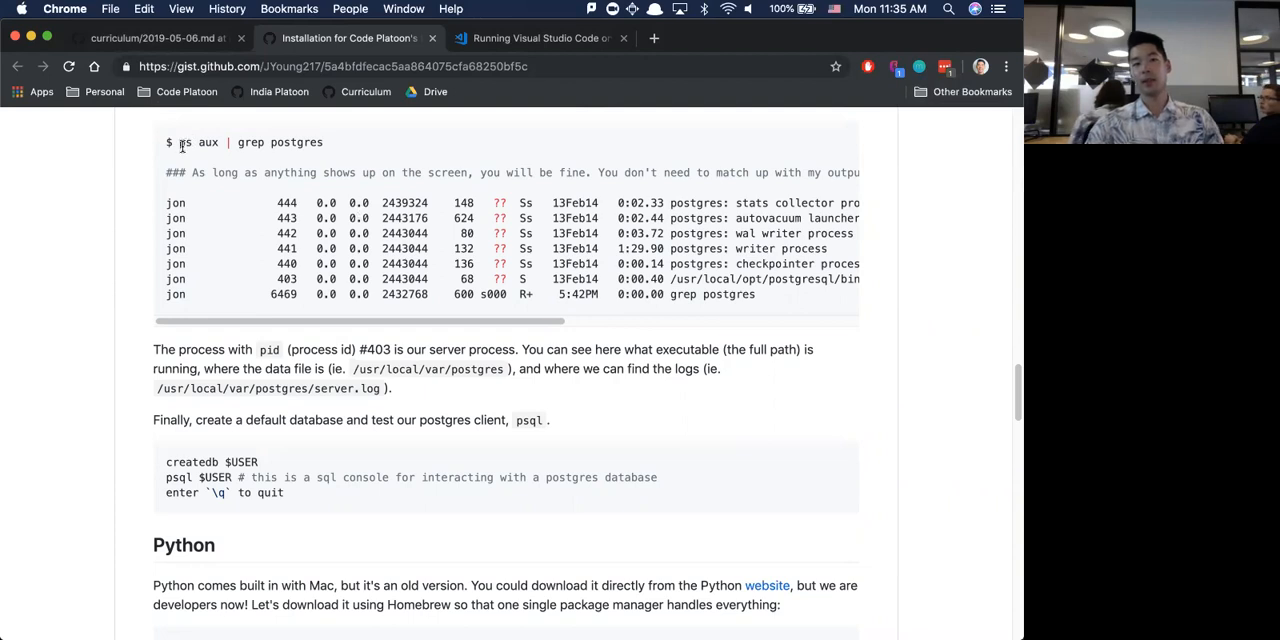
{"action": "triple_click", "coordinate": [245, 142]}
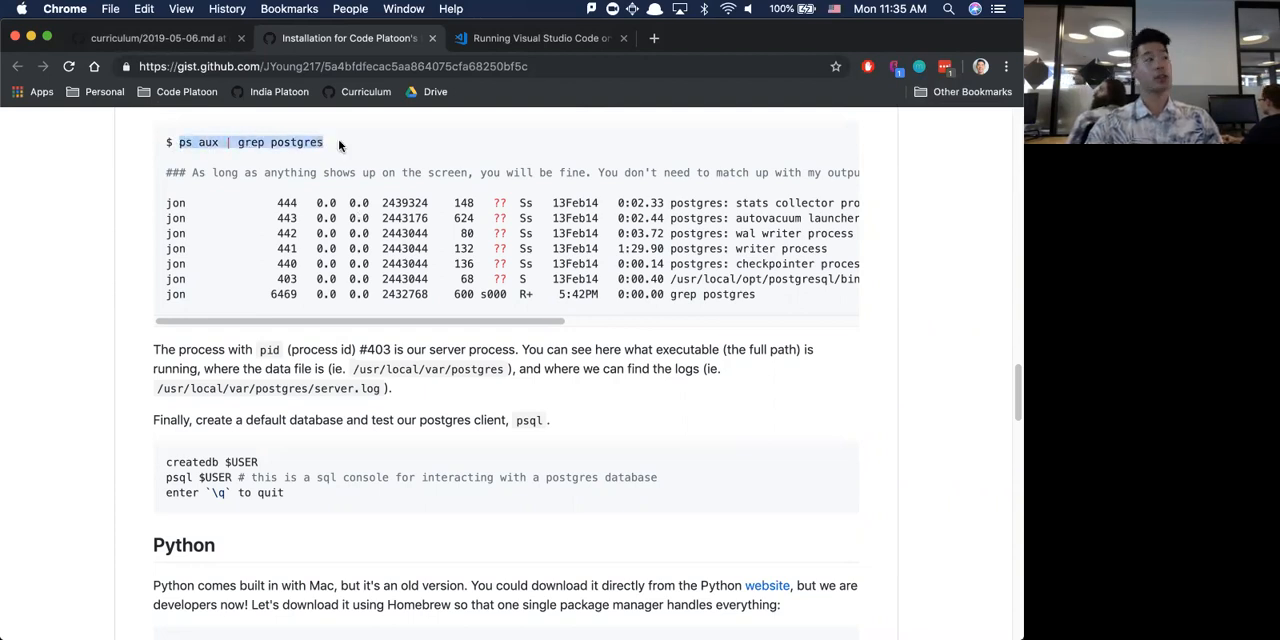
{"action": "mouse_move", "coordinate": [446, 624]}
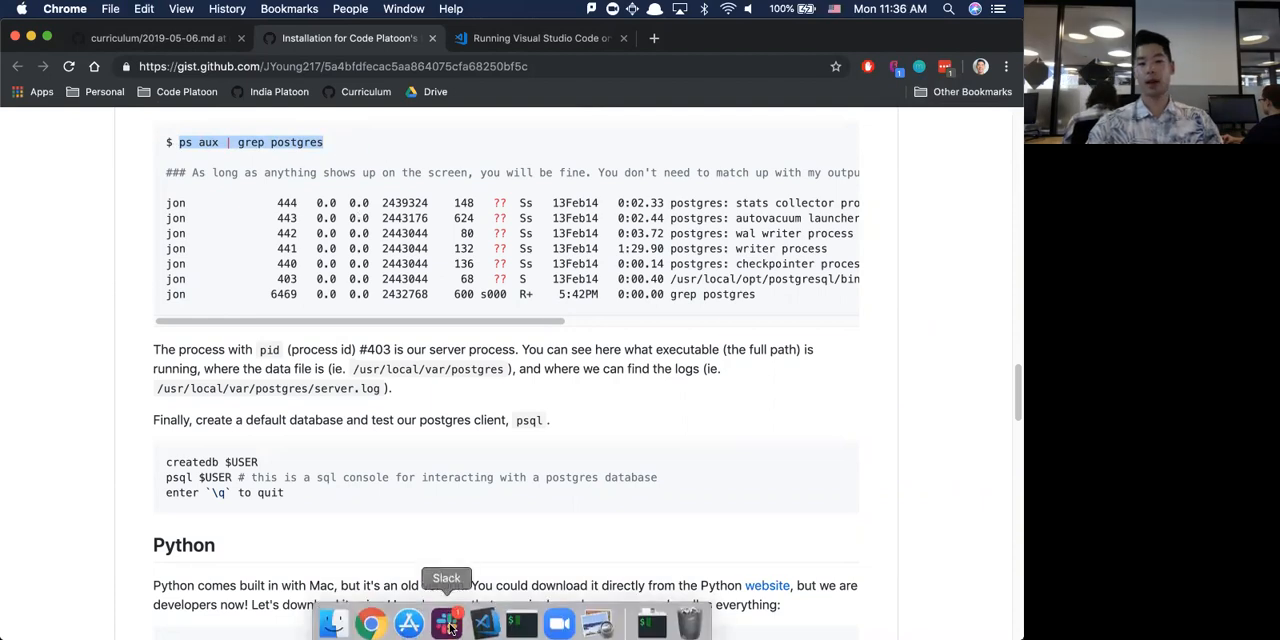
{"action": "left_click", "coordinate": [484, 624]}
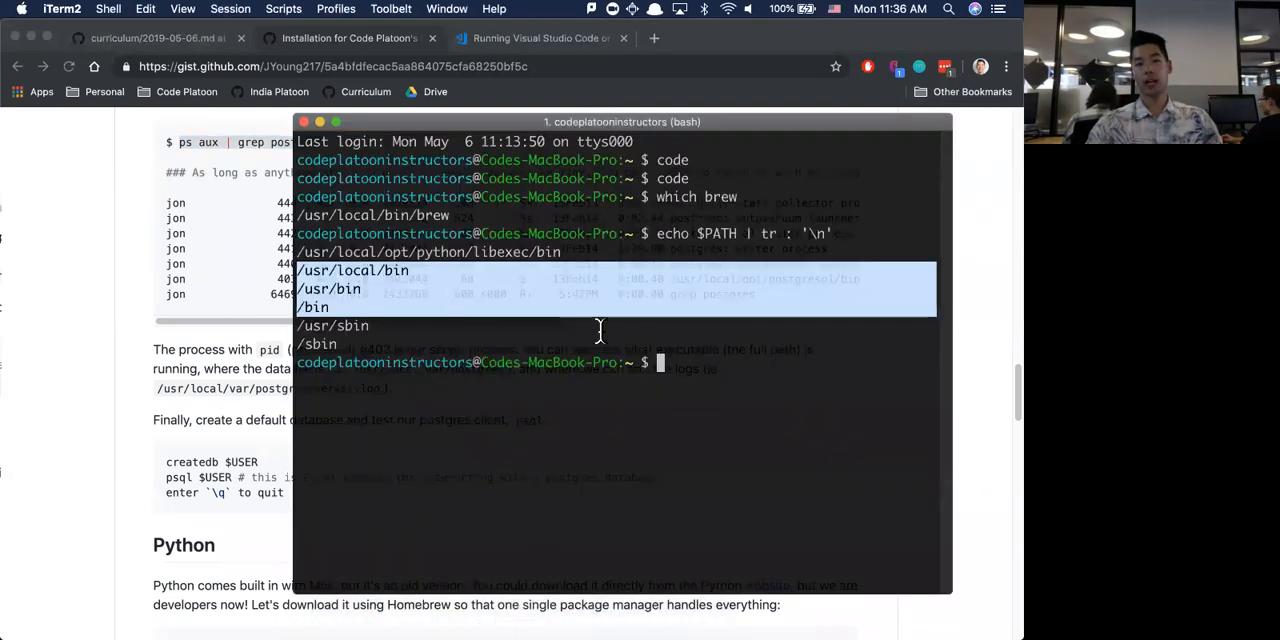
{"action": "key", "text": "Return"}
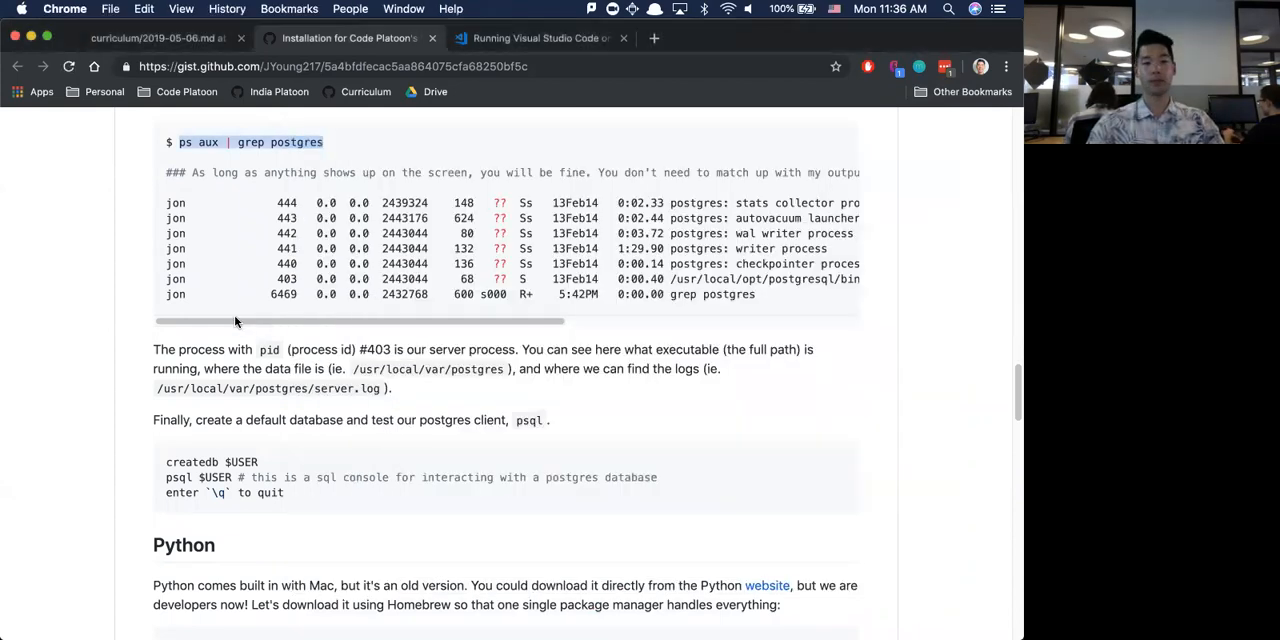
{"action": "scroll", "scroll_direction": "down", "scroll_amount": 3}
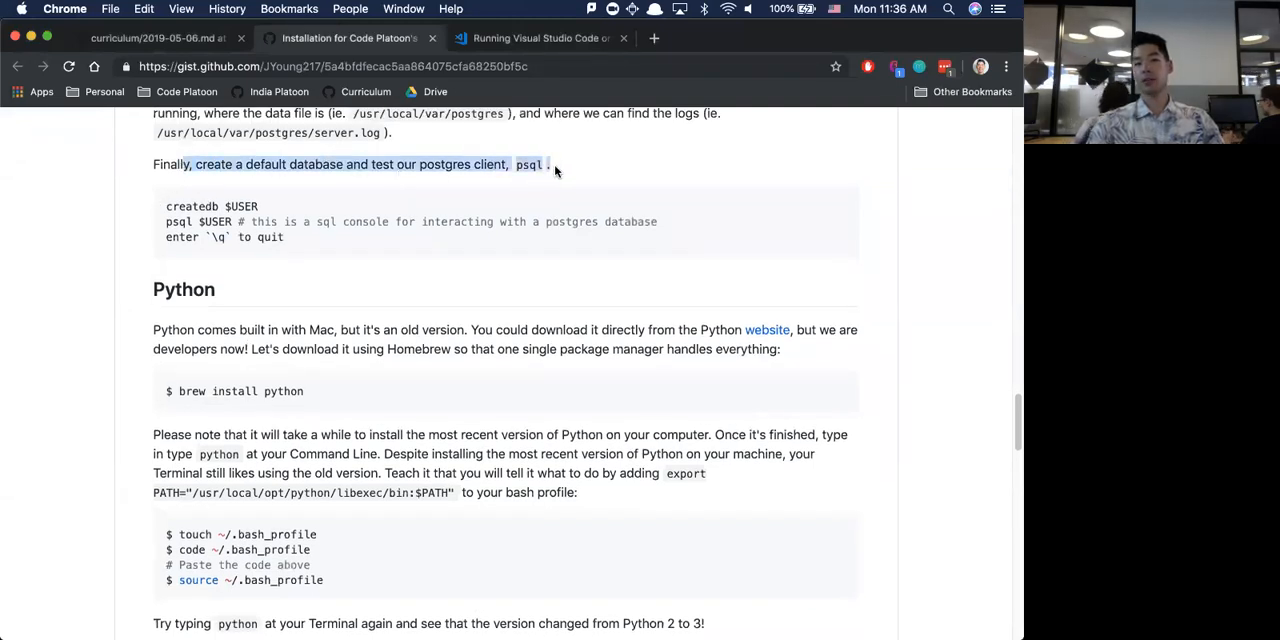
Select the createdb command in the gist, open psql $USER in iTerm2, then exit with \q.
{"action": "double_click", "coordinate": [191, 206]}
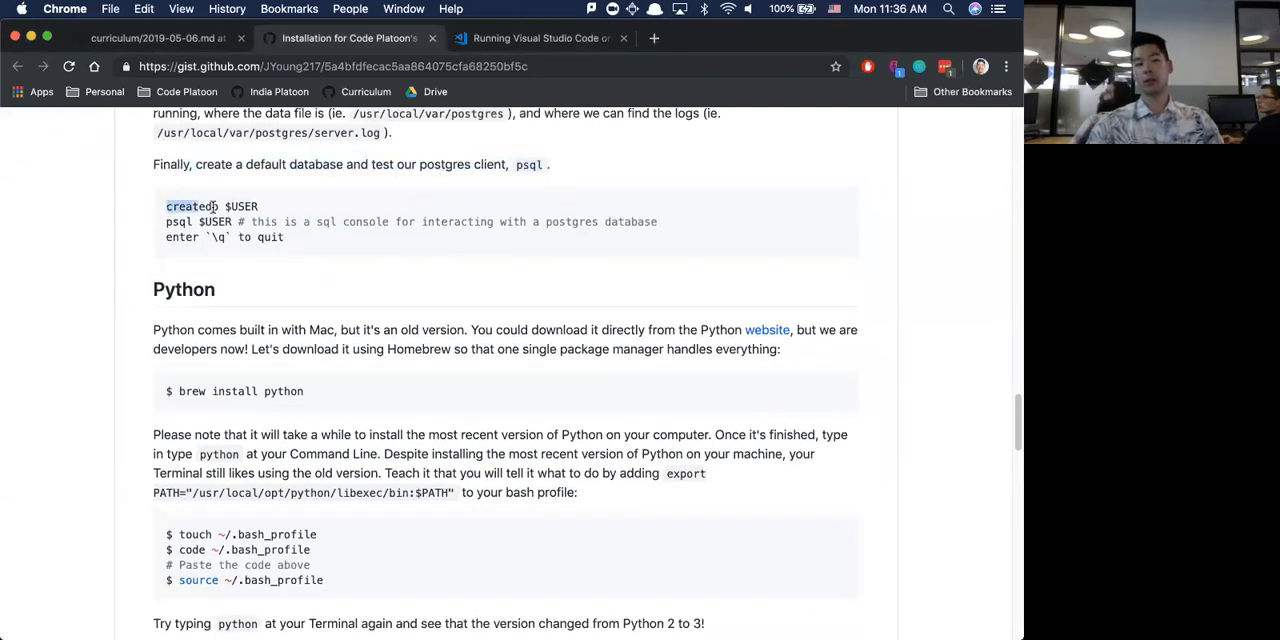
{"action": "double_click", "coordinate": [191, 206]}
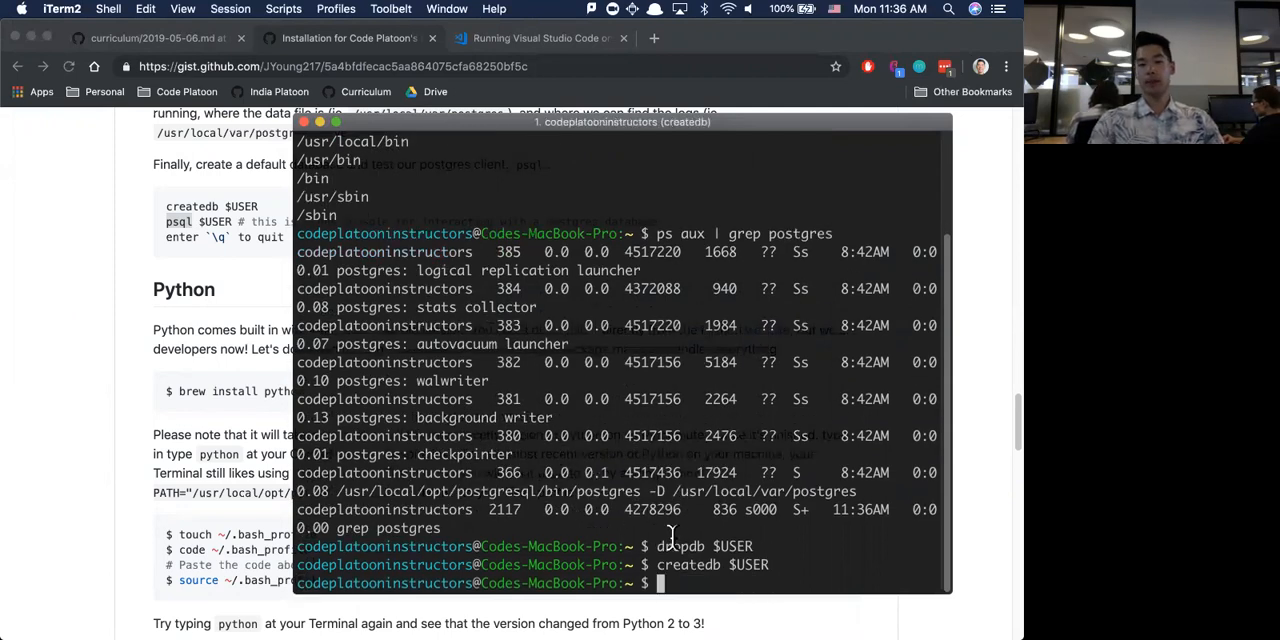
{"action": "type", "text": "psql $U"}
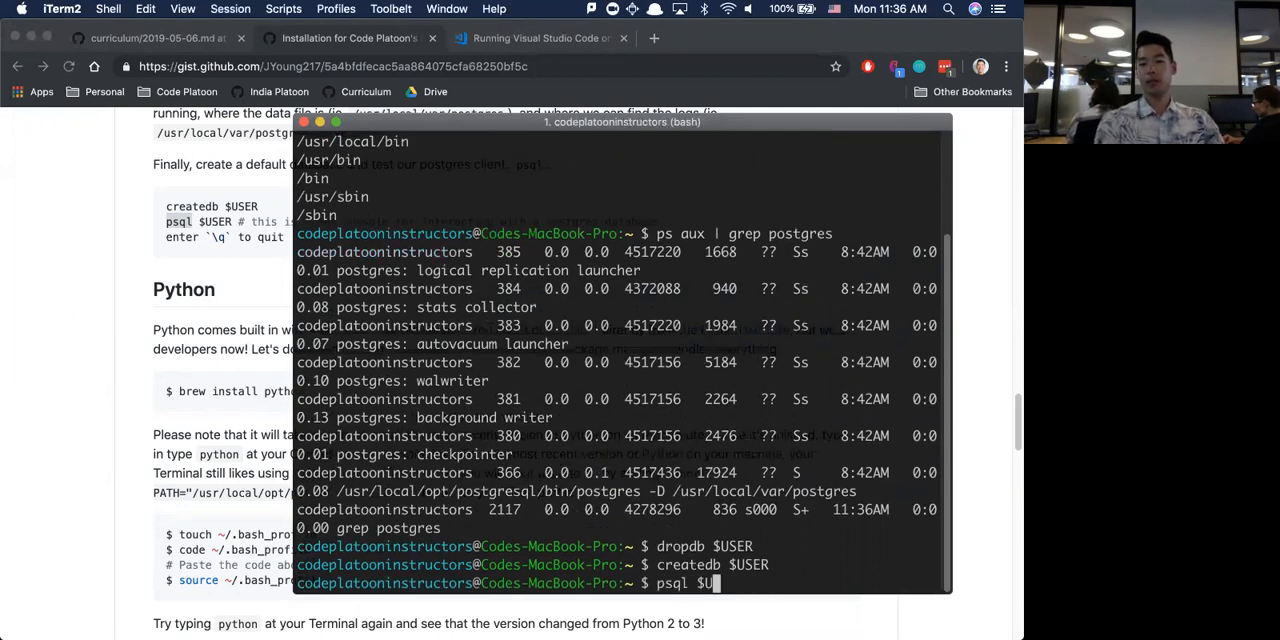
{"action": "key", "text": "return"}
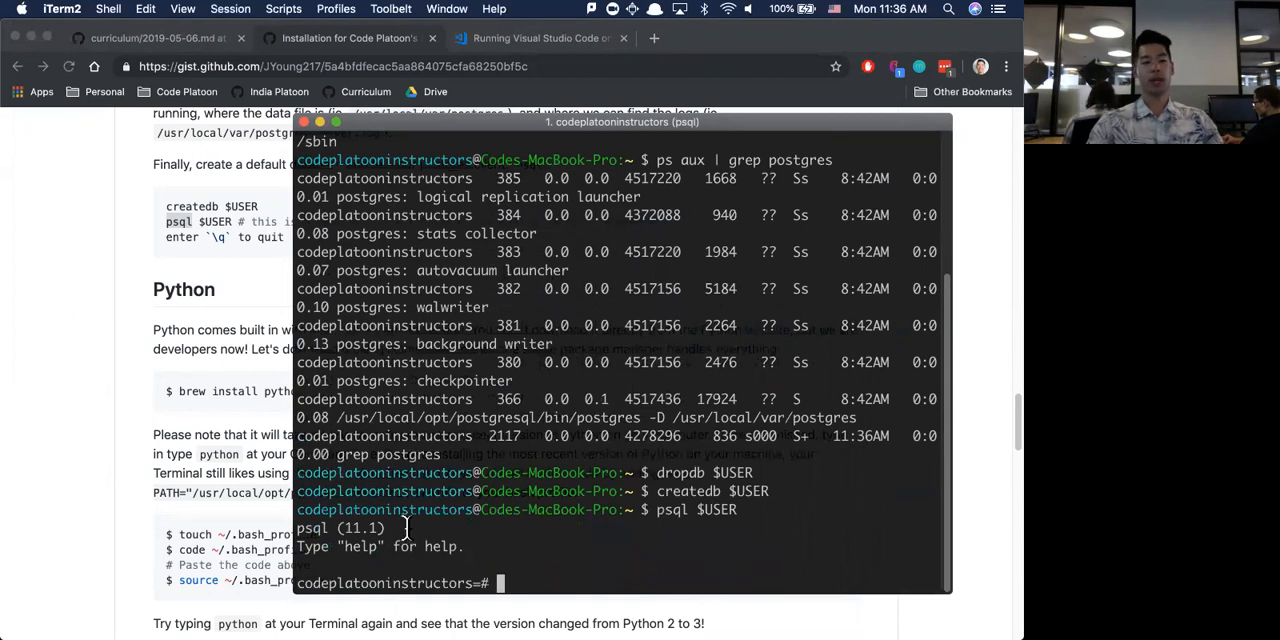
{"action": "mouse_move", "coordinate": [390, 528]}
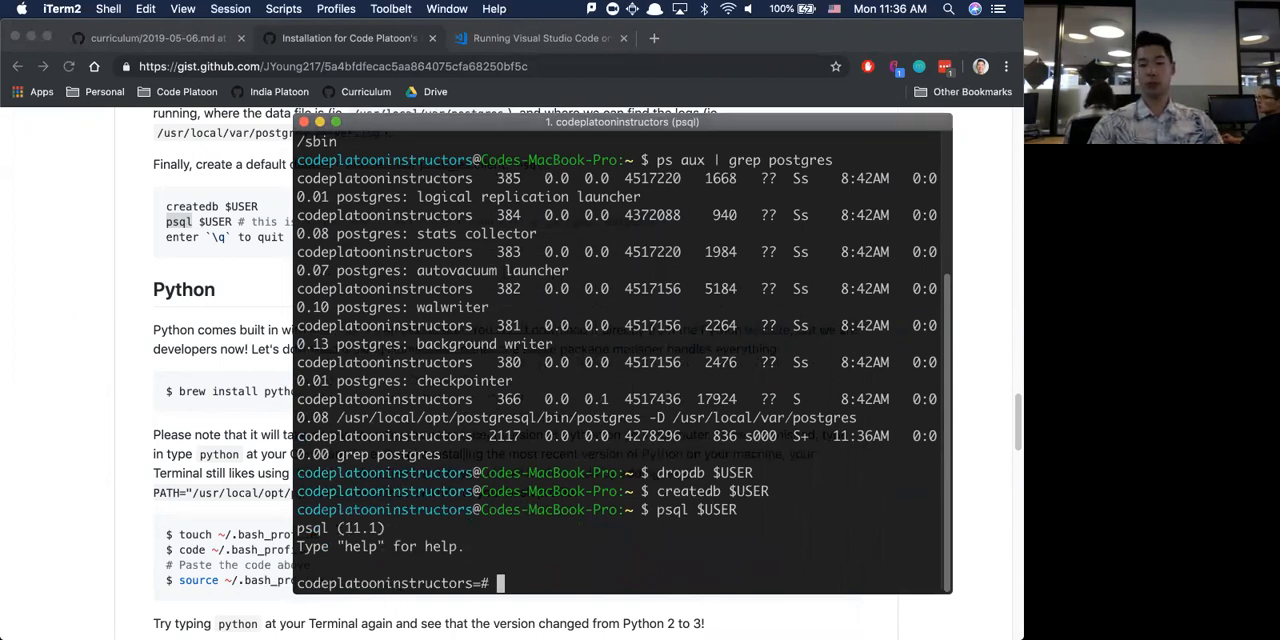
{"action": "type", "text": "\\q"}
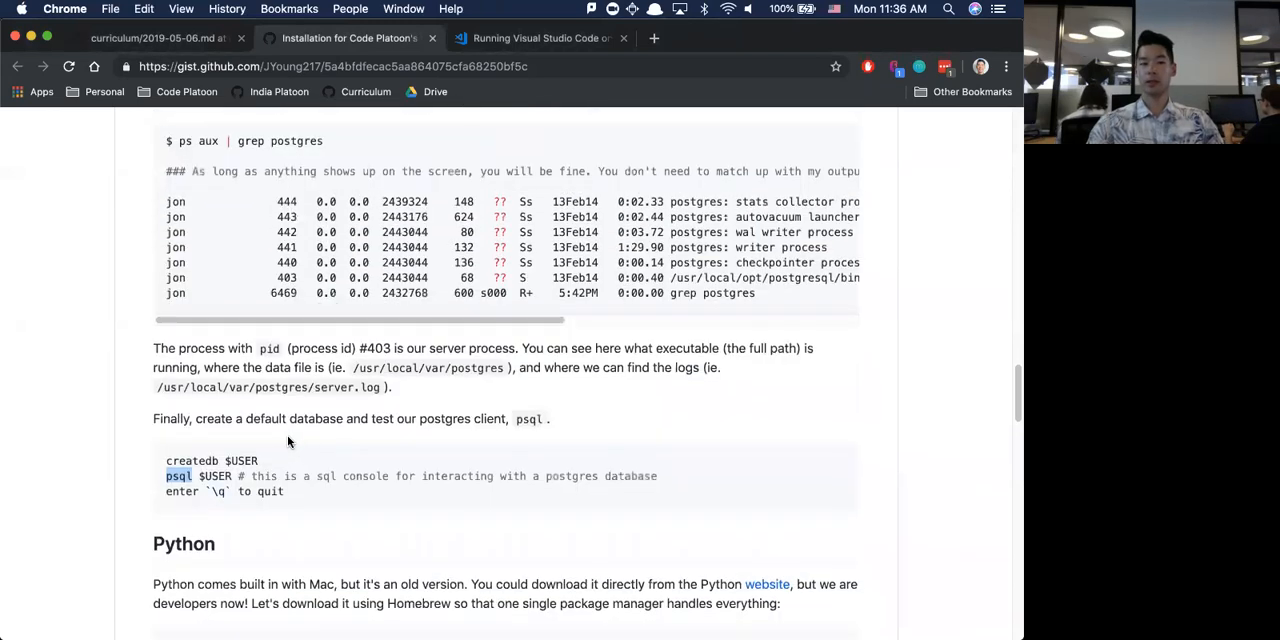
{"action": "scroll", "scroll_direction": "down", "scroll_amount": 3}
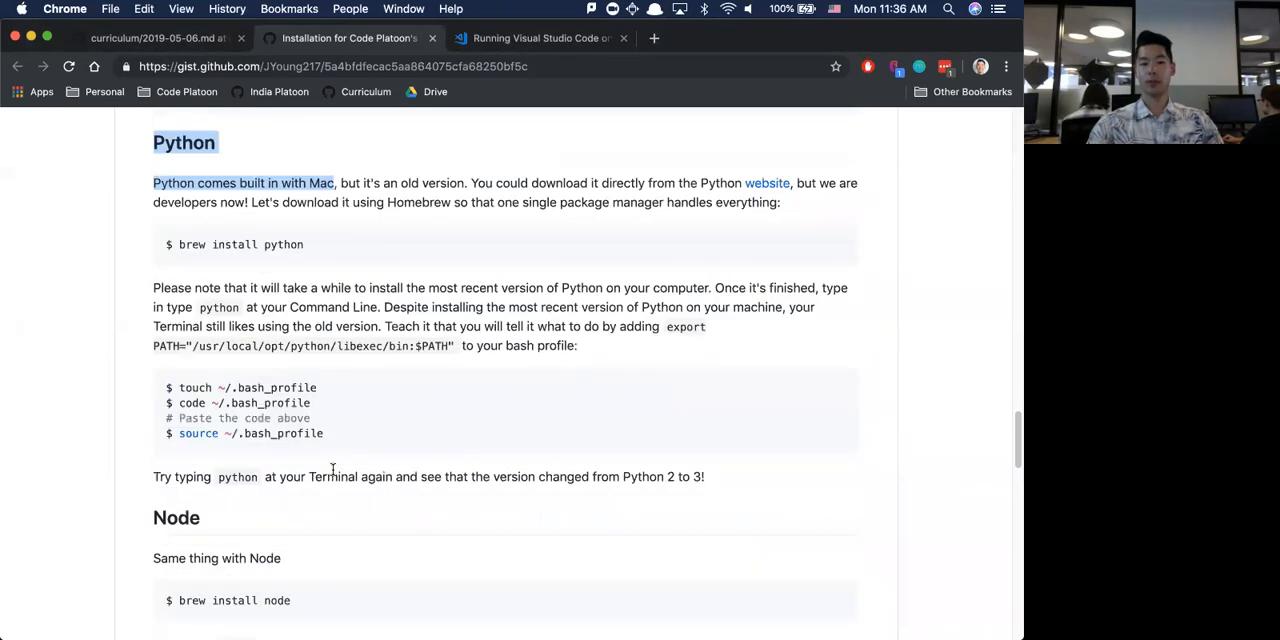
{"action": "scroll", "scroll_direction": "down", "scroll_amount": 3}
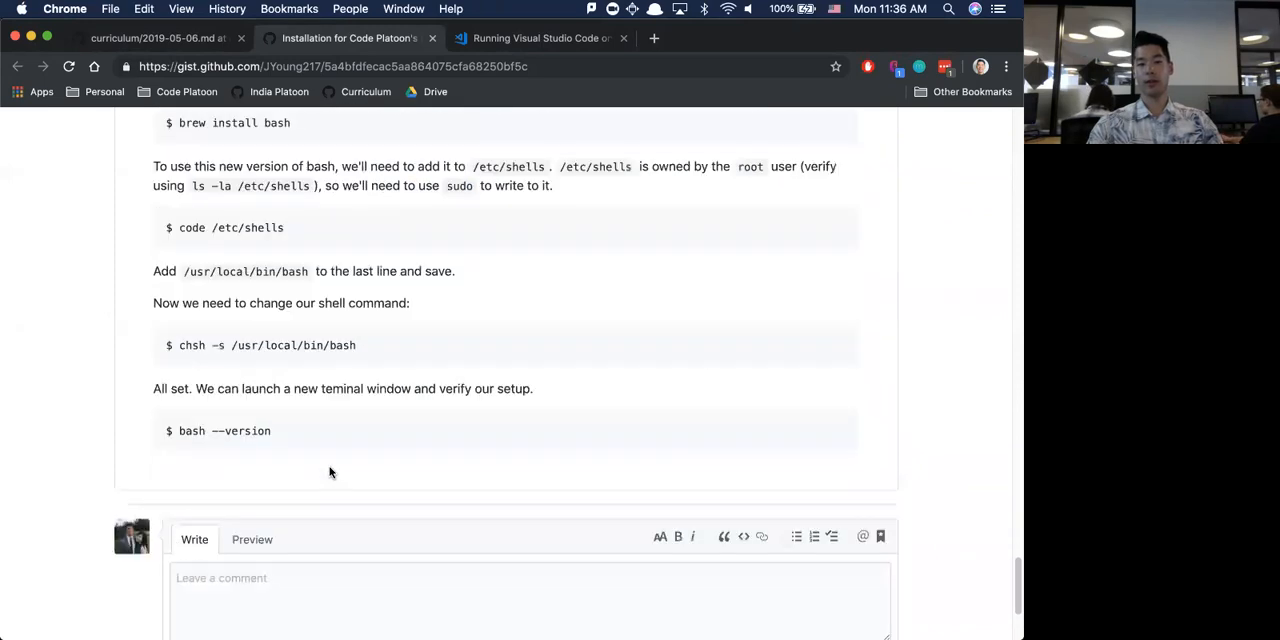
{"action": "scroll", "scroll_direction": "down", "scroll_amount": 3}
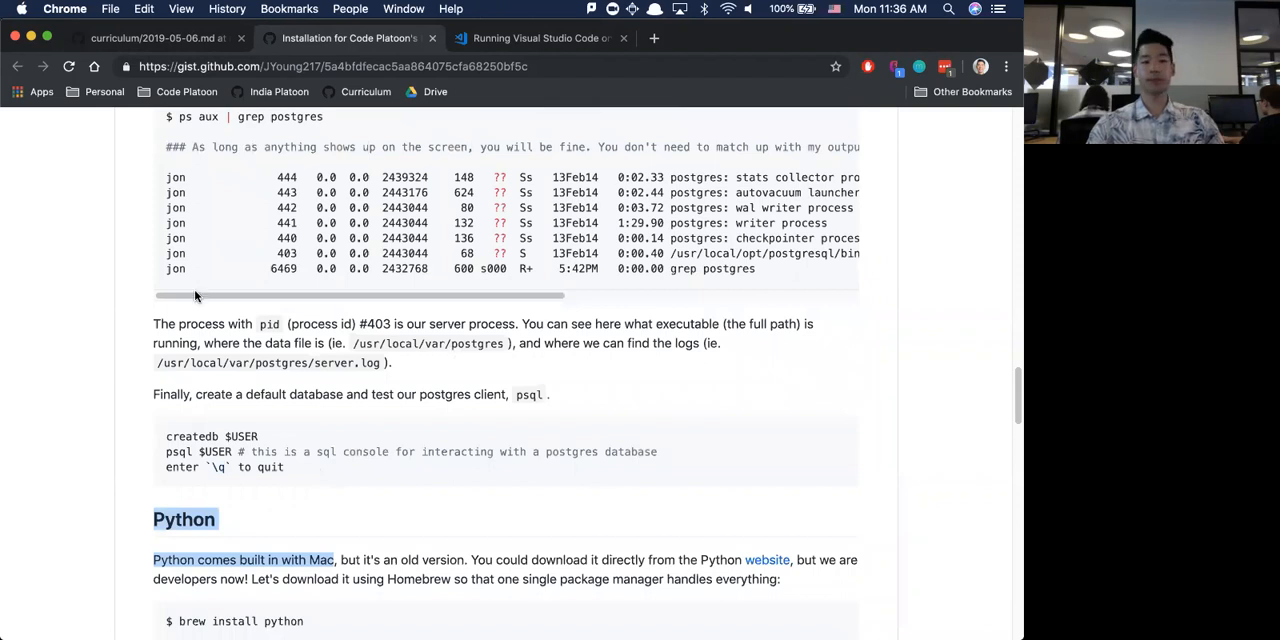
{"action": "mouse_move", "coordinate": [513, 551]}
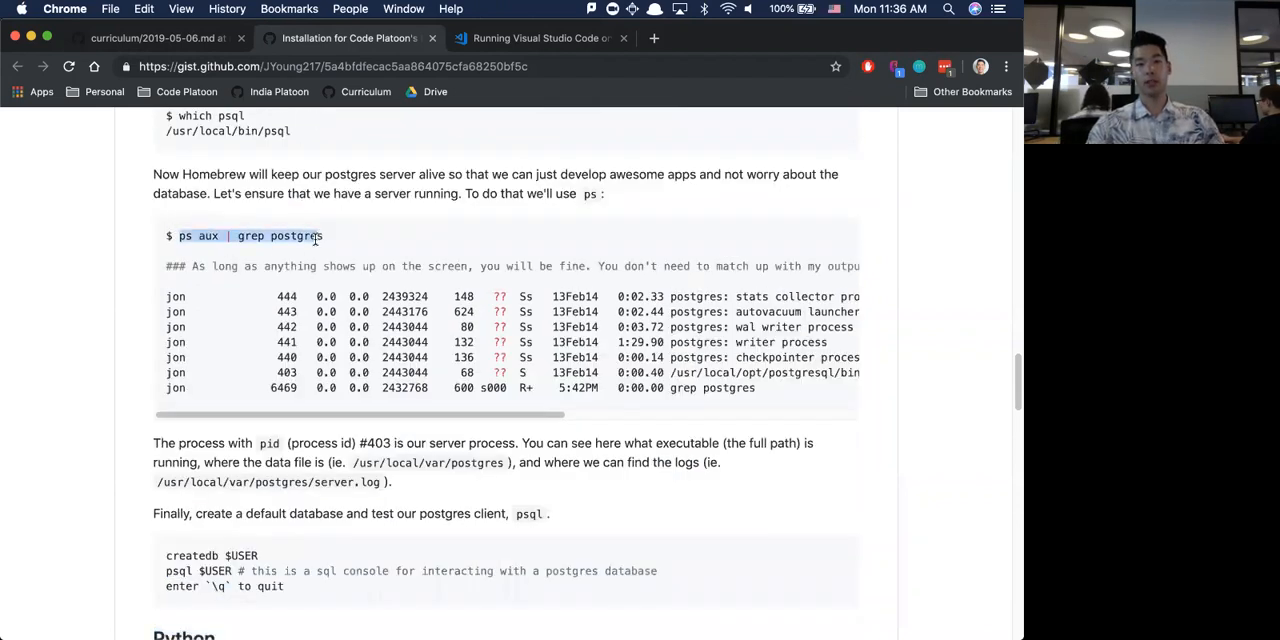
{"action": "scroll", "scroll_direction": "down", "scroll_amount": 3}
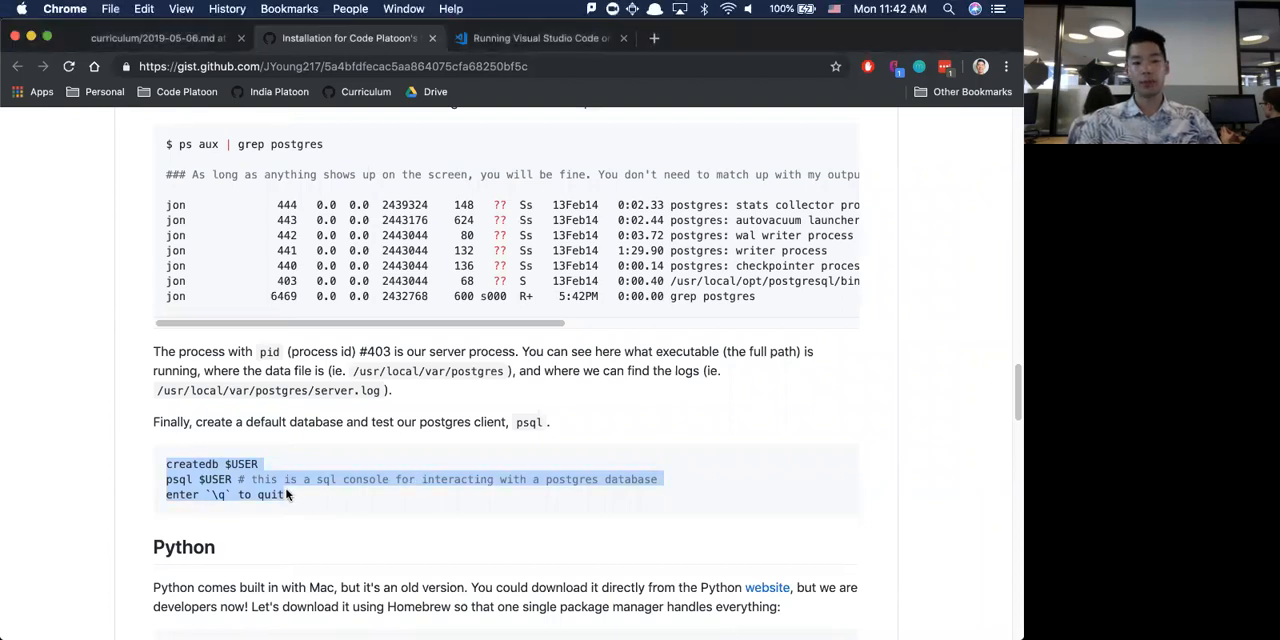
{"action": "scroll", "scroll_direction": "down", "scroll_amount": 3}
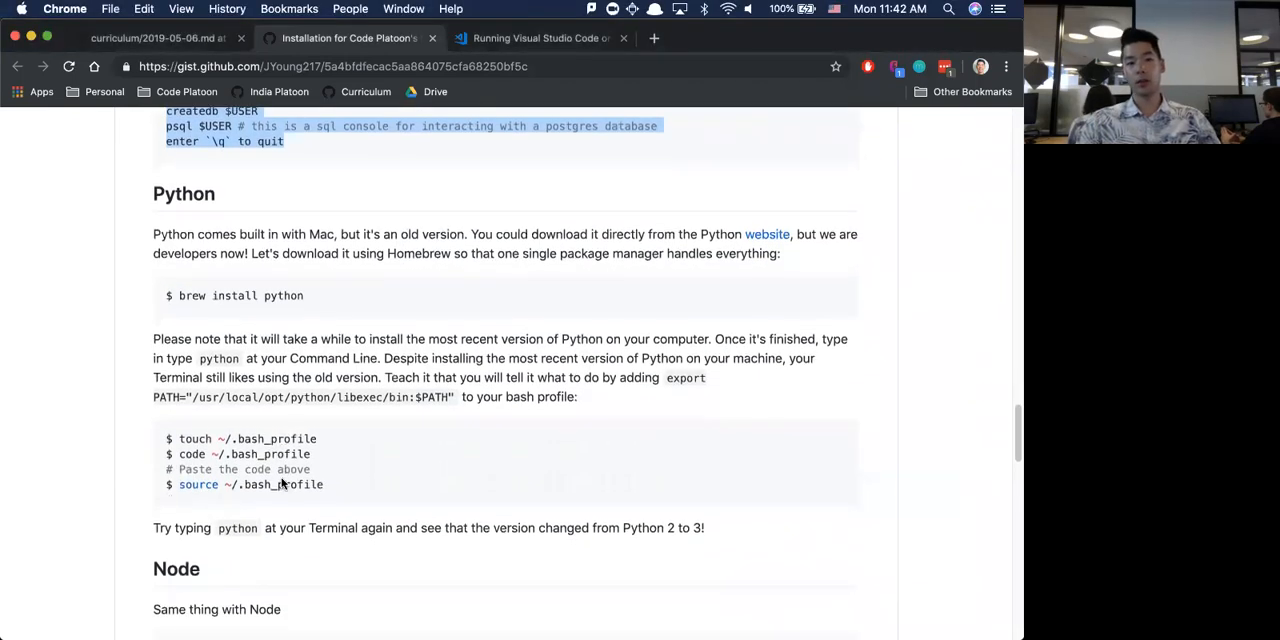
{"action": "scroll", "scroll_direction": "down", "scroll_amount": 3}
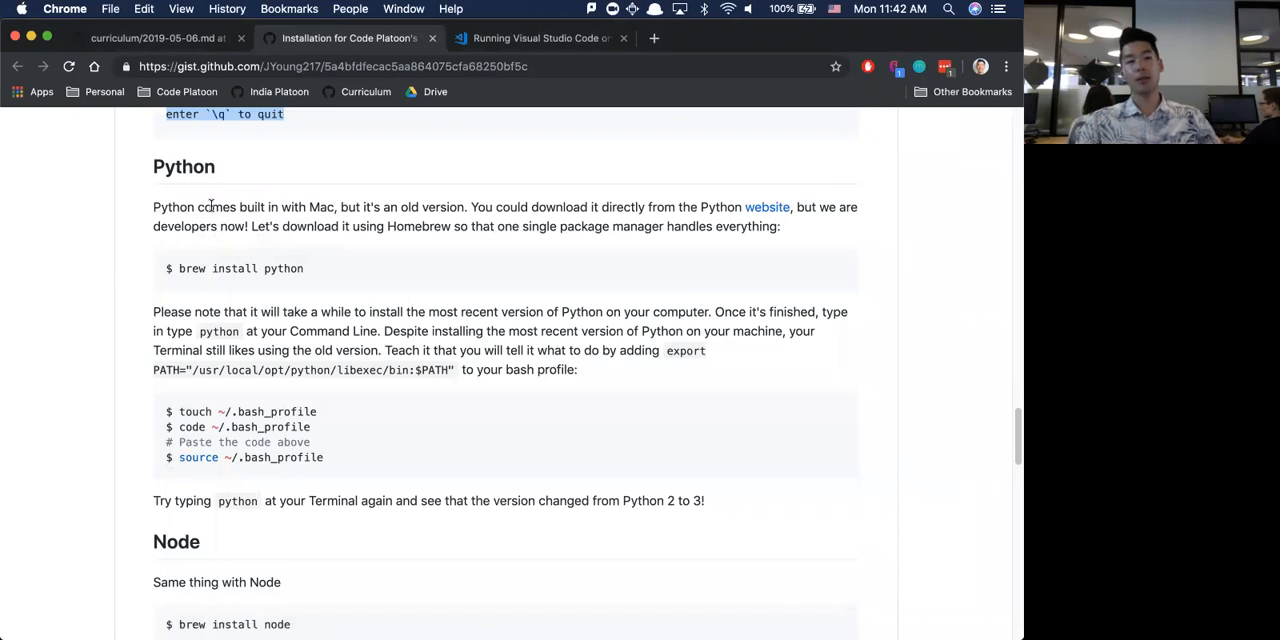
{"action": "left_click_drag", "start_coordinate": [153, 207], "coordinate": [780, 226]}
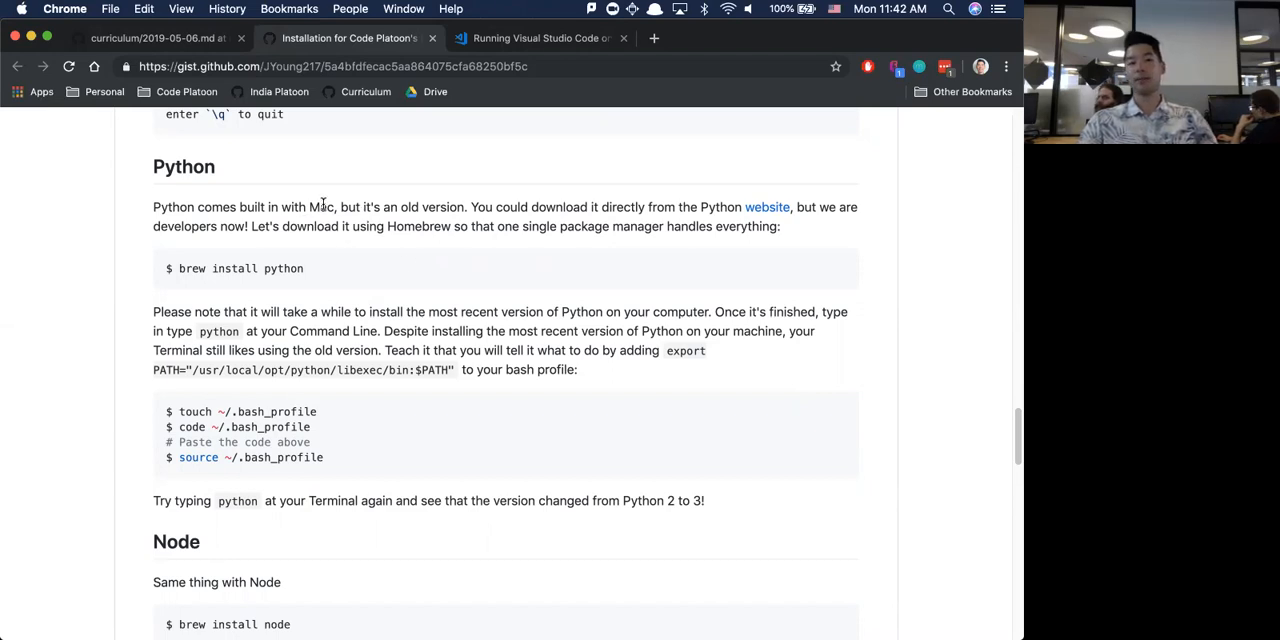
{"action": "mouse_move", "coordinate": [767, 207]}
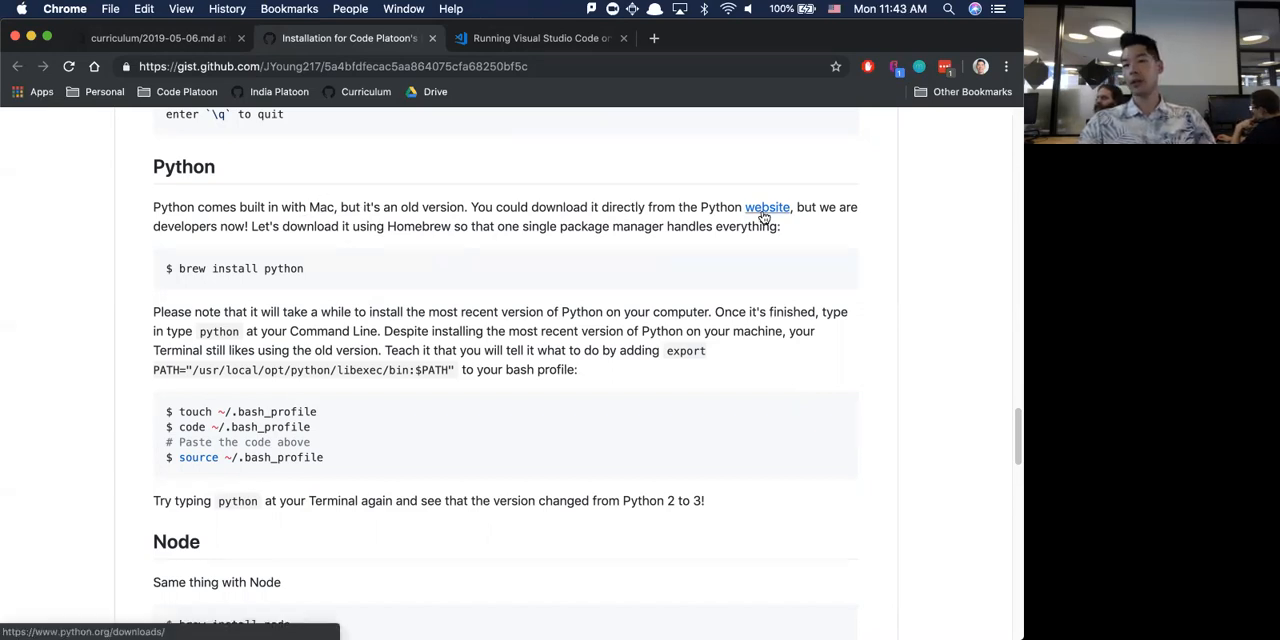
{"action": "mouse_move", "coordinate": [362, 277]}
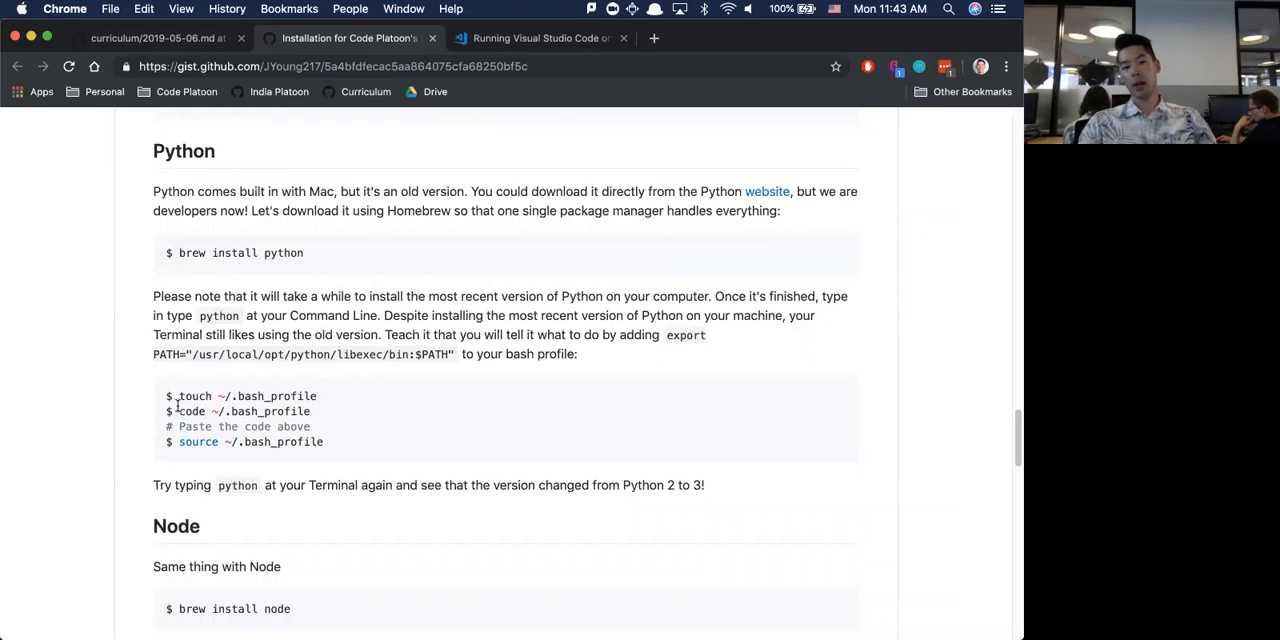
{"action": "mouse_move", "coordinate": [120, 391]}
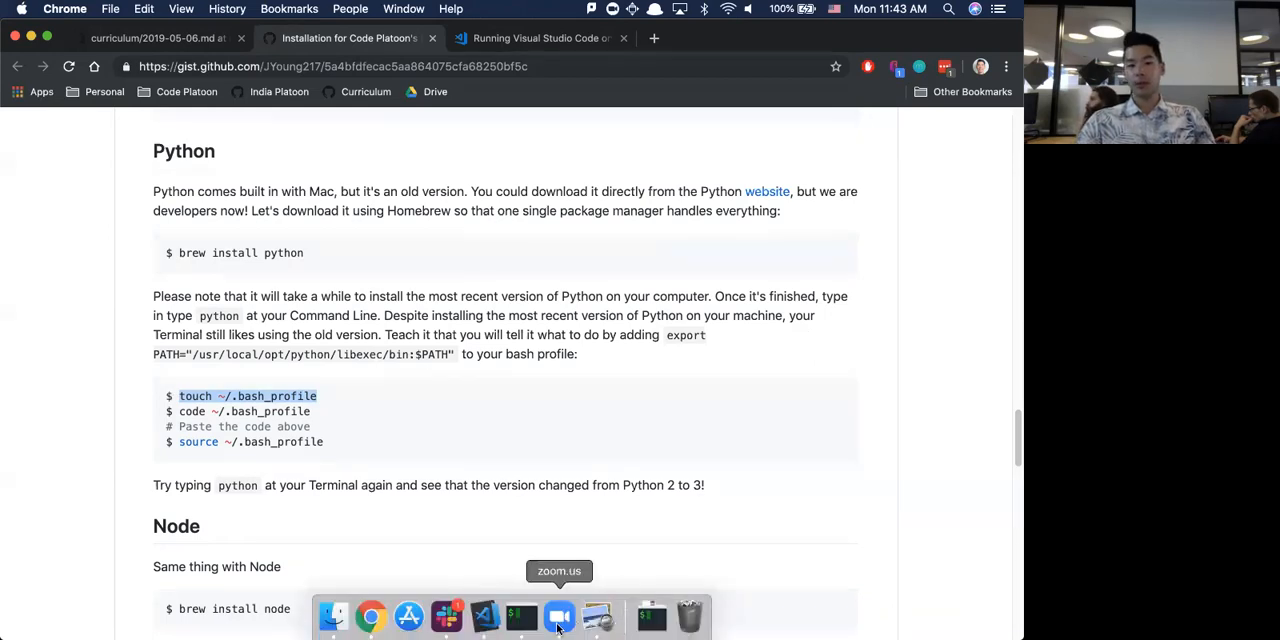
{"action": "left_click", "coordinate": [521, 616]}
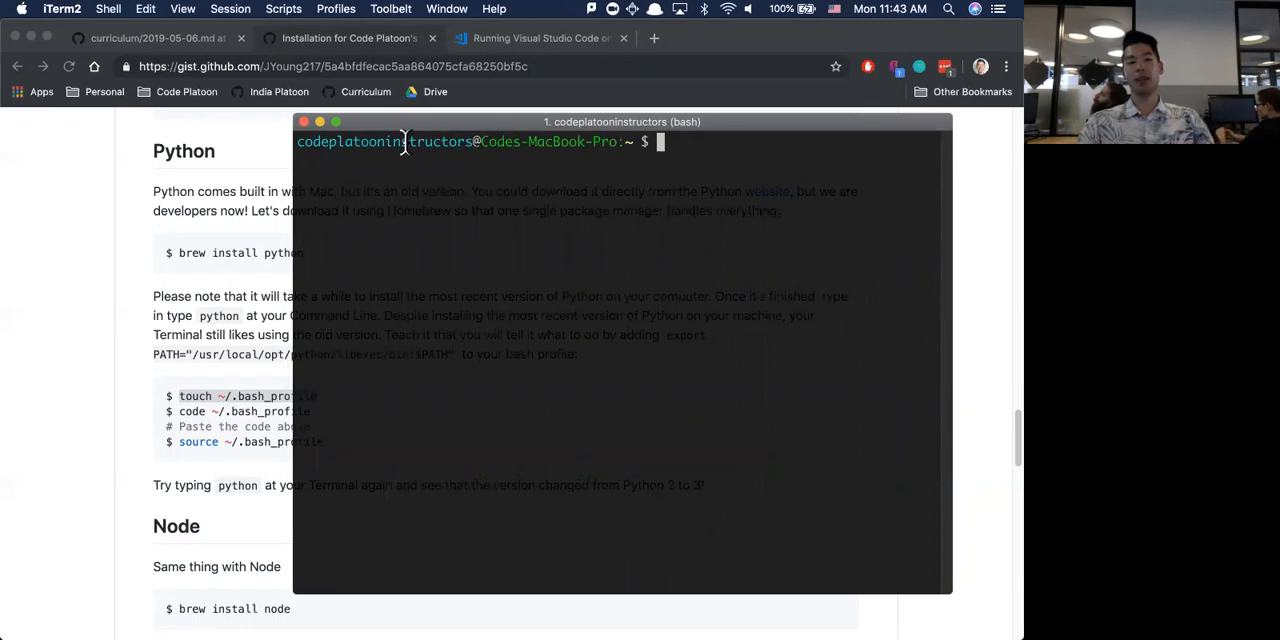
{"action": "mouse_move", "coordinate": [448, 141]}
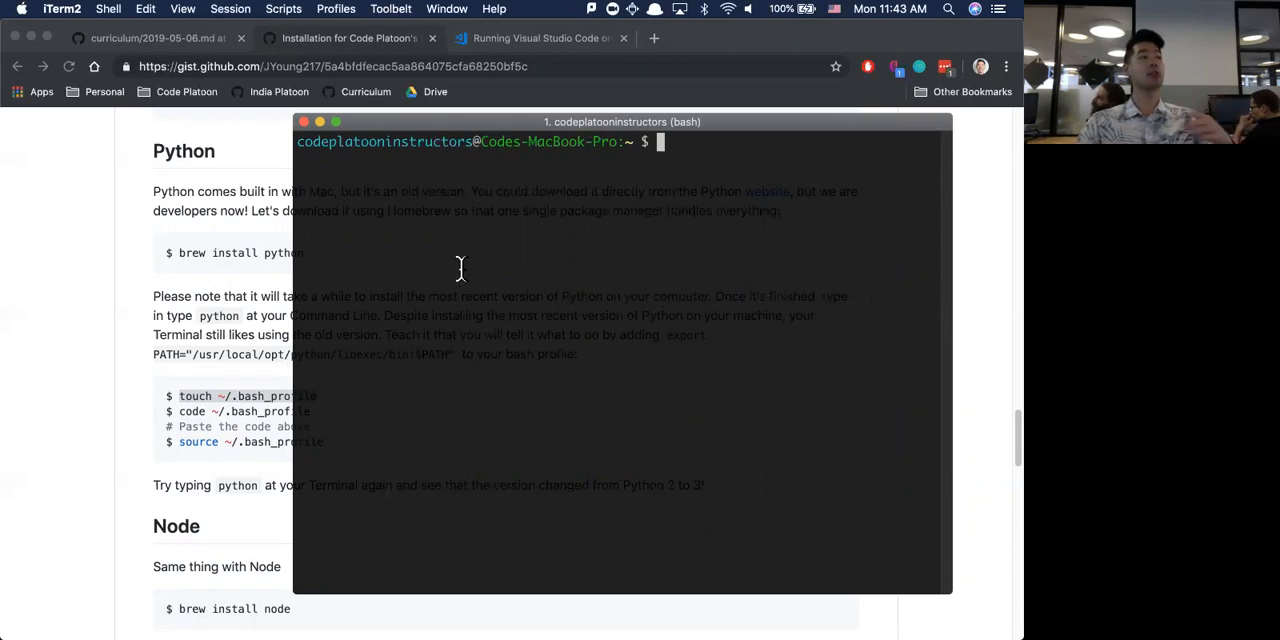
{"action": "mouse_move", "coordinate": [548, 238]}
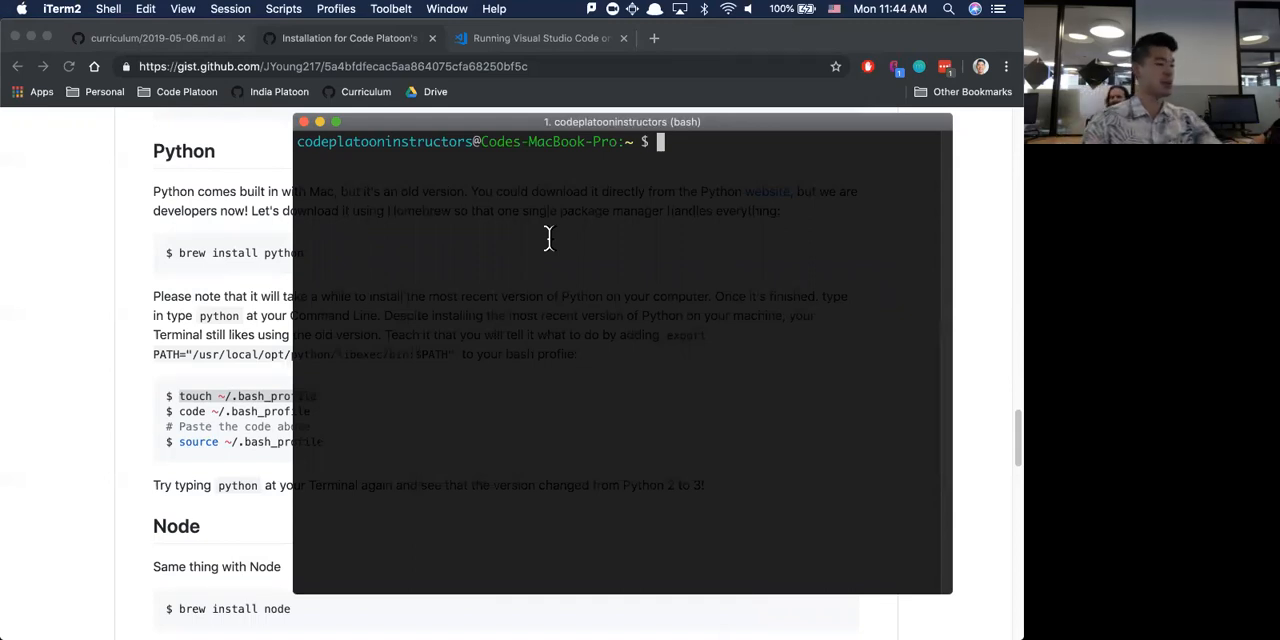
{"action": "mouse_move", "coordinate": [575, 205]}
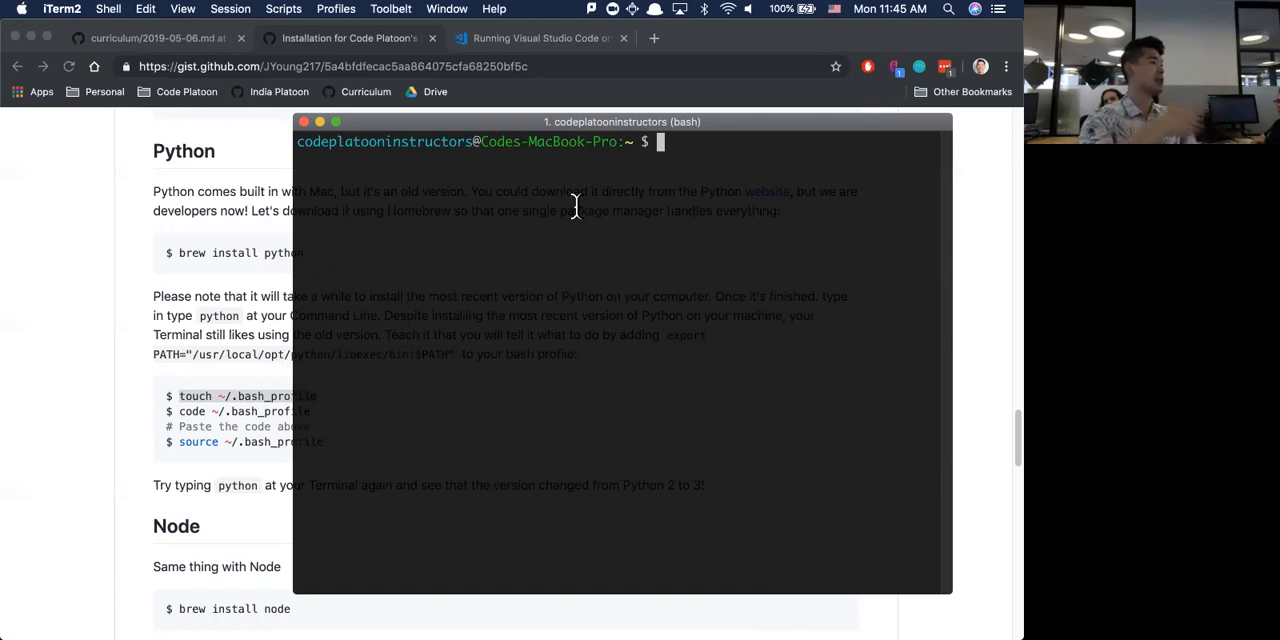
{"action": "mouse_move", "coordinate": [443, 128]}
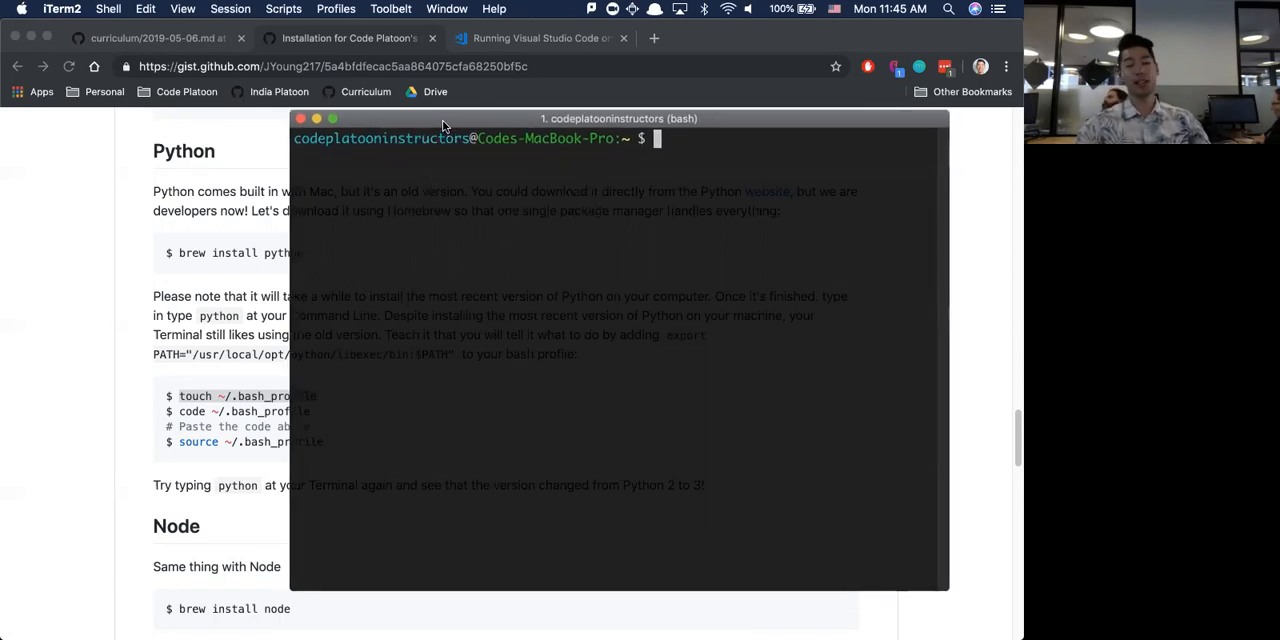
{"action": "mouse_move", "coordinate": [600, 160]}
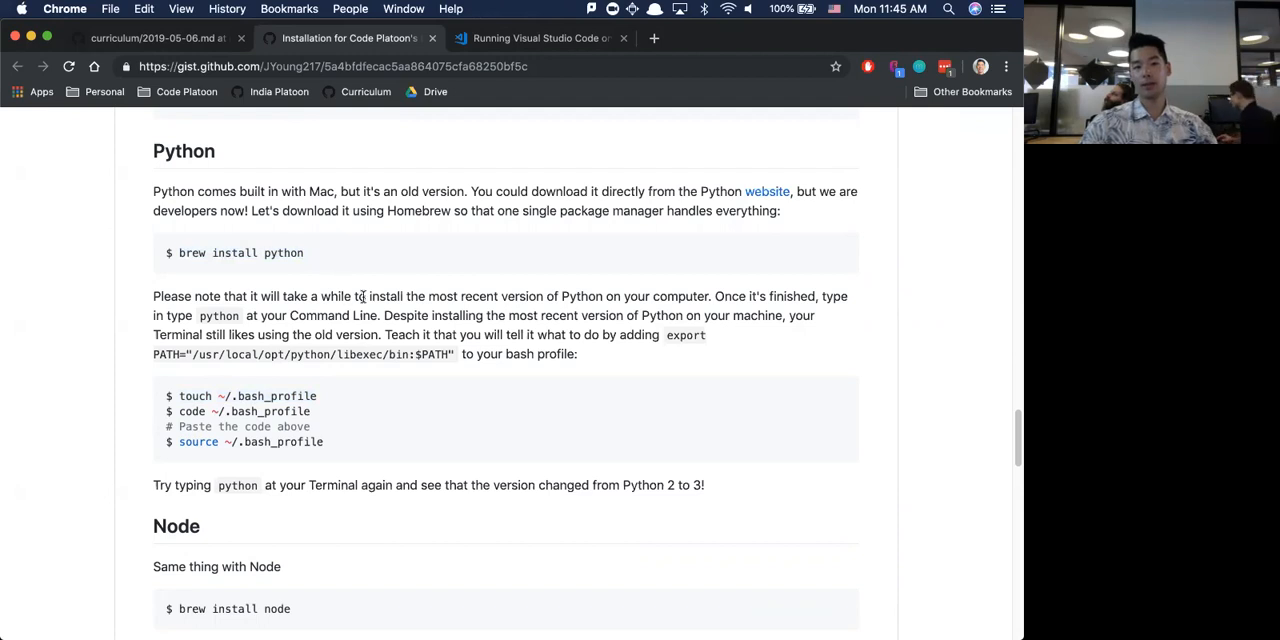
{"action": "double_click", "coordinate": [194, 396]}
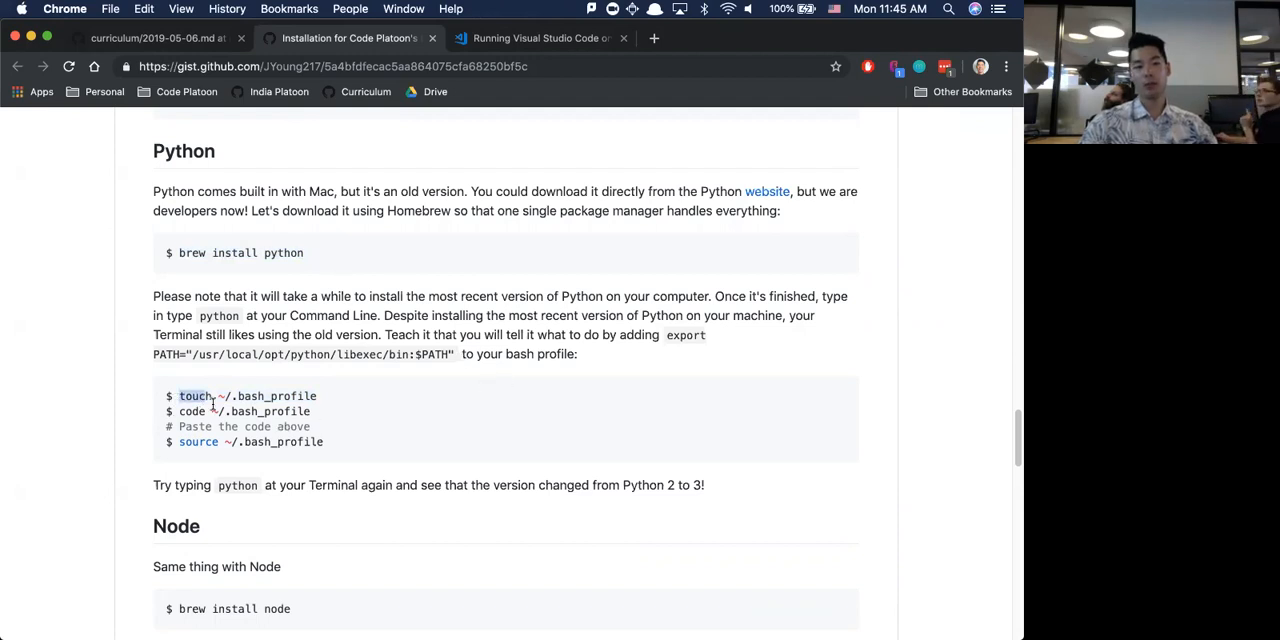
{"action": "left_click_drag", "start_coordinate": [179, 396], "coordinate": [322, 396]}
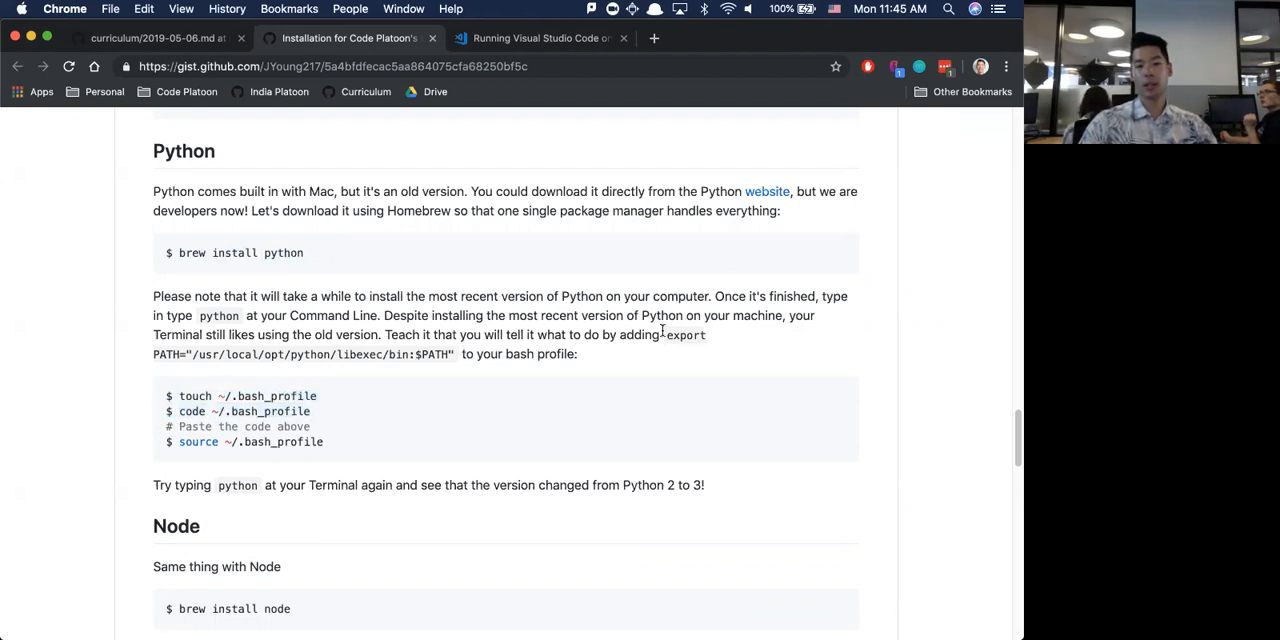
{"action": "left_click_drag", "start_coordinate": [664, 334], "coordinate": [454, 354]}
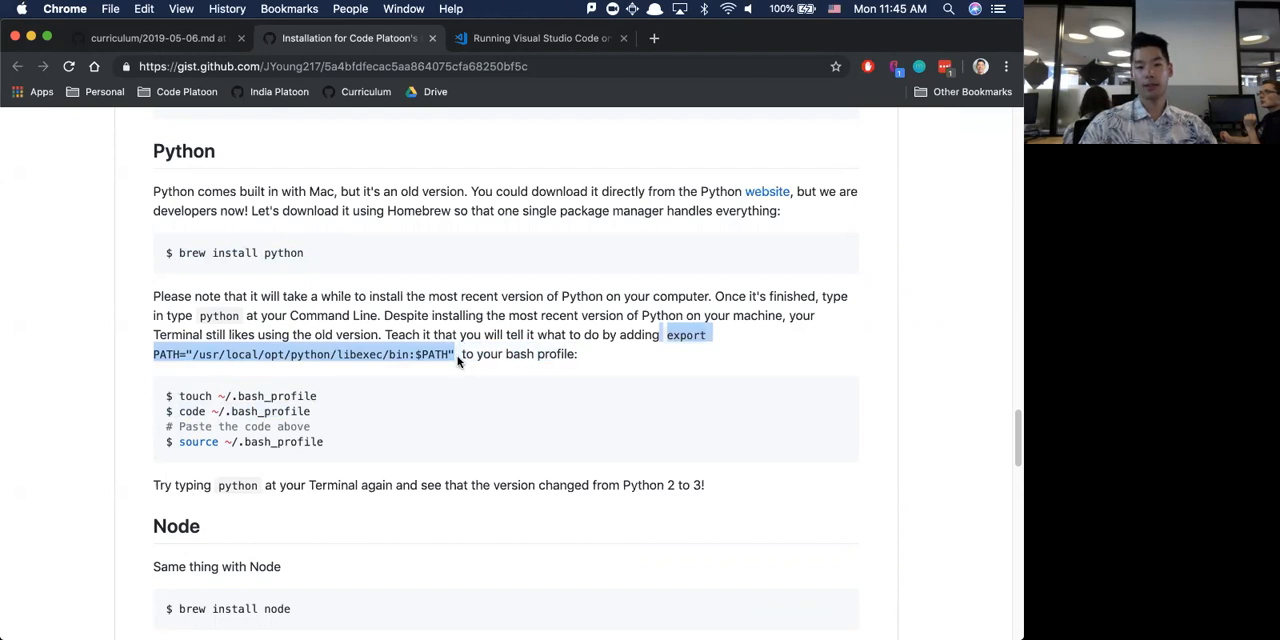
{"action": "mouse_move", "coordinate": [330, 454]}
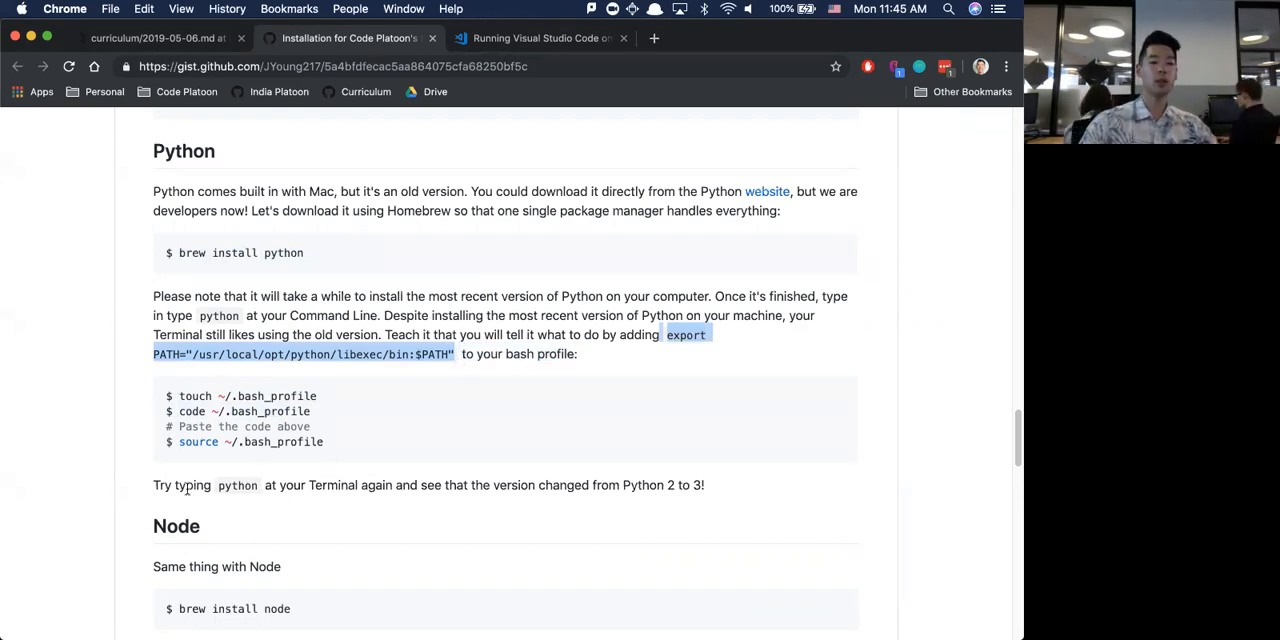
{"action": "mouse_move", "coordinate": [150, 488]}
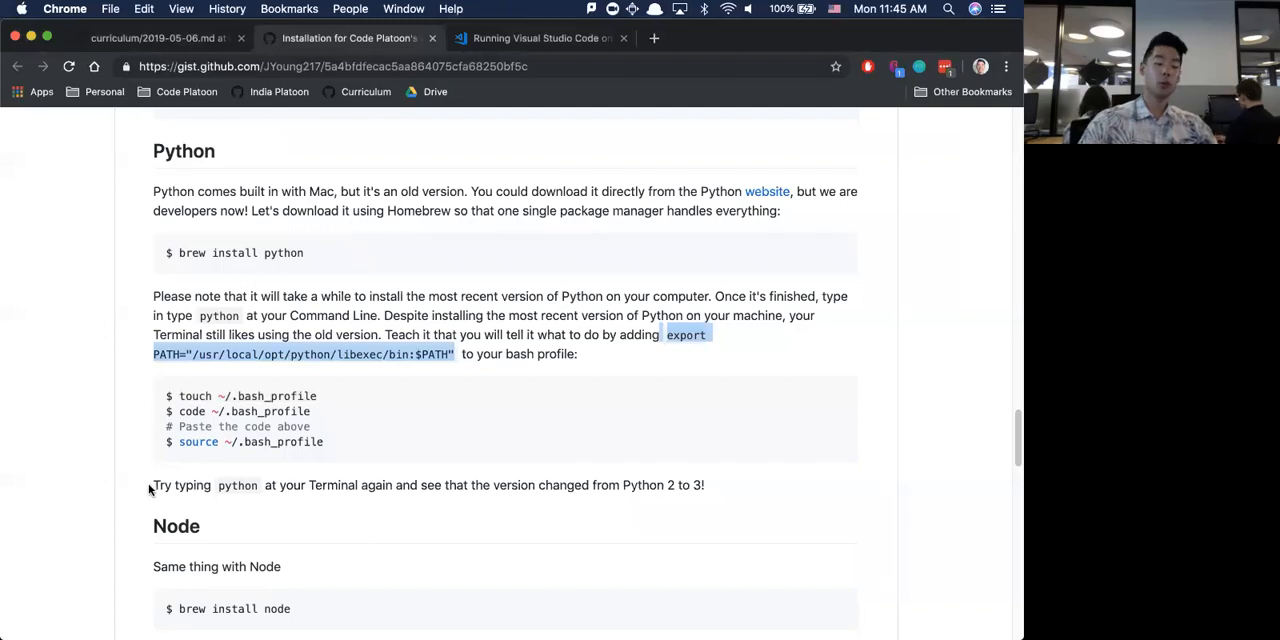